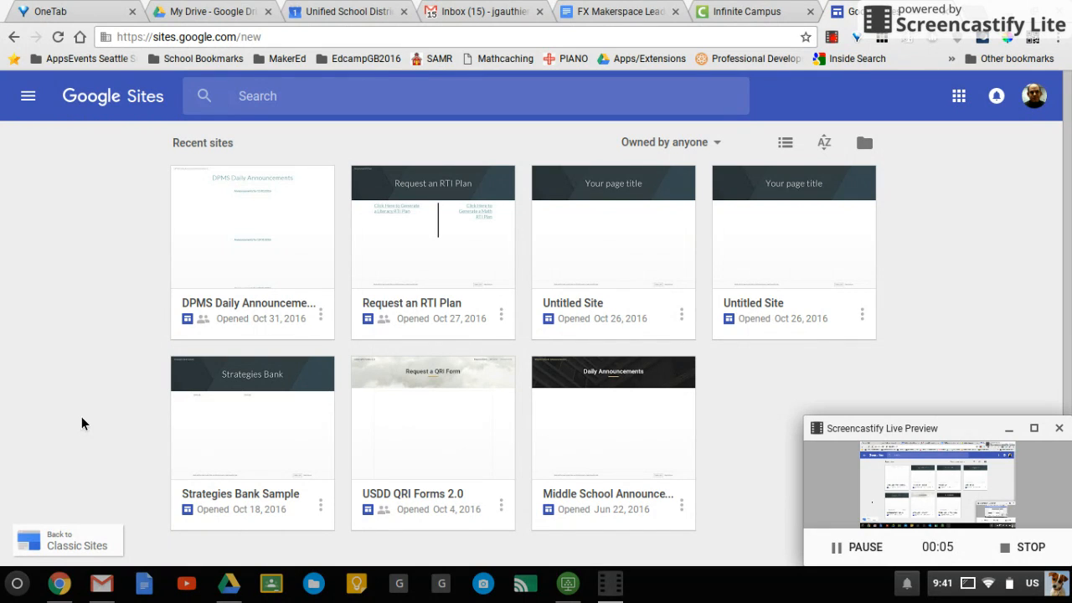
mouse_move(161, 64)
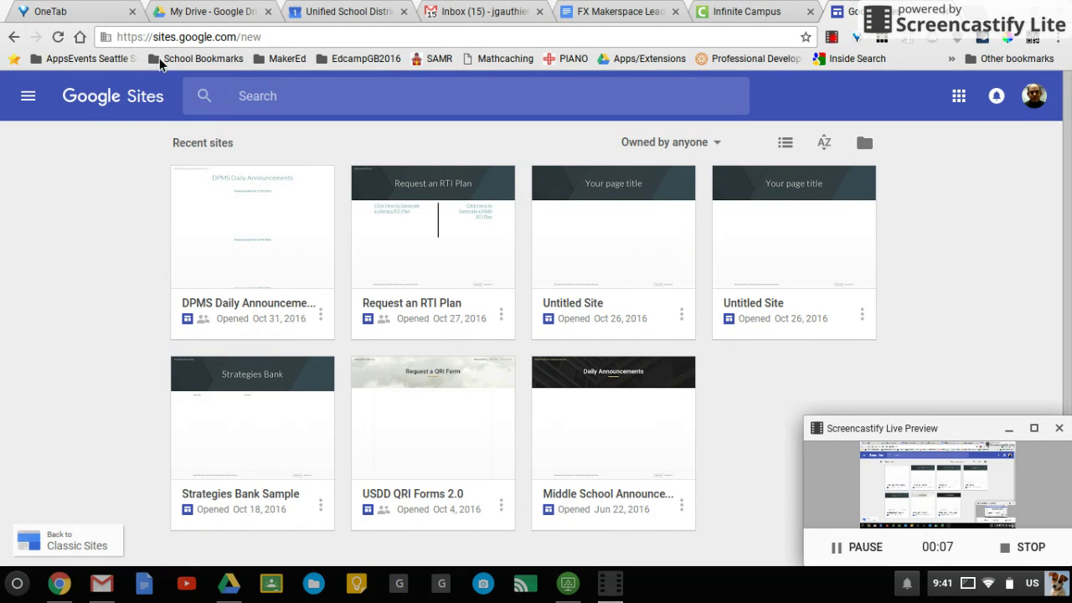
mouse_move(237, 44)
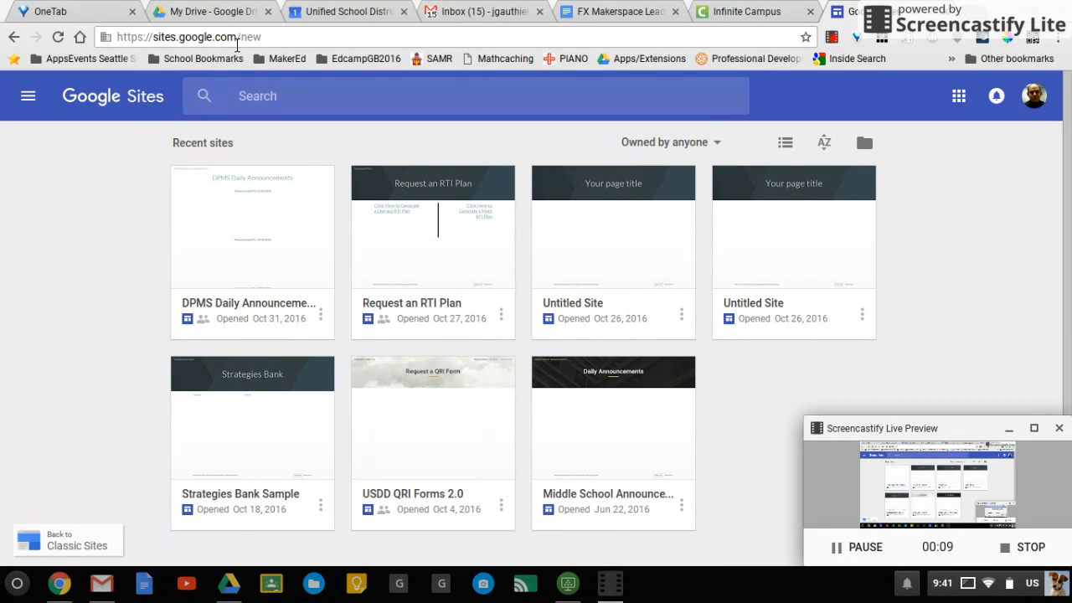
mouse_move(593, 422)
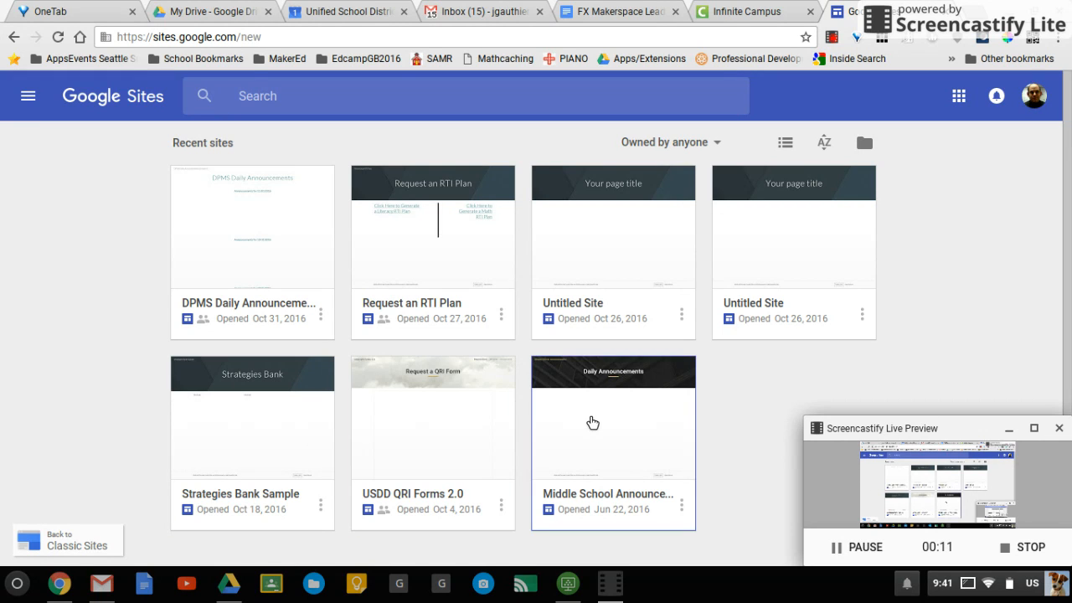
mouse_move(231, 281)
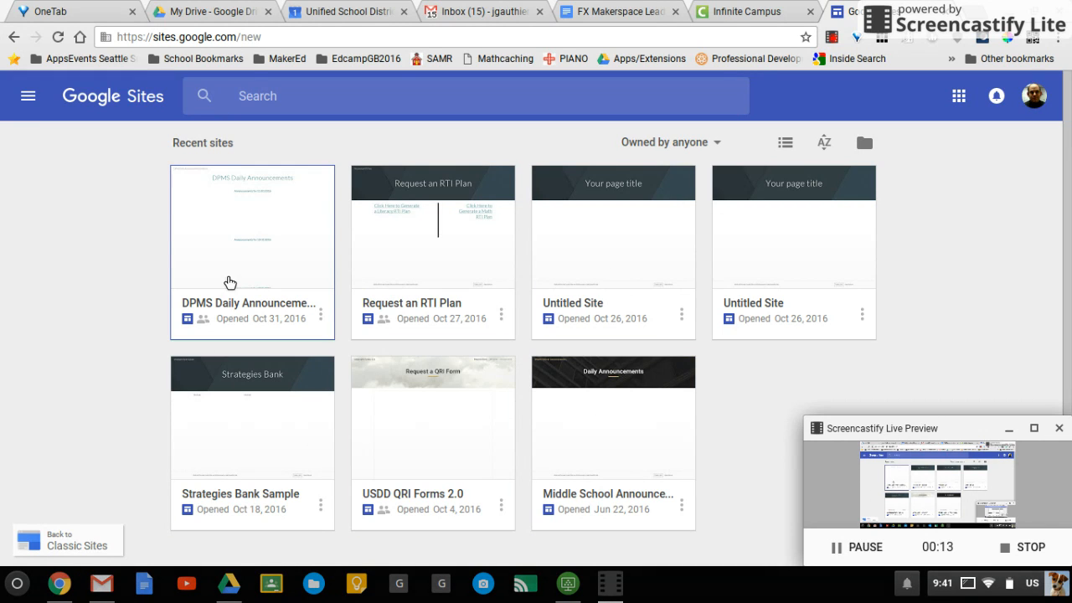
mouse_move(192, 278)
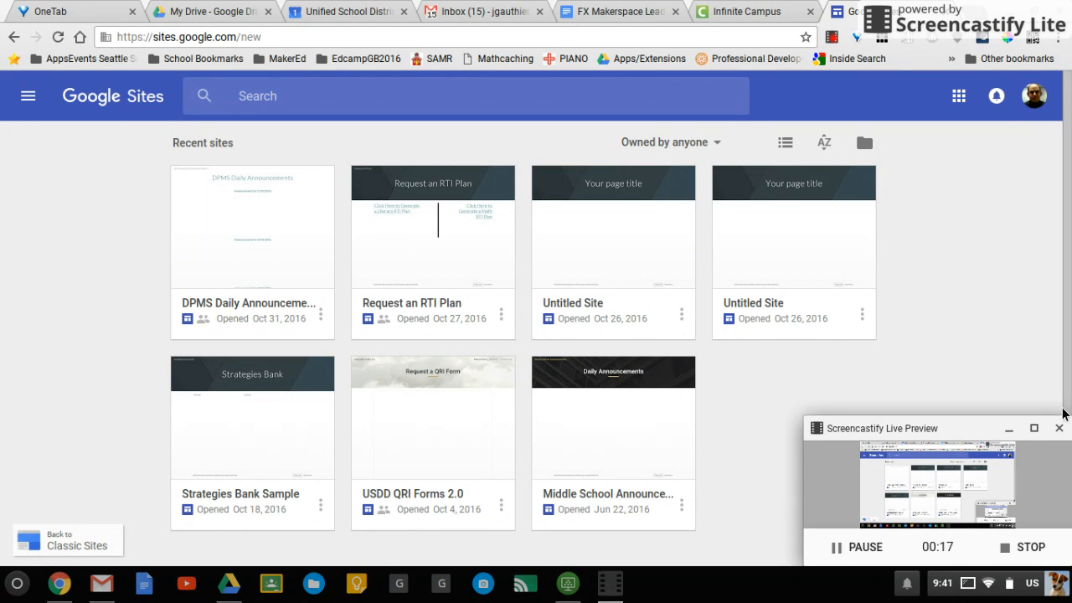
Create a new site and enter 'Energy Presentation' as its site name.
click(1058, 429)
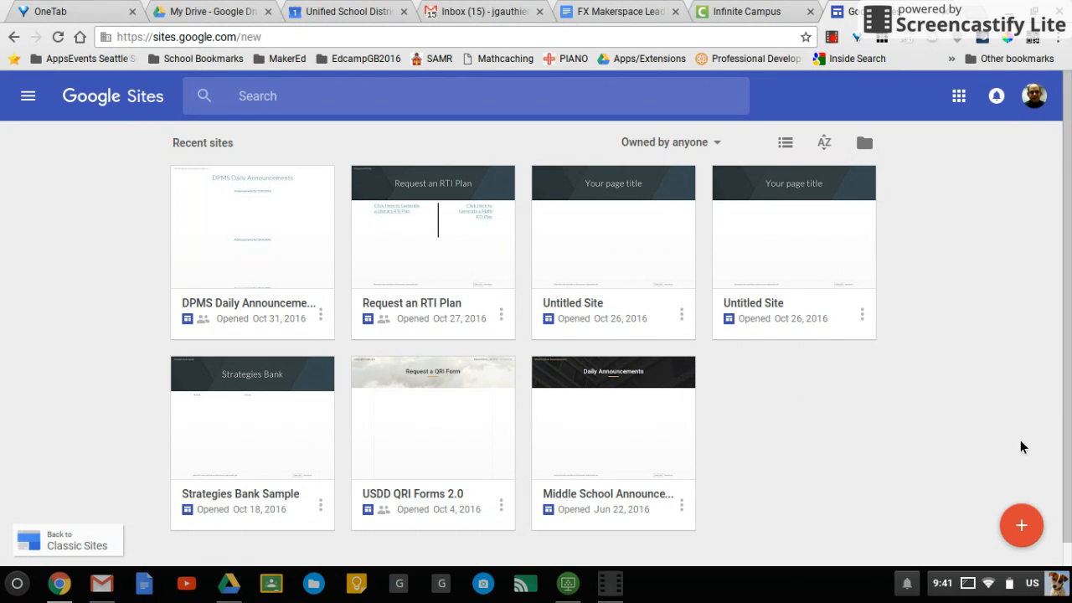
mouse_move(1021, 557)
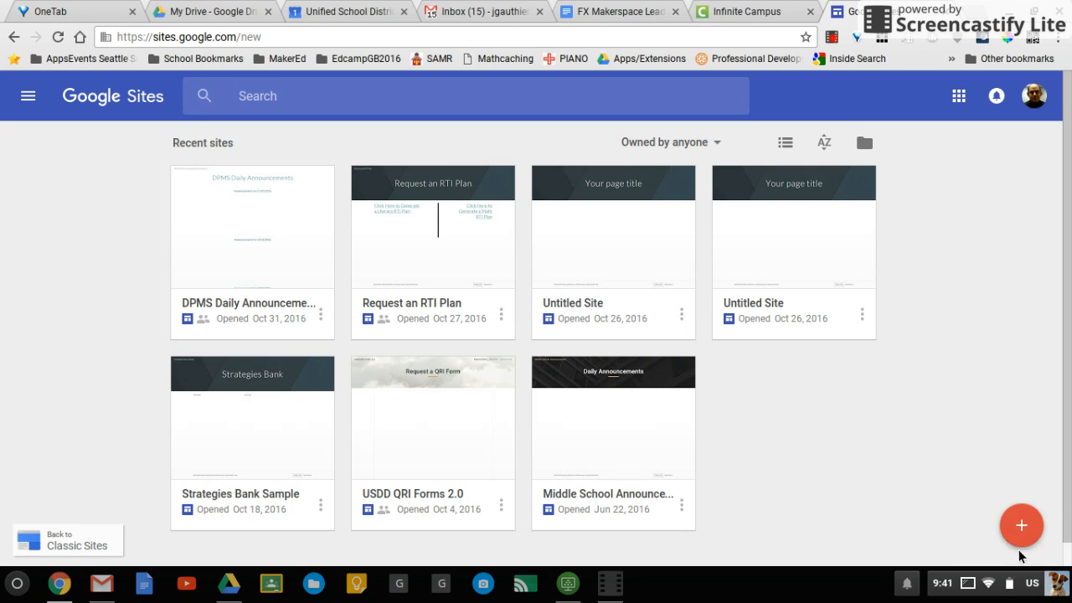
click(1022, 526)
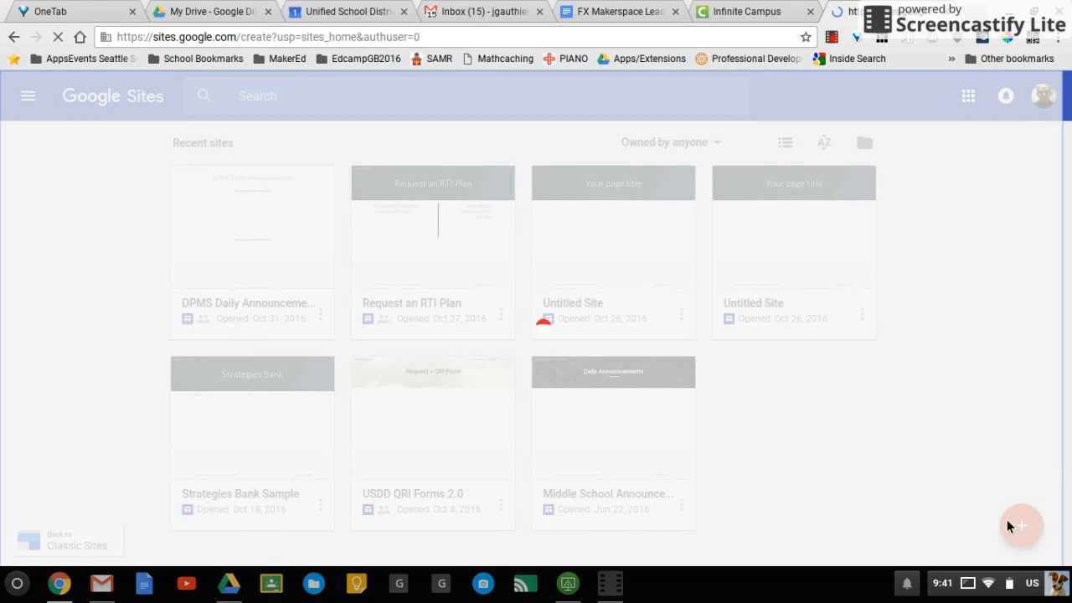
click(1022, 525)
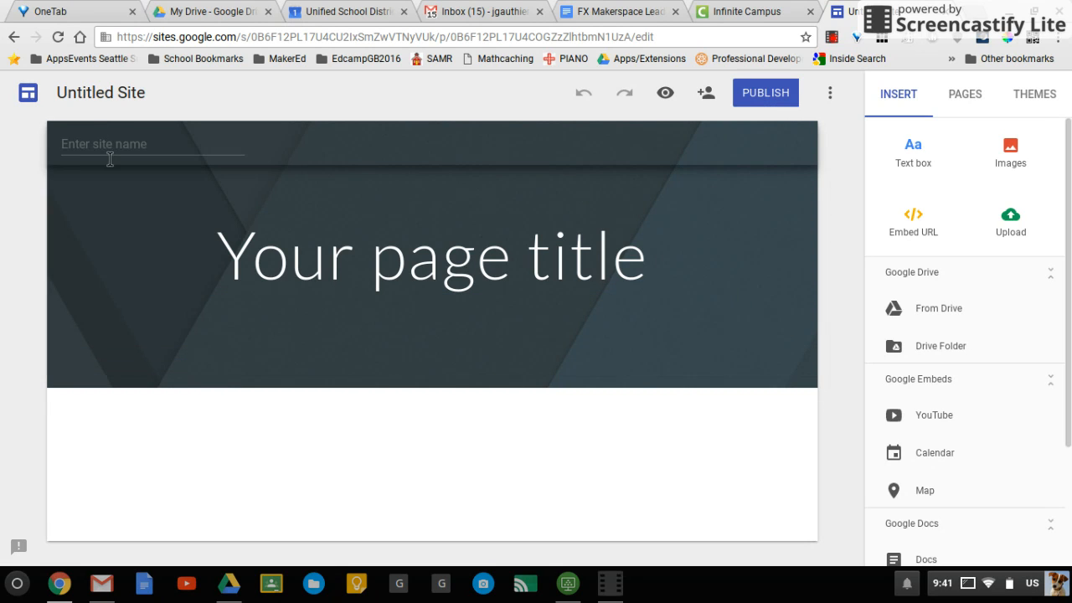
text(Energy)
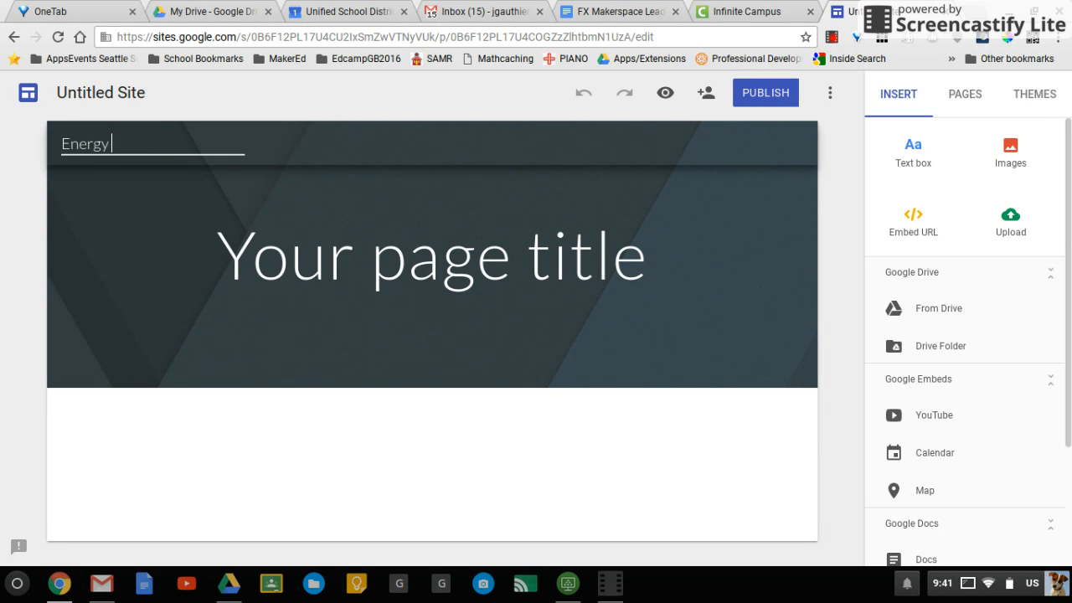
text(Presentation)
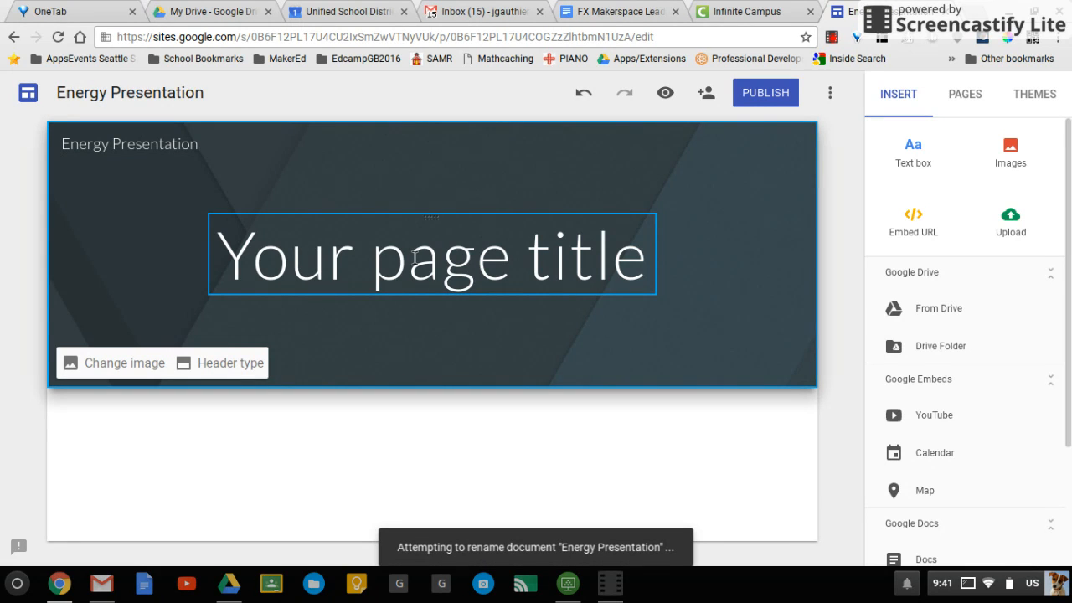
Select the placeholder page title and replace it with 'Oil is Awesome'.
click(427, 254)
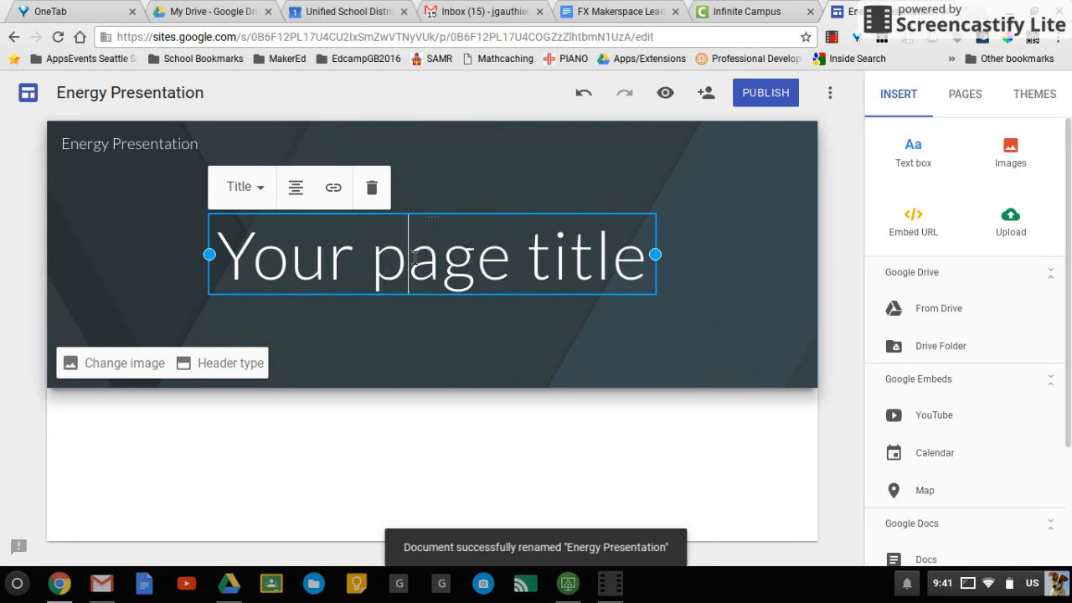
triple_click(433, 254)
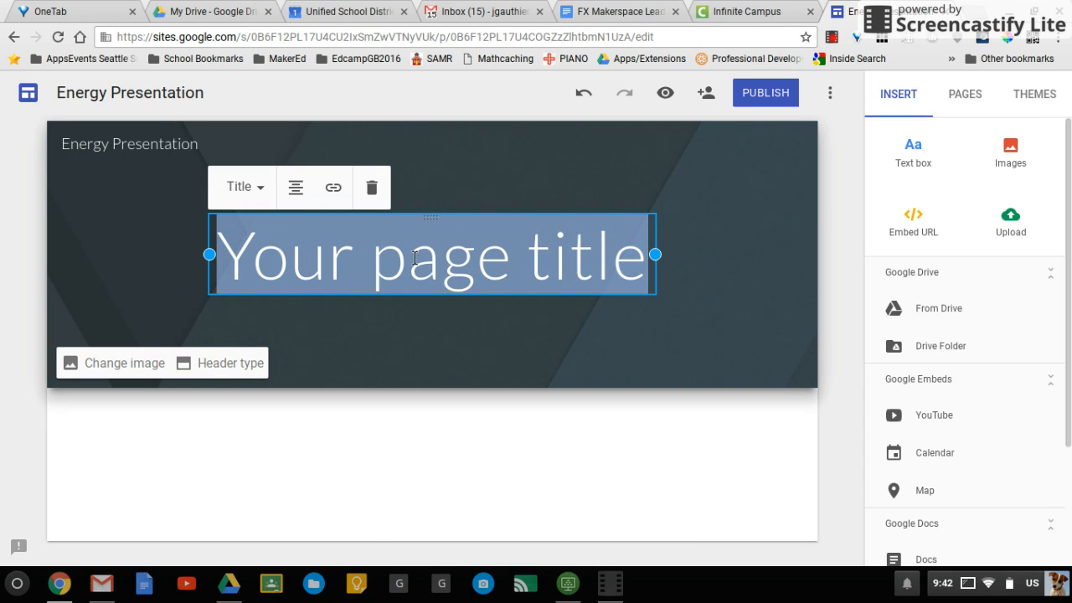
text(Oil)
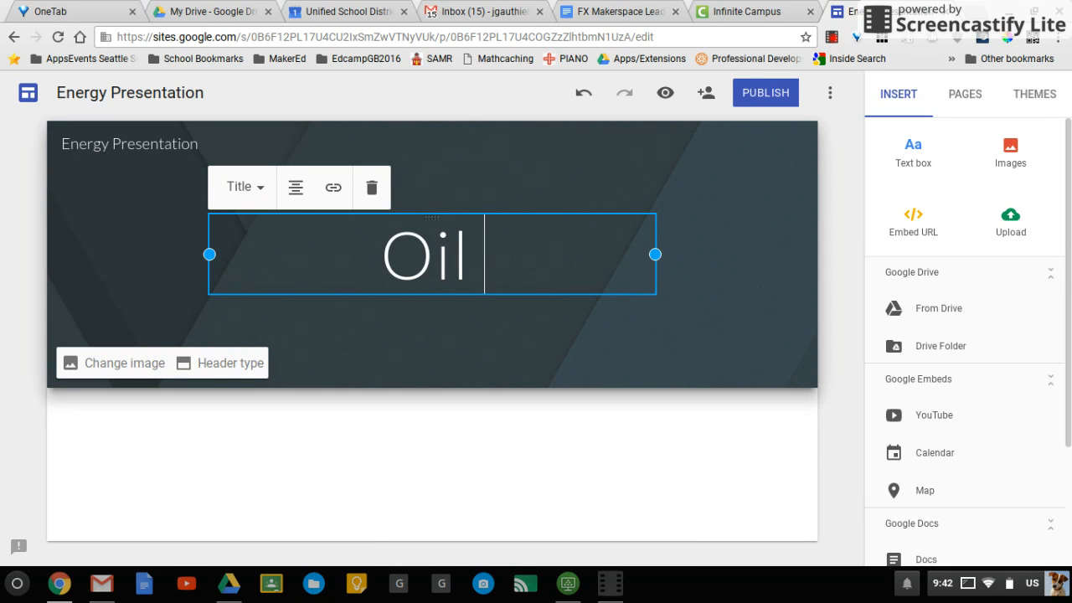
text(is)
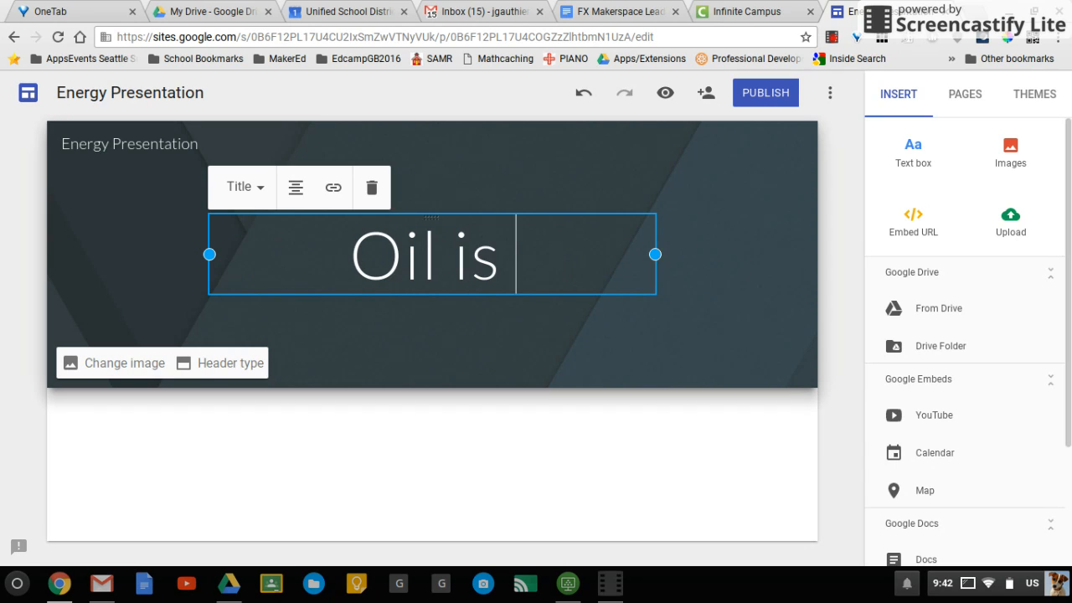
text(Awesome)
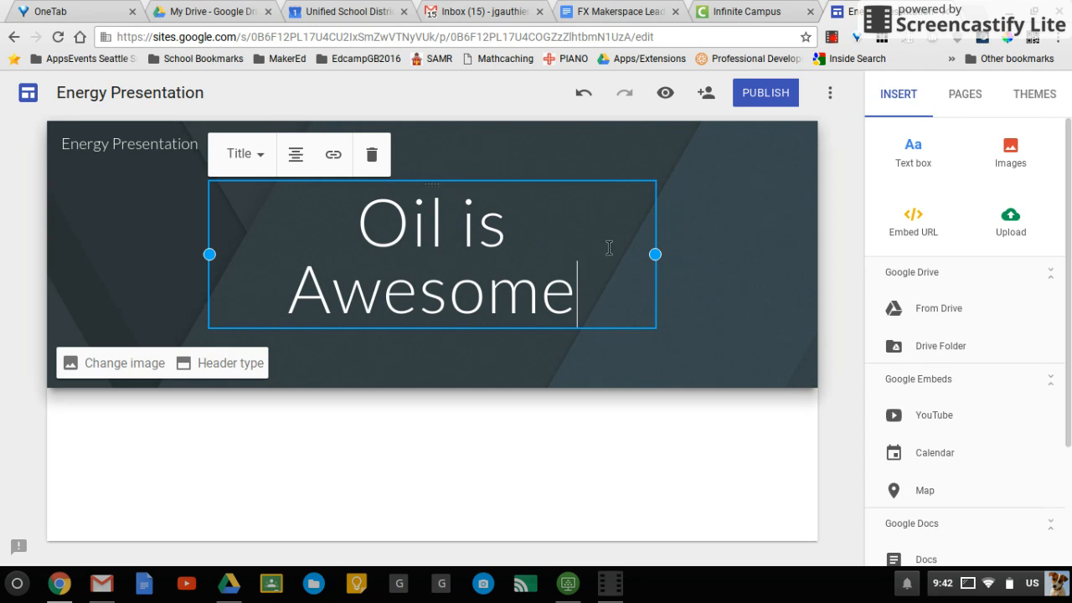
mouse_move(268, 181)
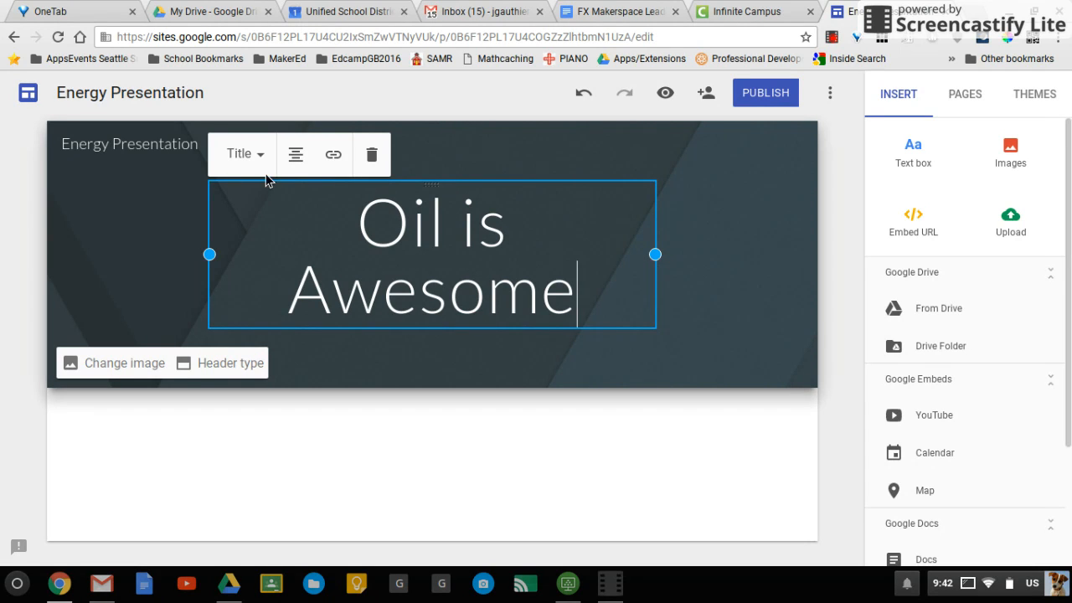
Keep the title centre-aligned and dismiss the link box without adding a link.
click(243, 154)
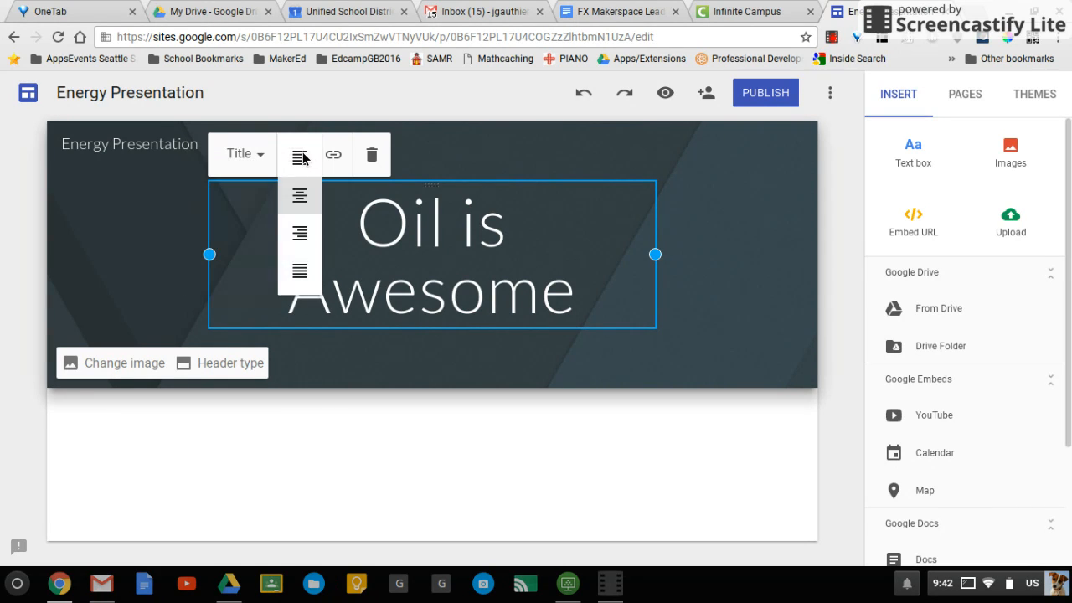
click(333, 154)
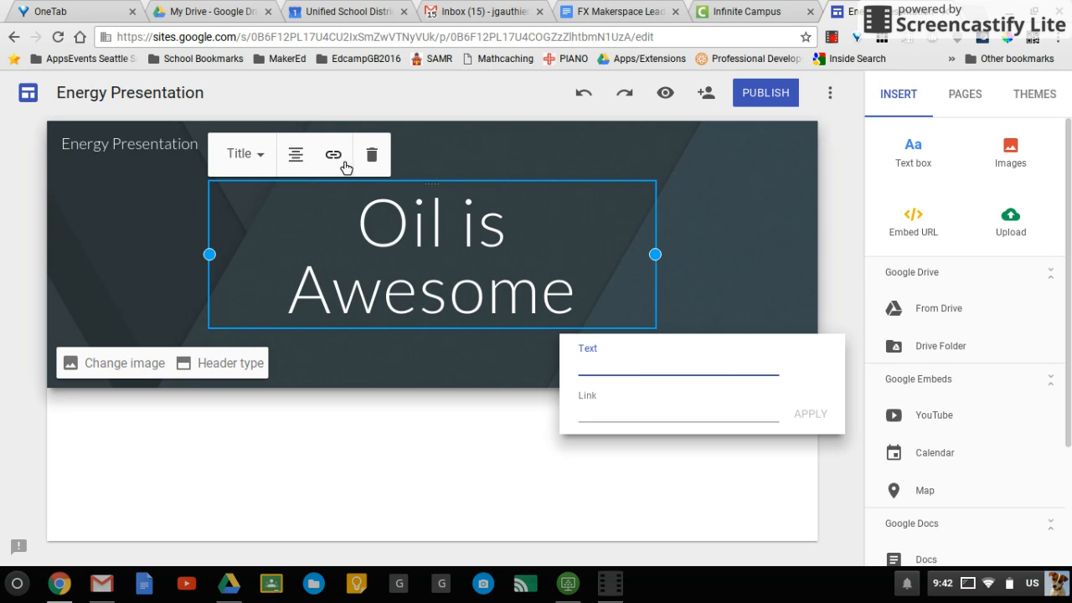
click(192, 269)
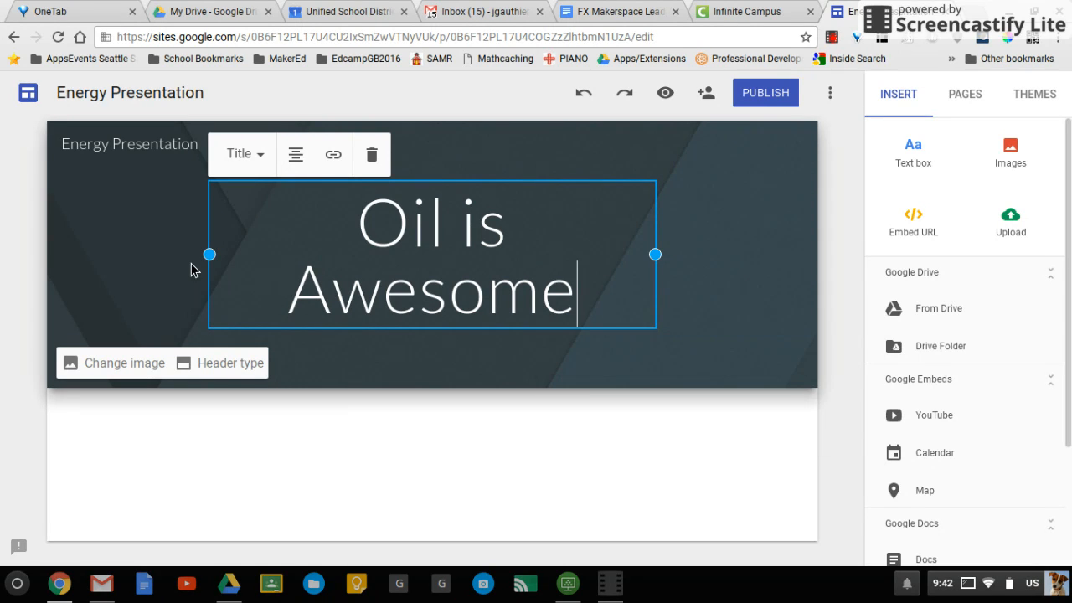
Drag the title box's left and right edges outward so 'Oil is Awesome' sits on one line.
click(178, 268)
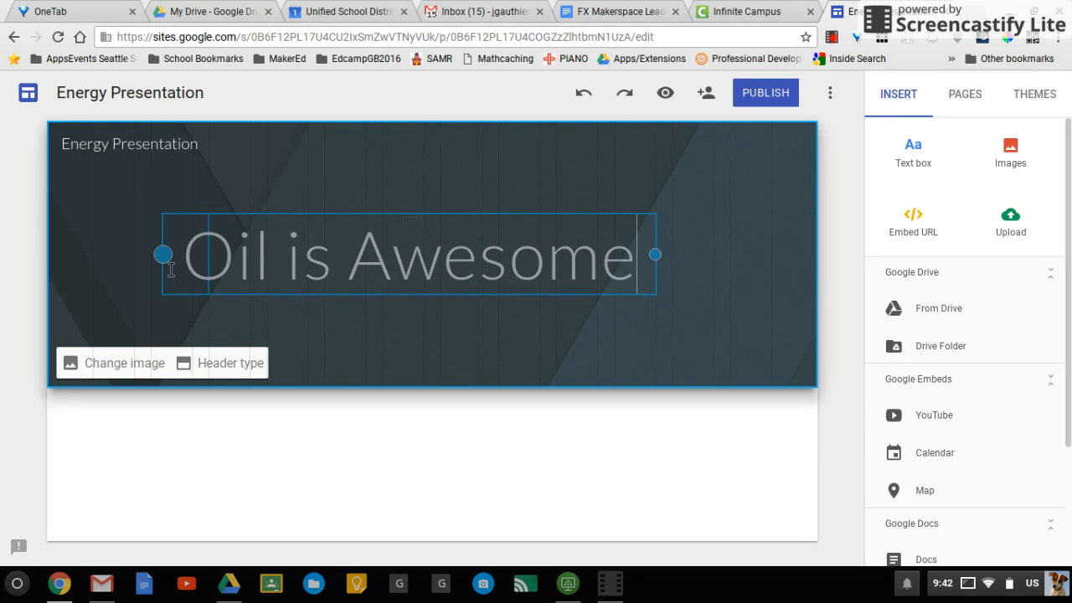
drag(164, 255, 137, 255)
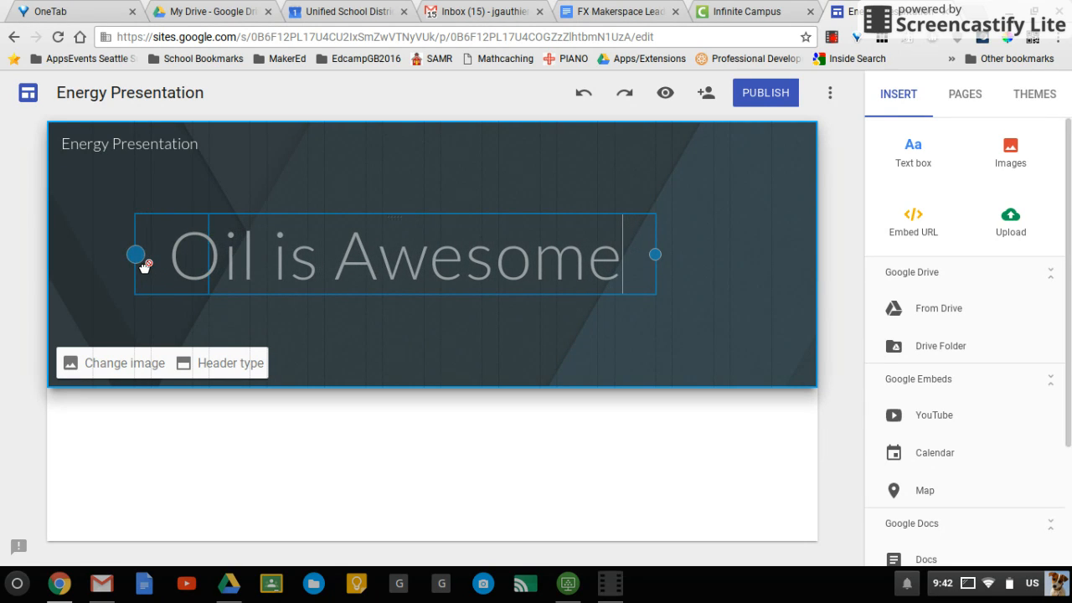
drag(136, 255, 54, 254)
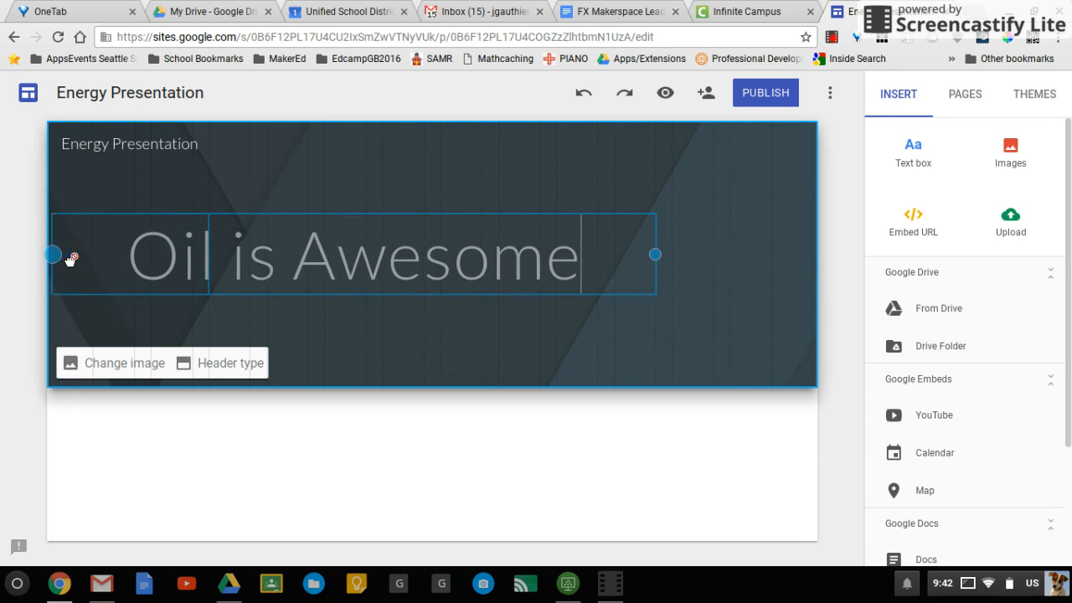
click(352, 255)
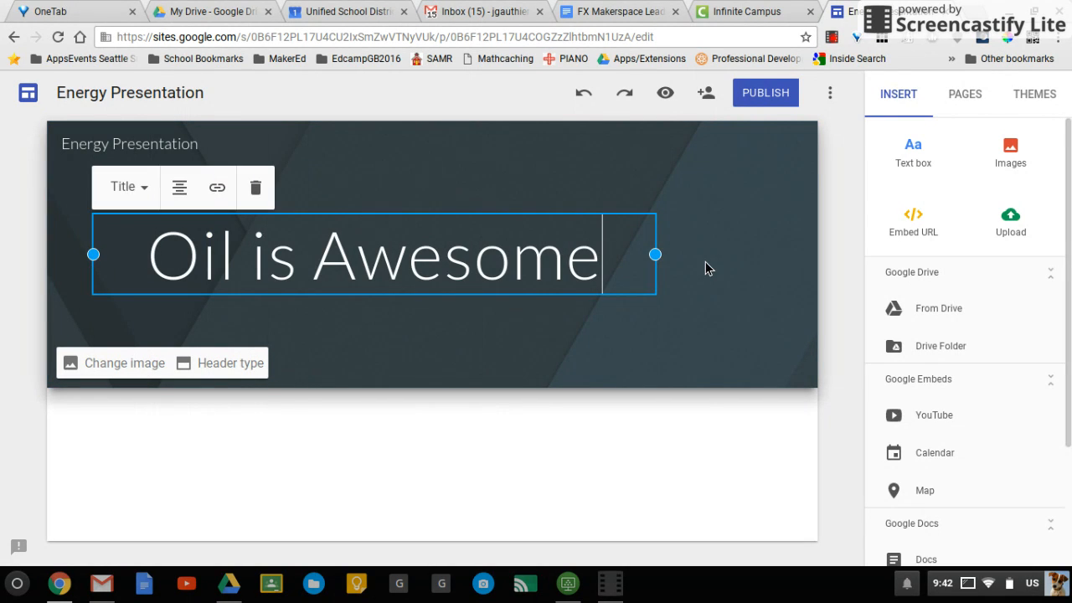
drag(656, 255, 740, 255)
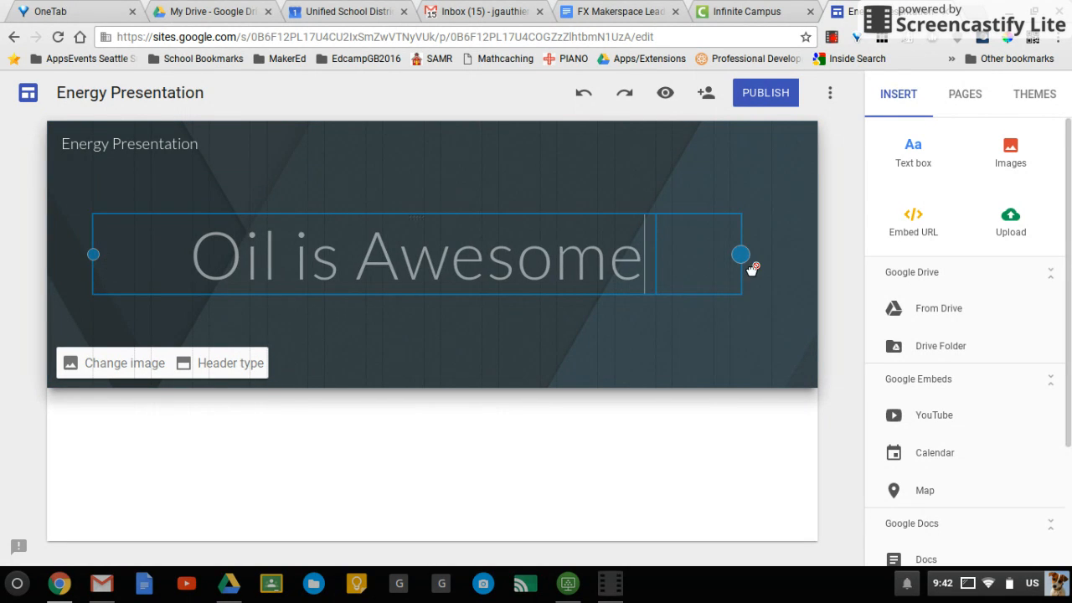
drag(740, 255, 773, 255)
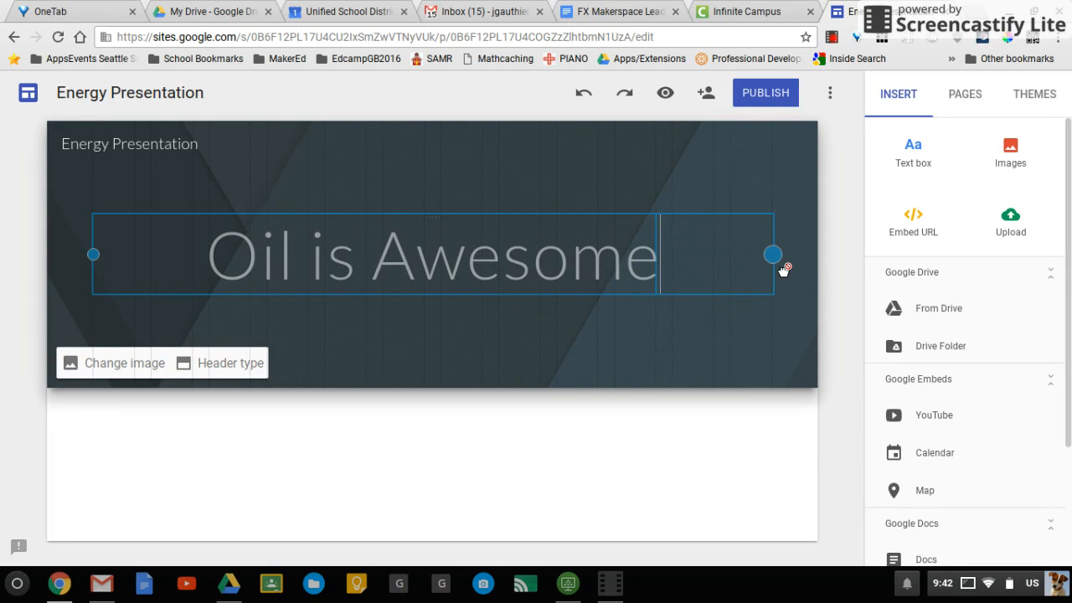
click(432, 254)
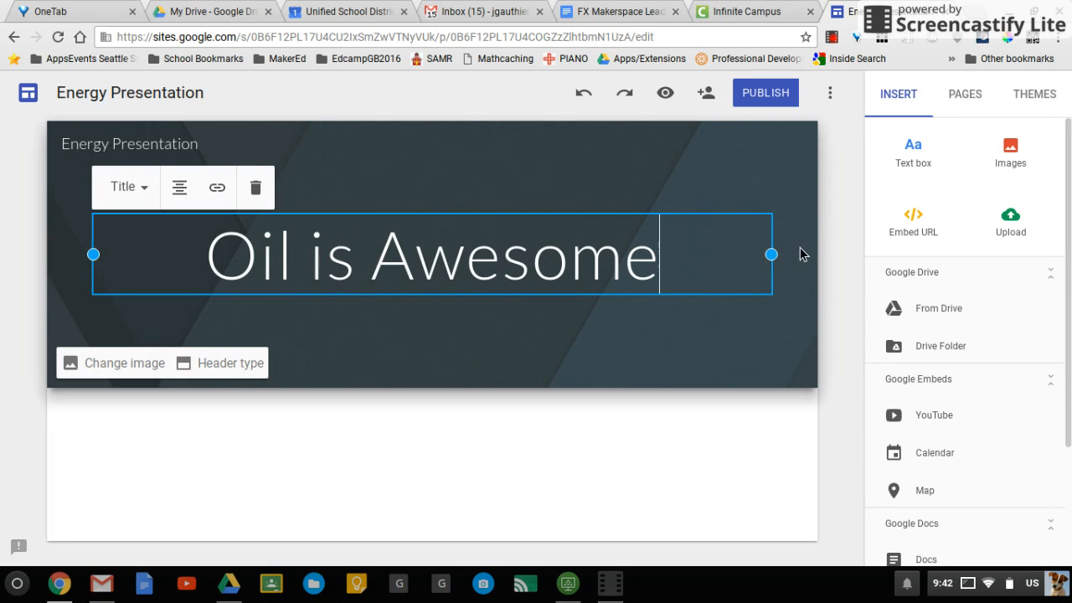
mouse_move(518, 220)
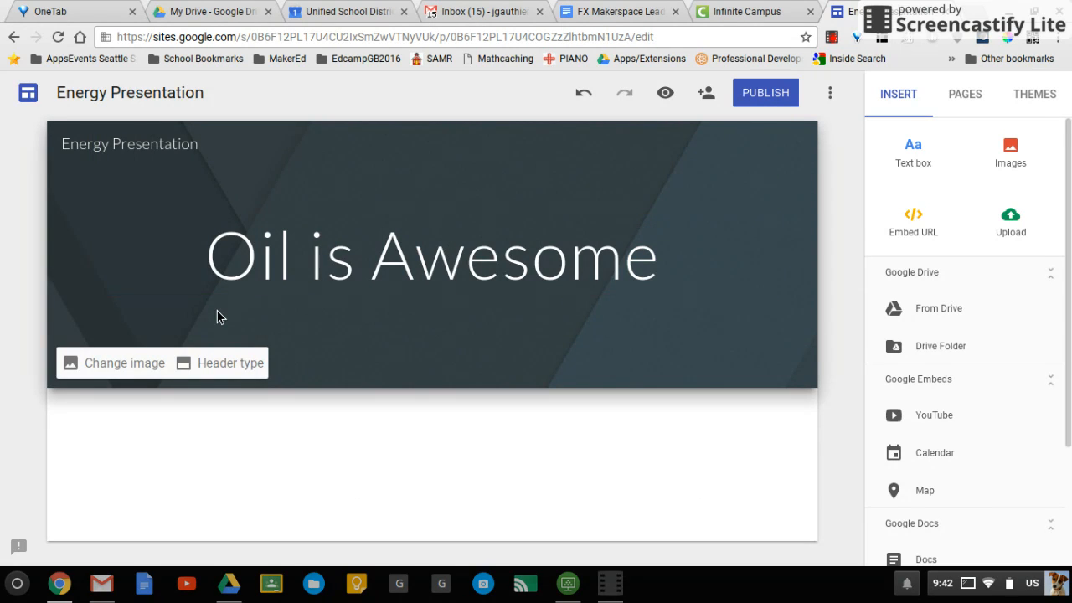
mouse_move(243, 376)
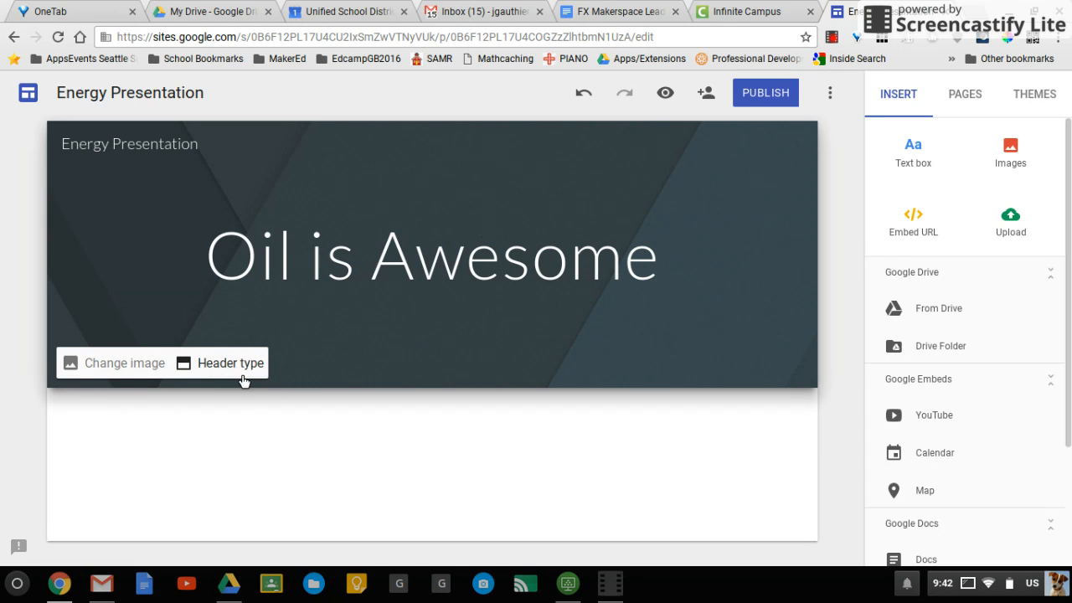
Choose the Banner layout from the header type choices.
click(228, 362)
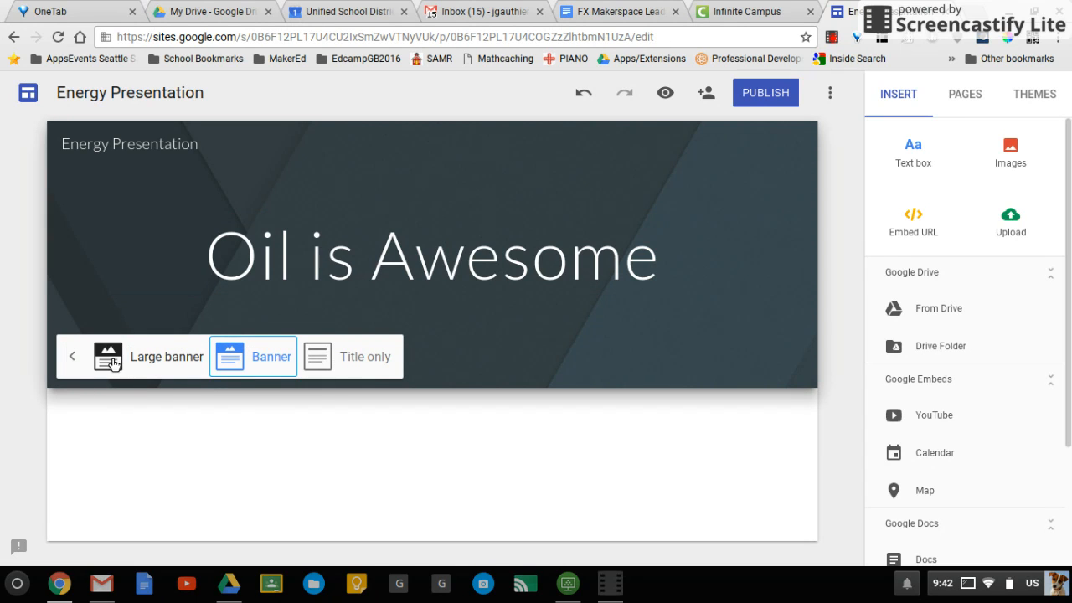
mouse_move(200, 360)
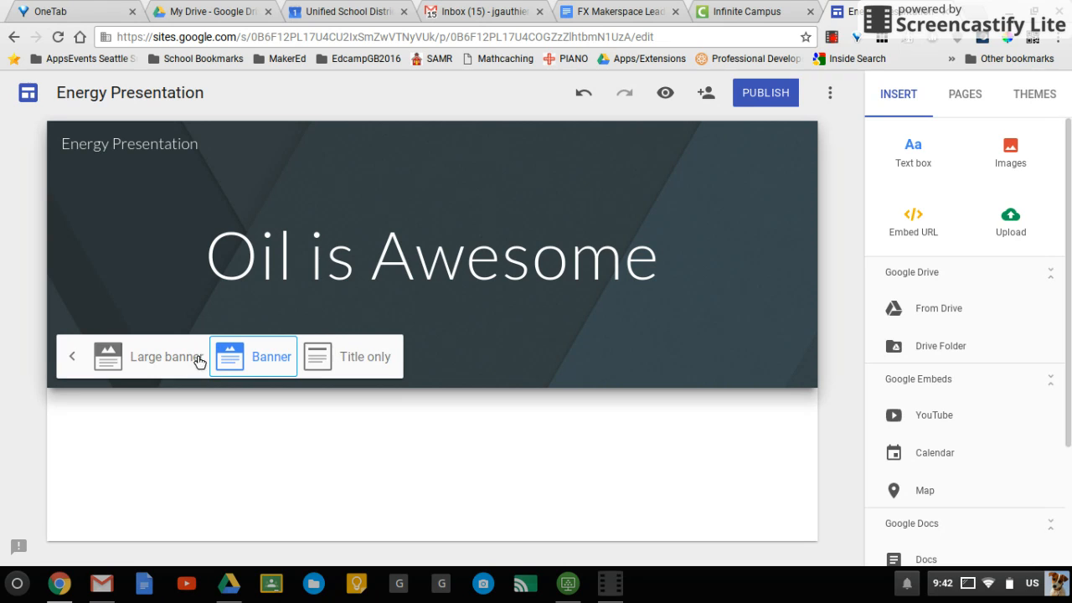
click(221, 355)
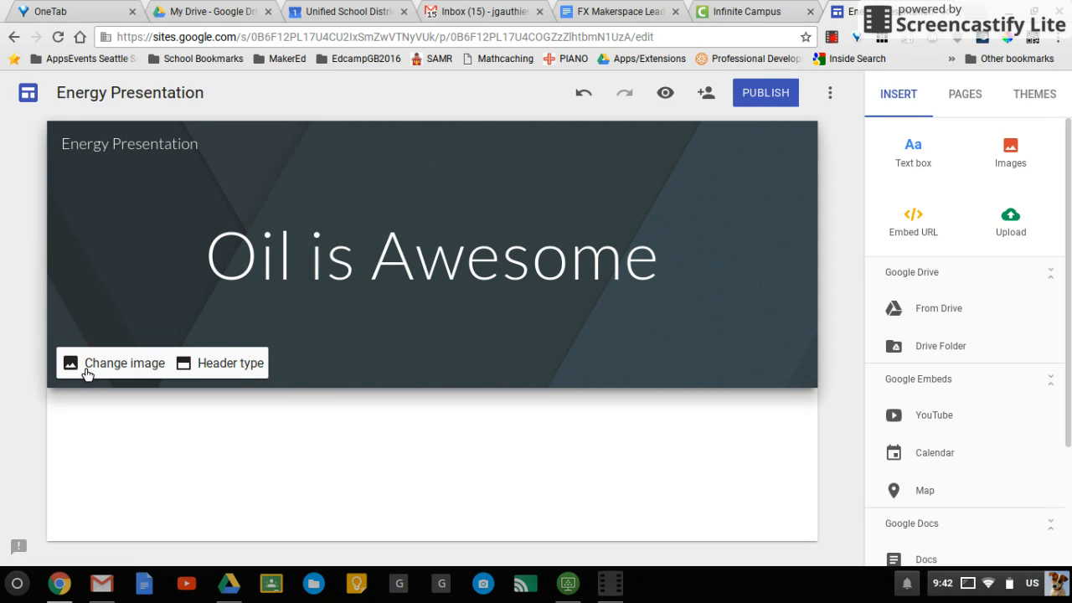
Browse the header image Gallery and pick the dark icy lake photo.
click(124, 362)
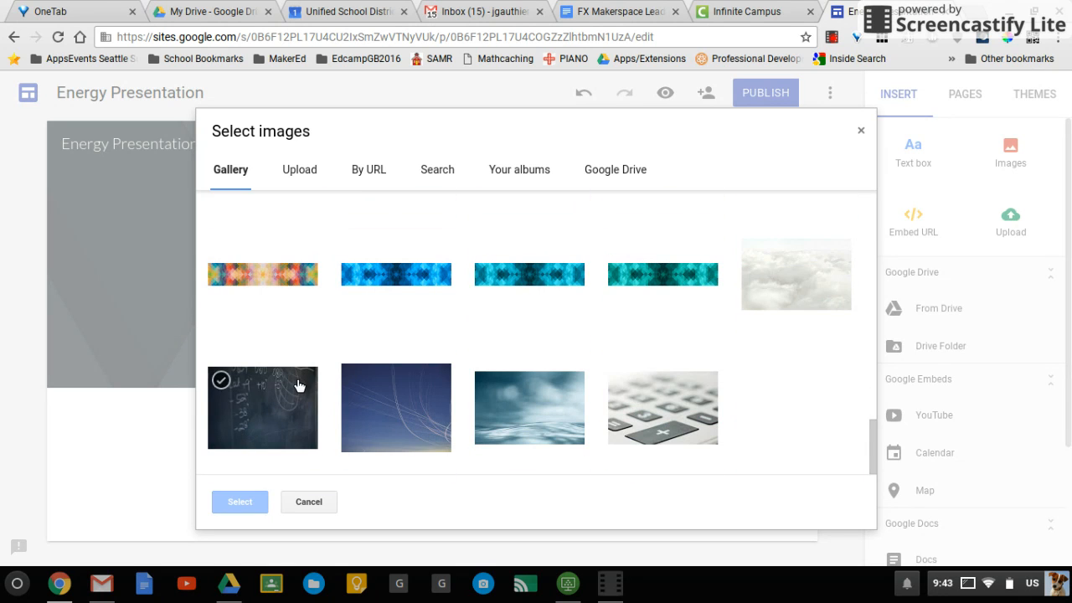
click(396, 409)
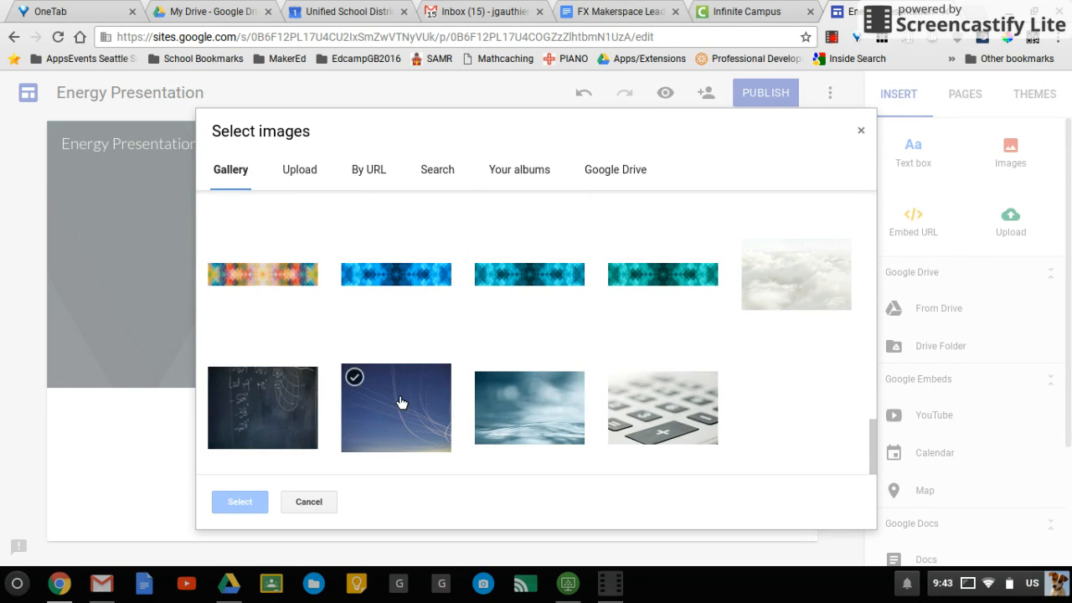
scroll(up, 3)
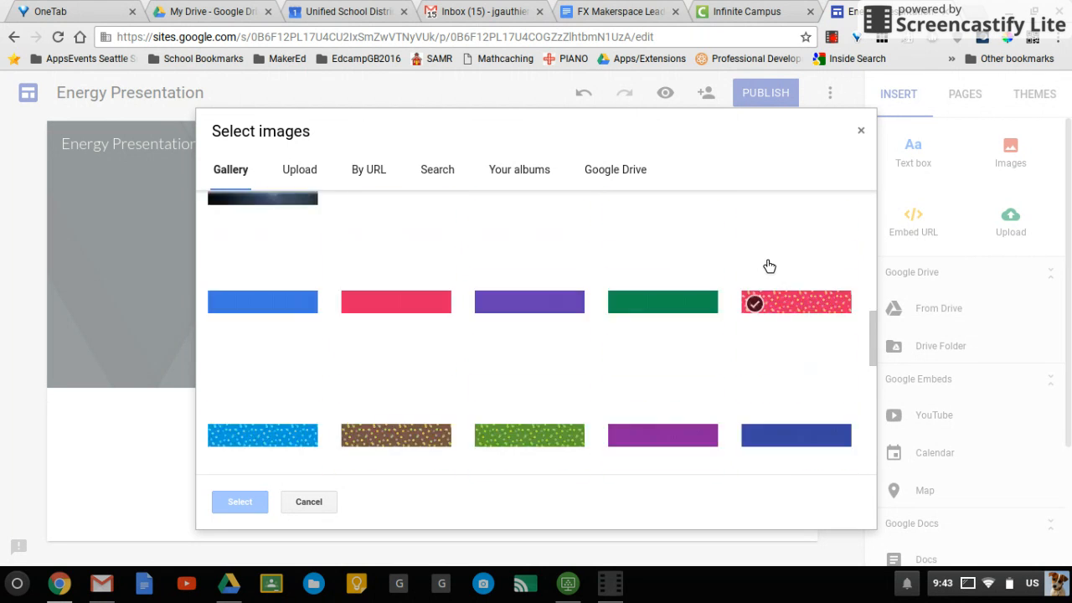
scroll(down, 3)
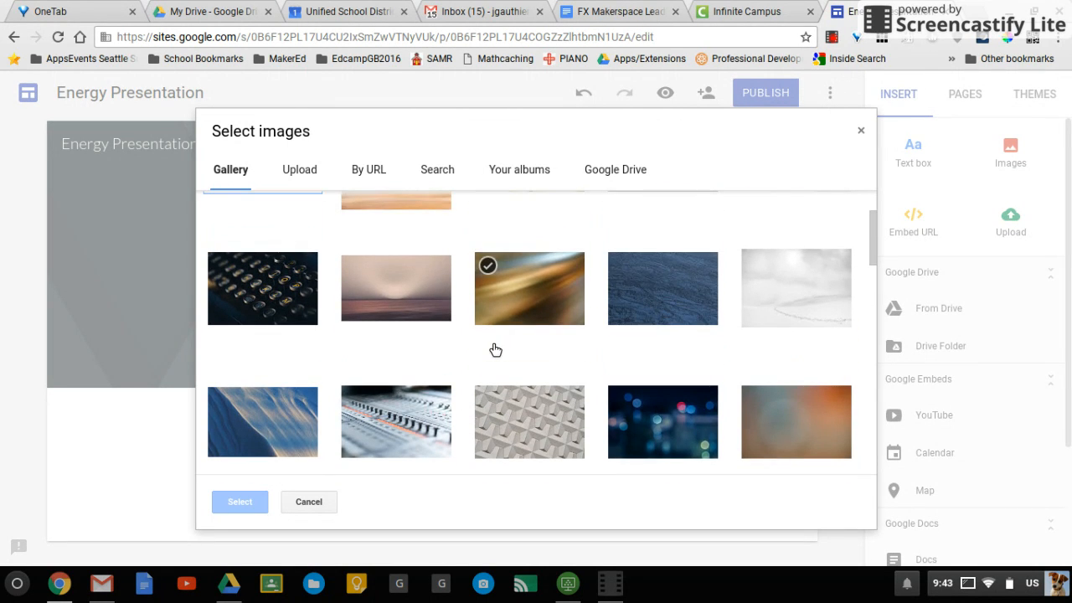
scroll(up, 3)
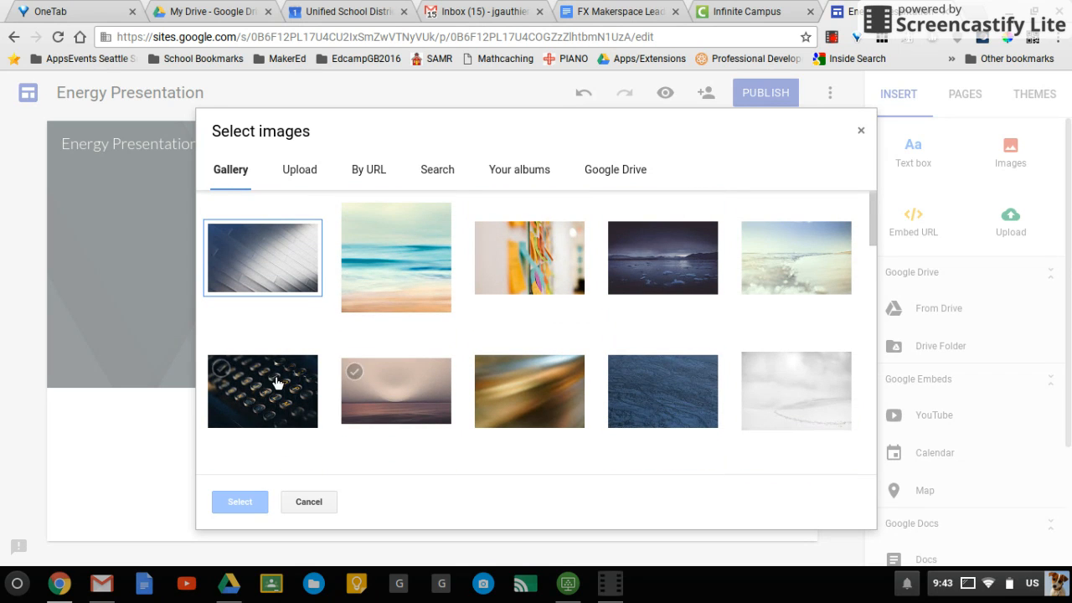
click(663, 258)
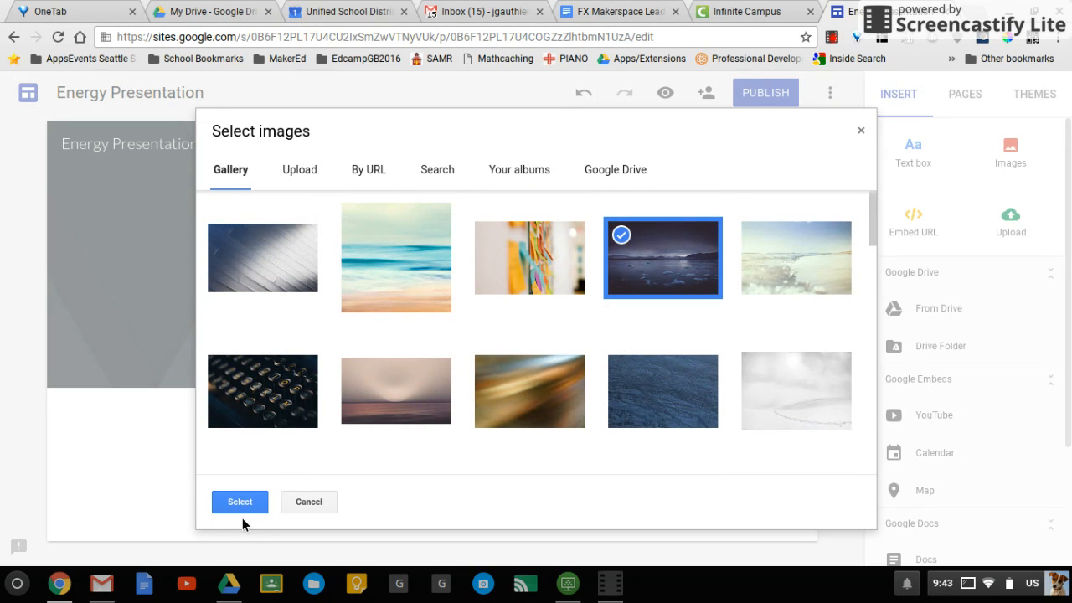
Apply the chosen photo as the header background and leave header editing to view it.
click(240, 502)
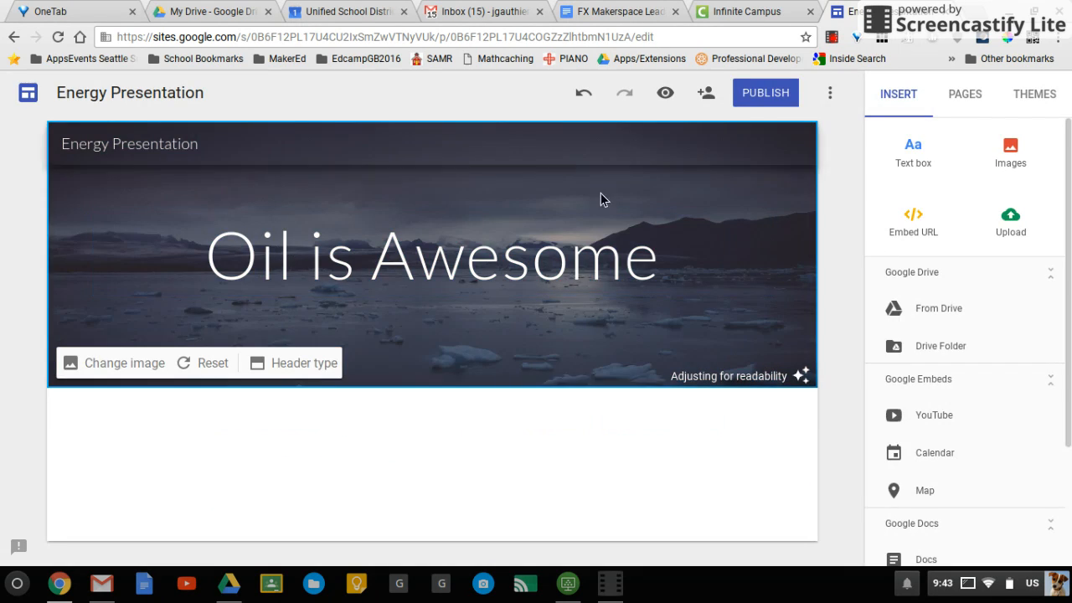
mouse_move(814, 402)
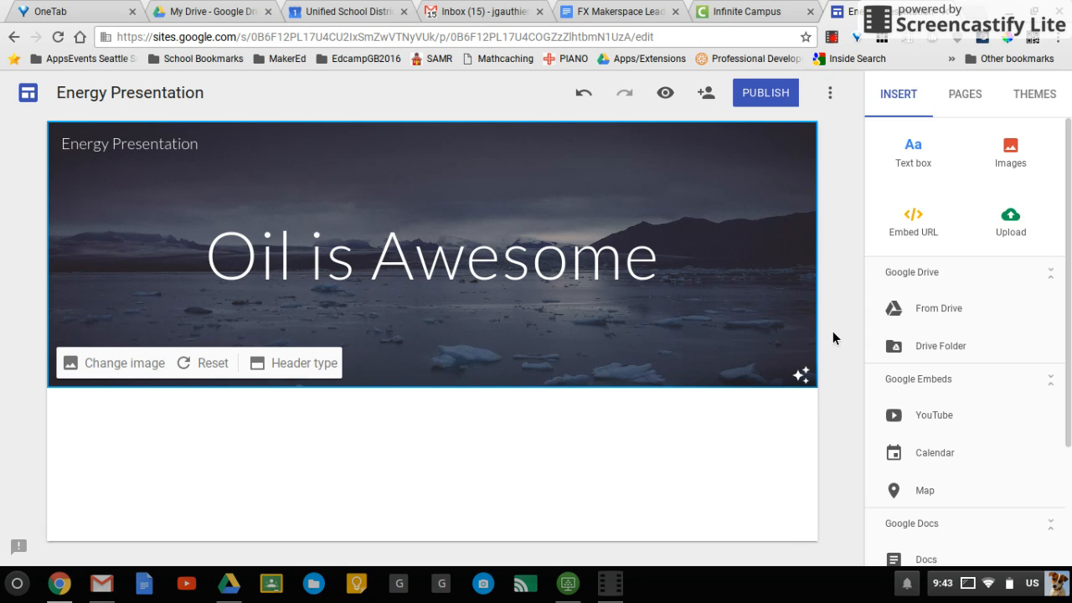
click(432, 254)
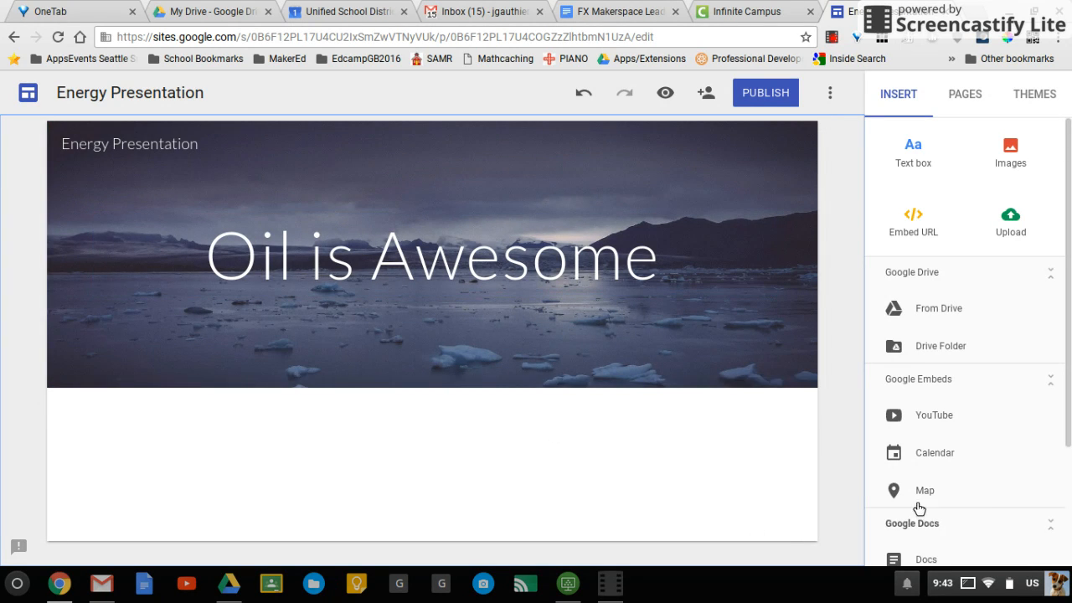
scroll(down, 3)
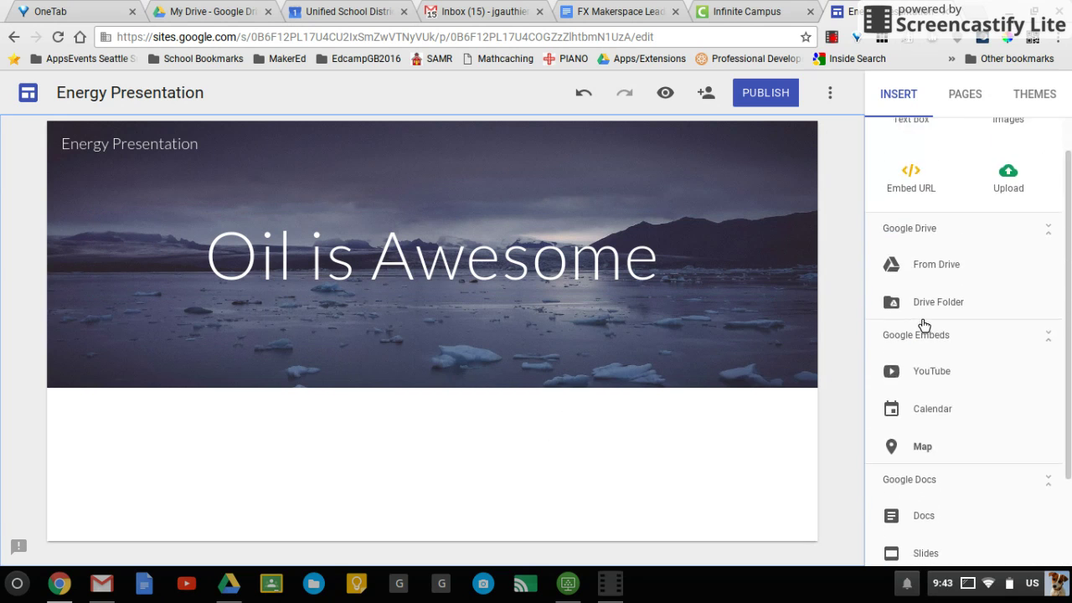
scroll(down, 3)
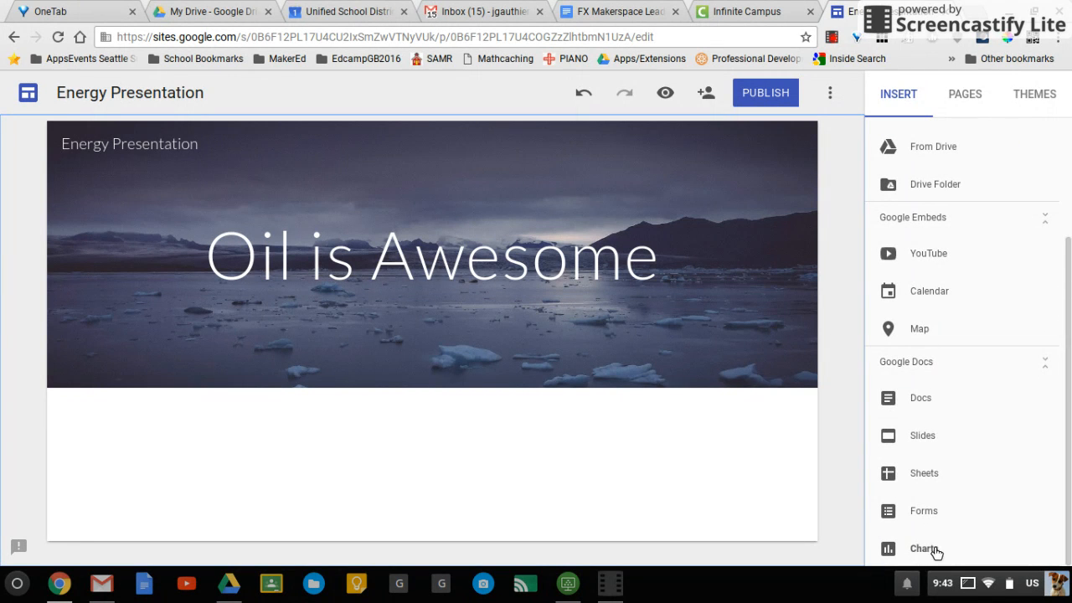
click(925, 548)
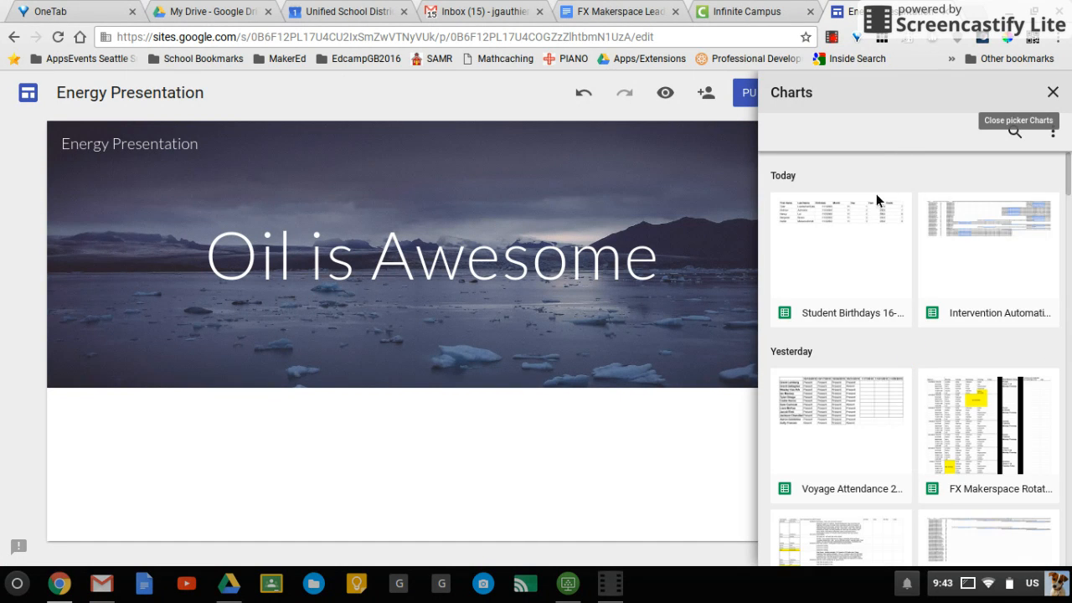
mouse_move(824, 211)
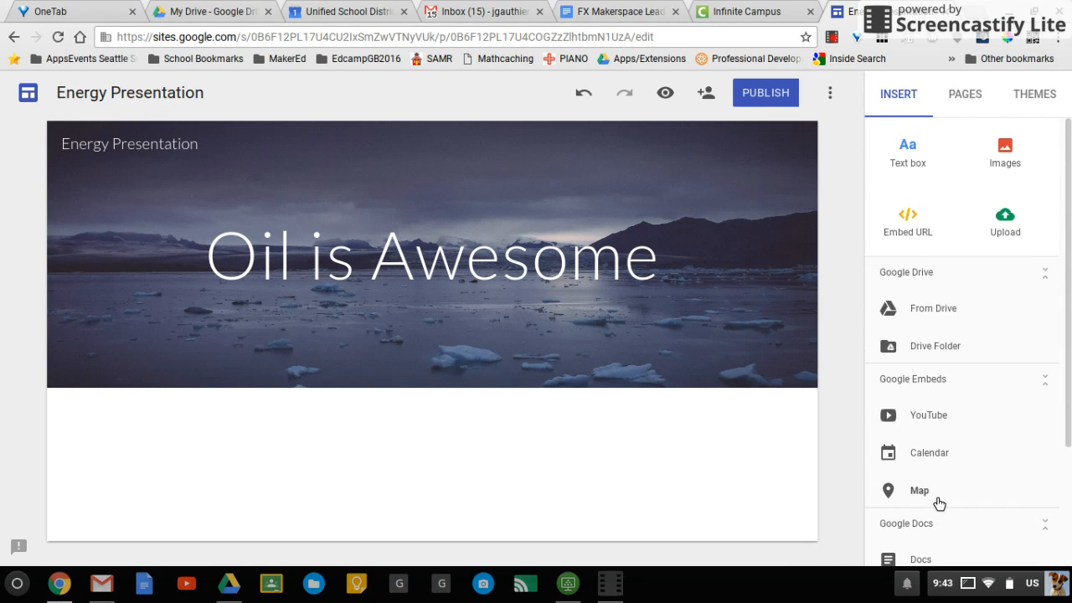
mouse_move(684, 432)
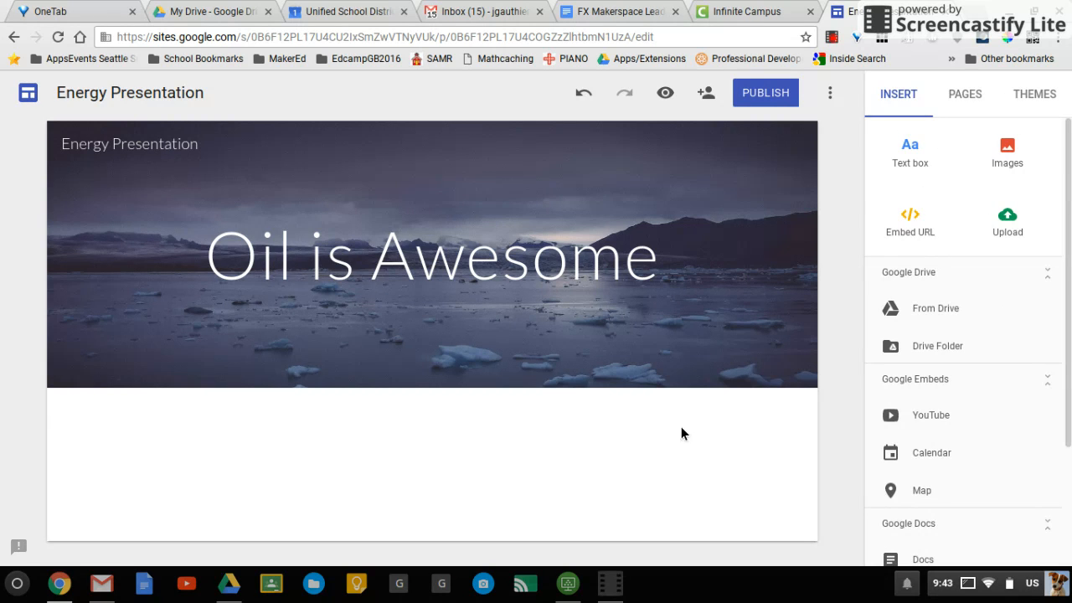
mouse_move(422, 470)
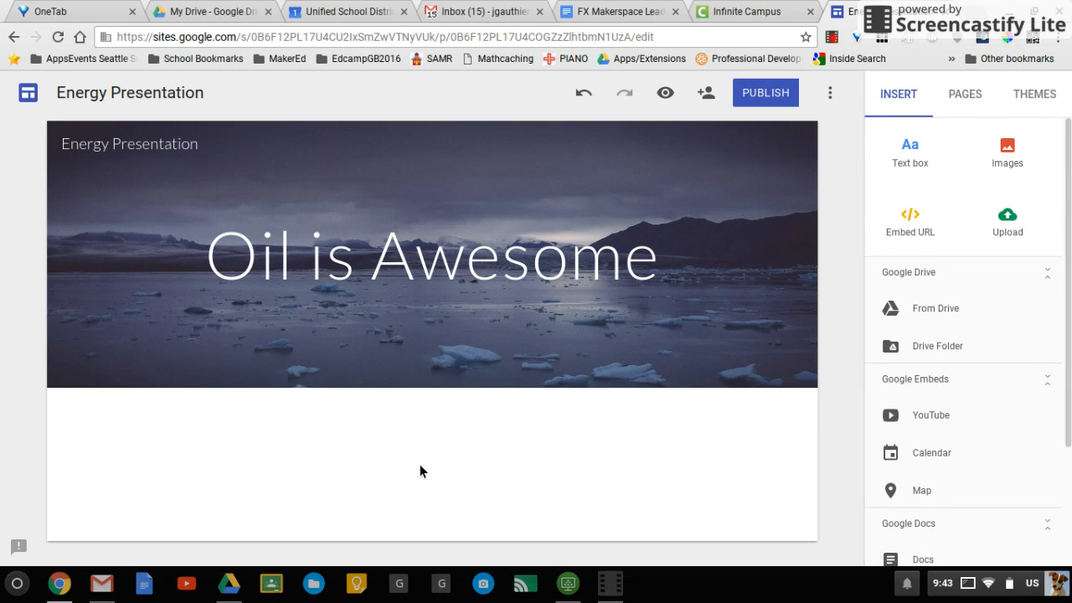
click(422, 469)
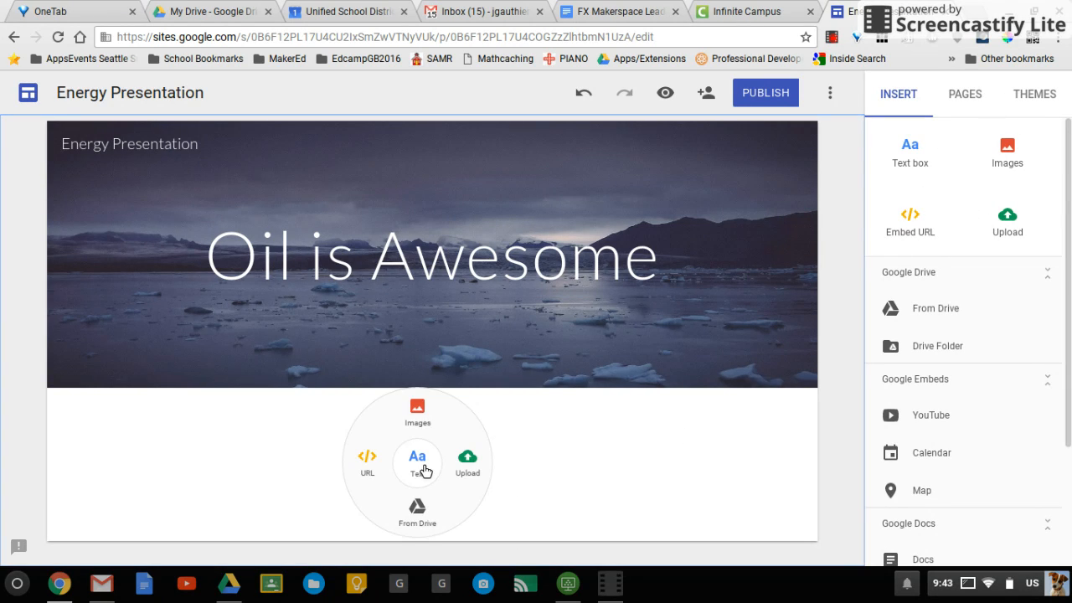
mouse_move(369, 466)
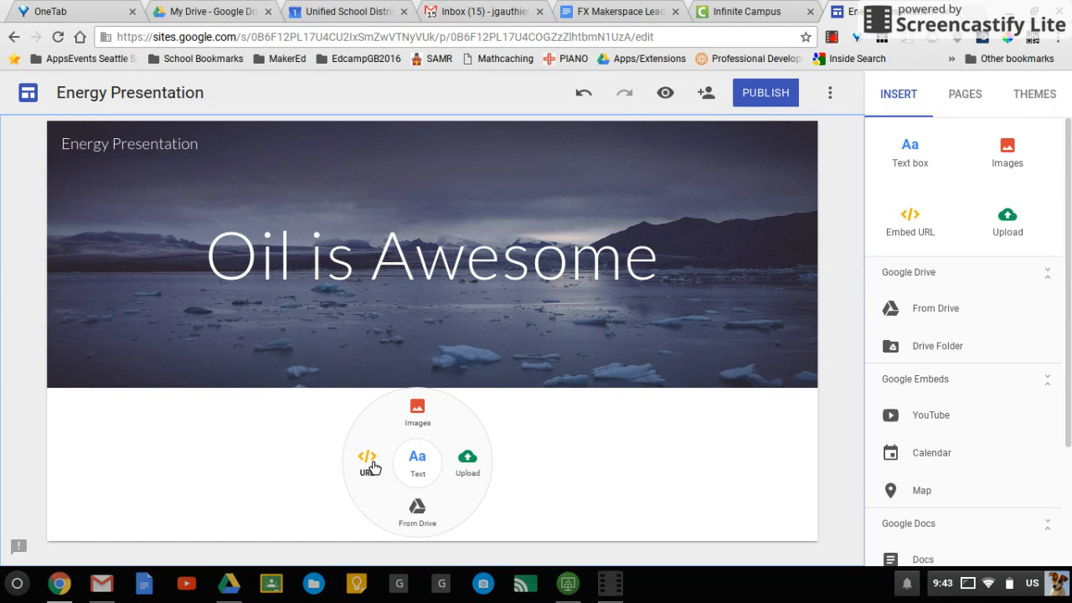
mouse_move(417, 469)
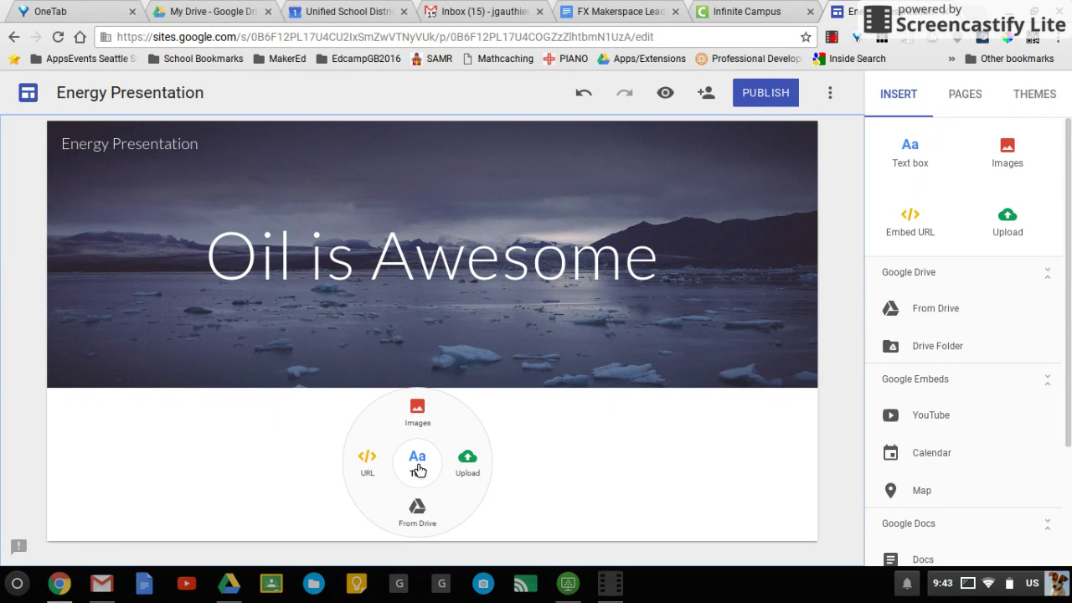
mouse_move(417, 512)
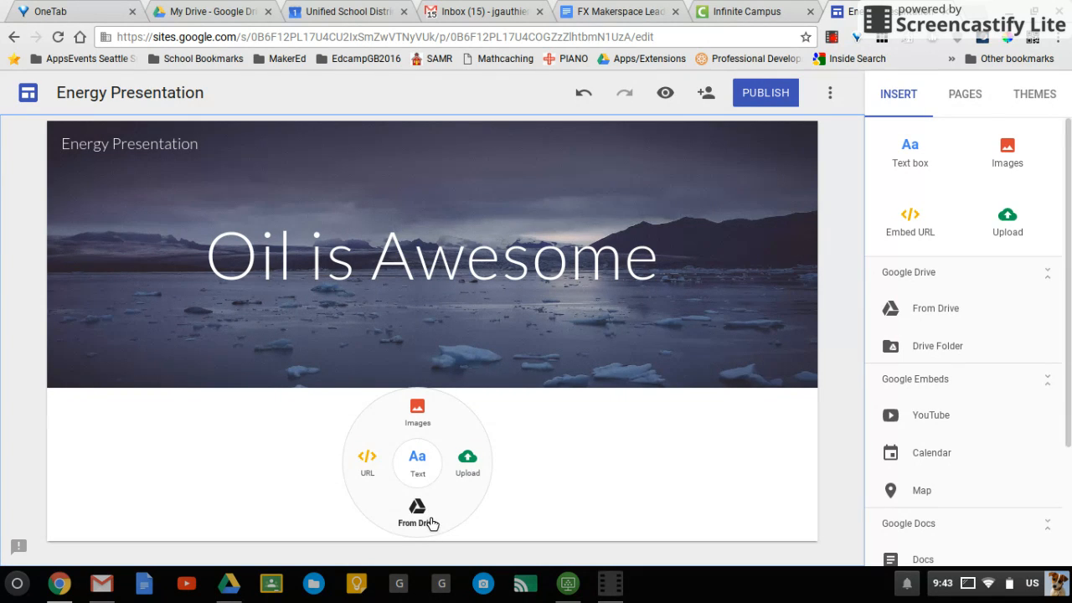
mouse_move(467, 465)
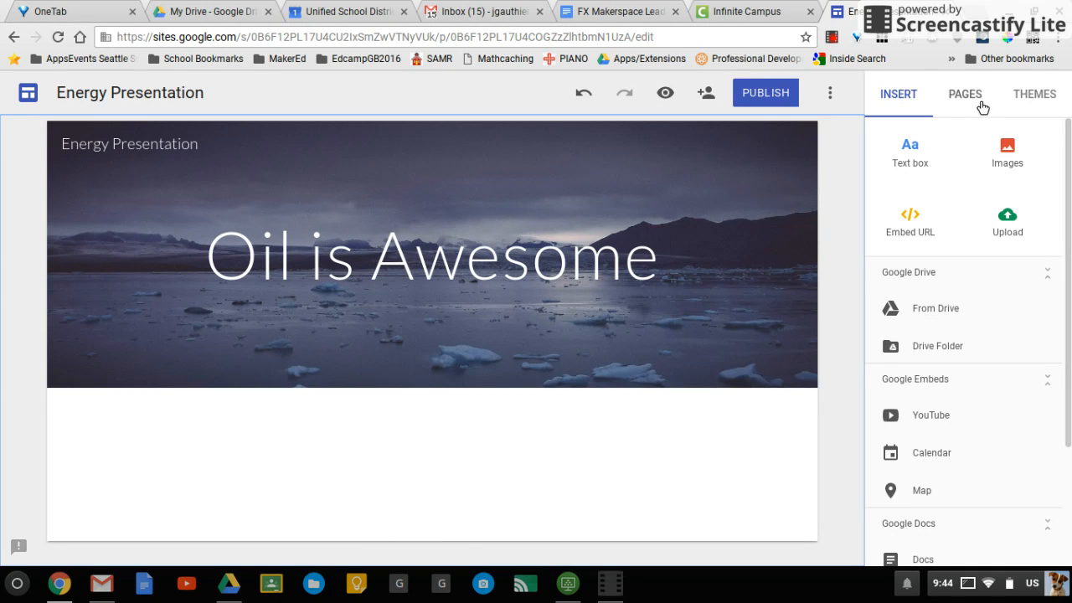
In the Pages panel, name the home page 'Wind Energy' and add a new page called 'Uses'.
click(965, 94)
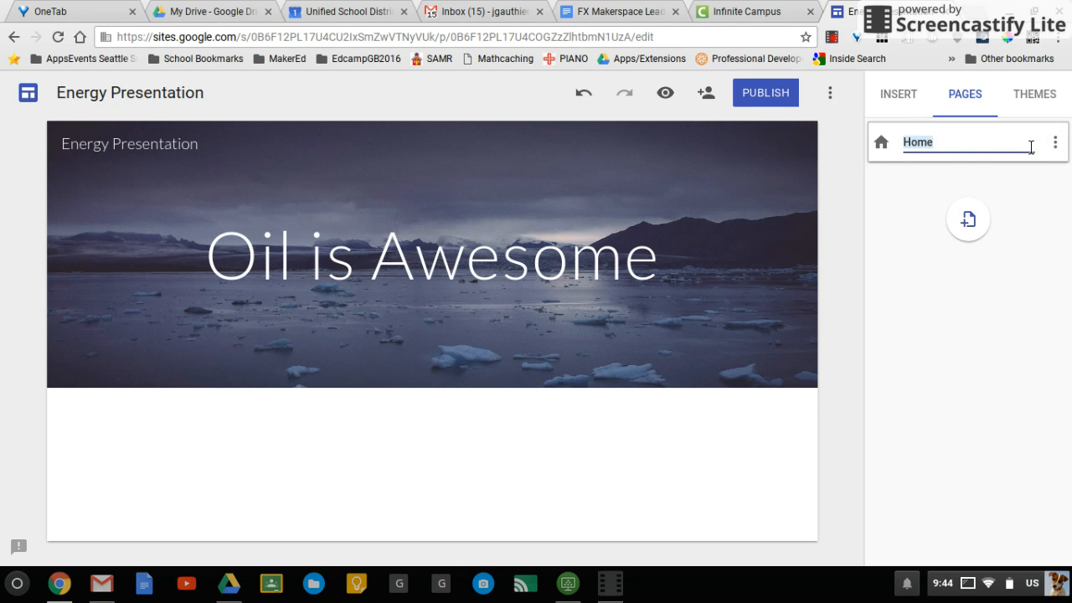
text(Wind Energy)
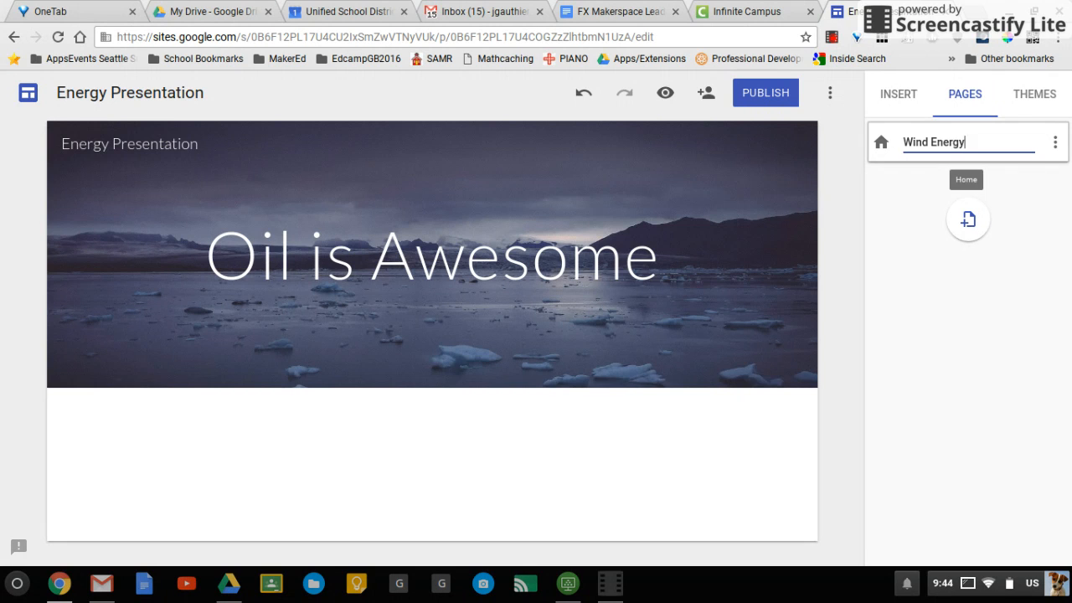
click(968, 218)
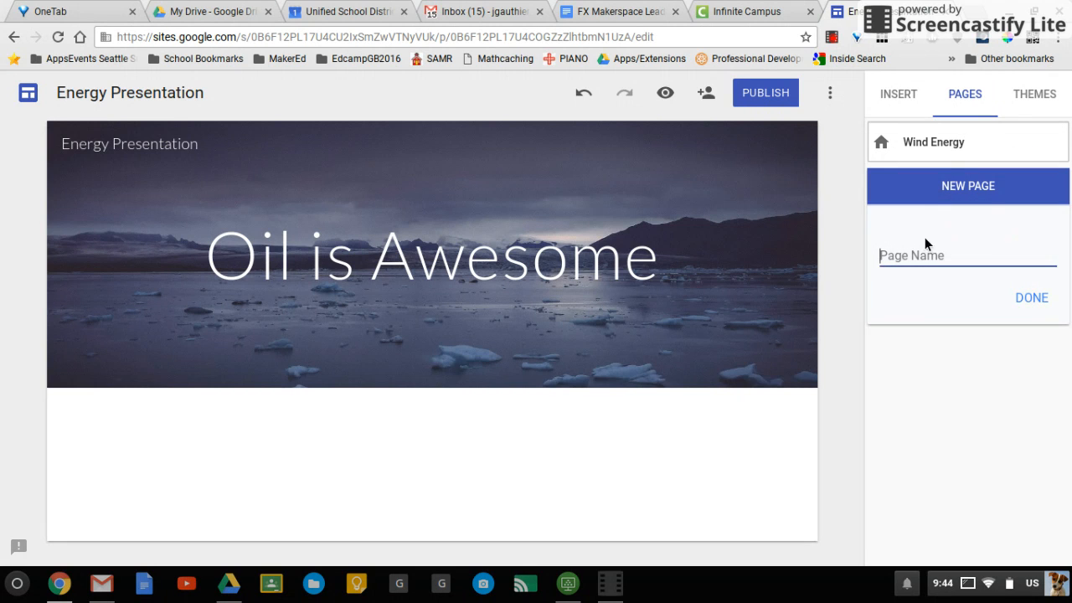
text(Uses)
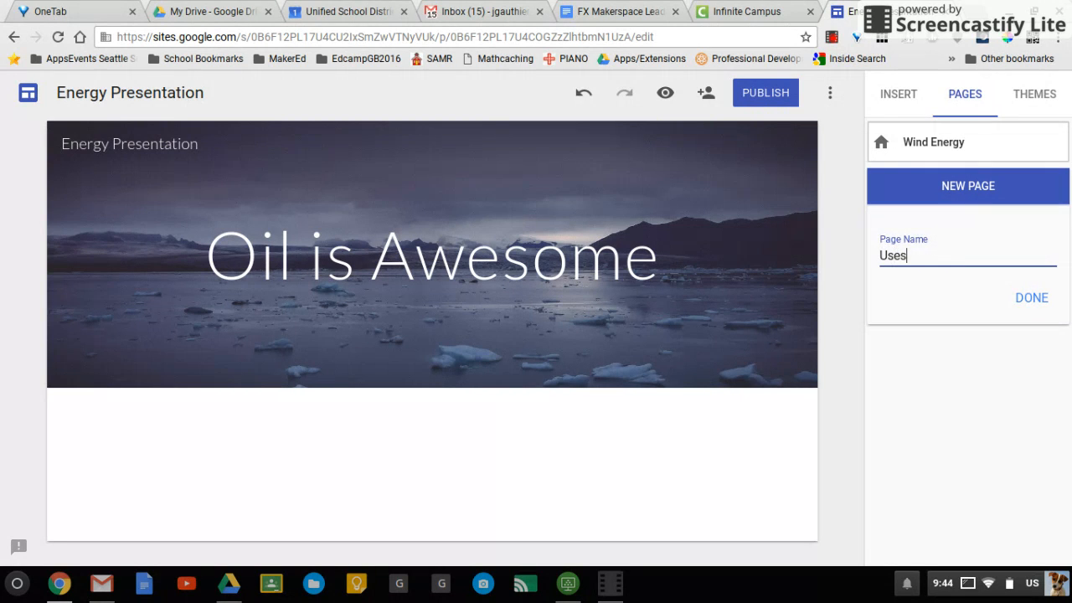
mouse_move(970, 222)
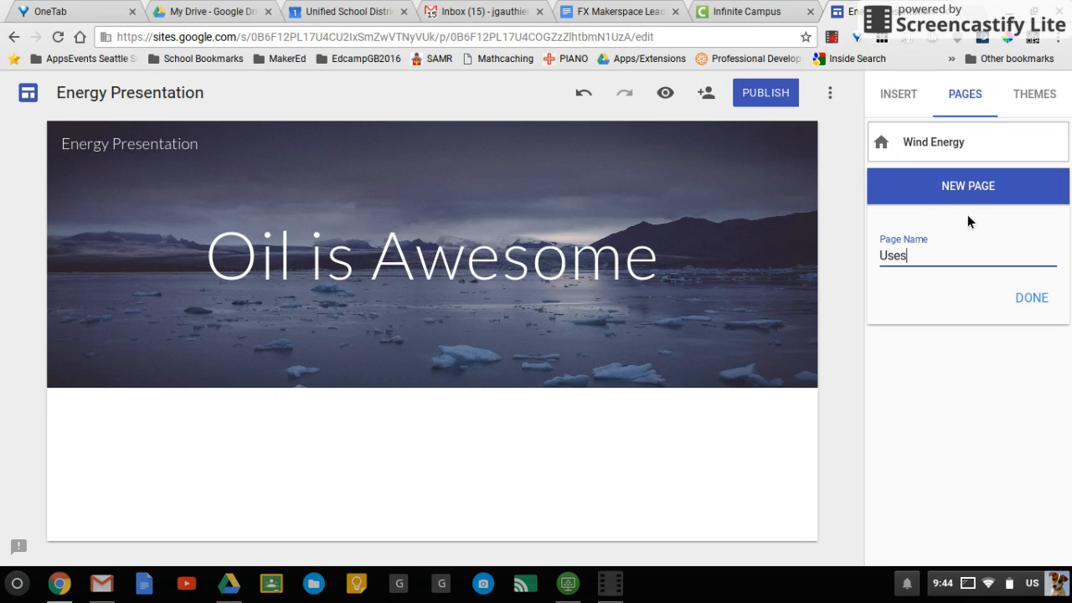
click(1032, 298)
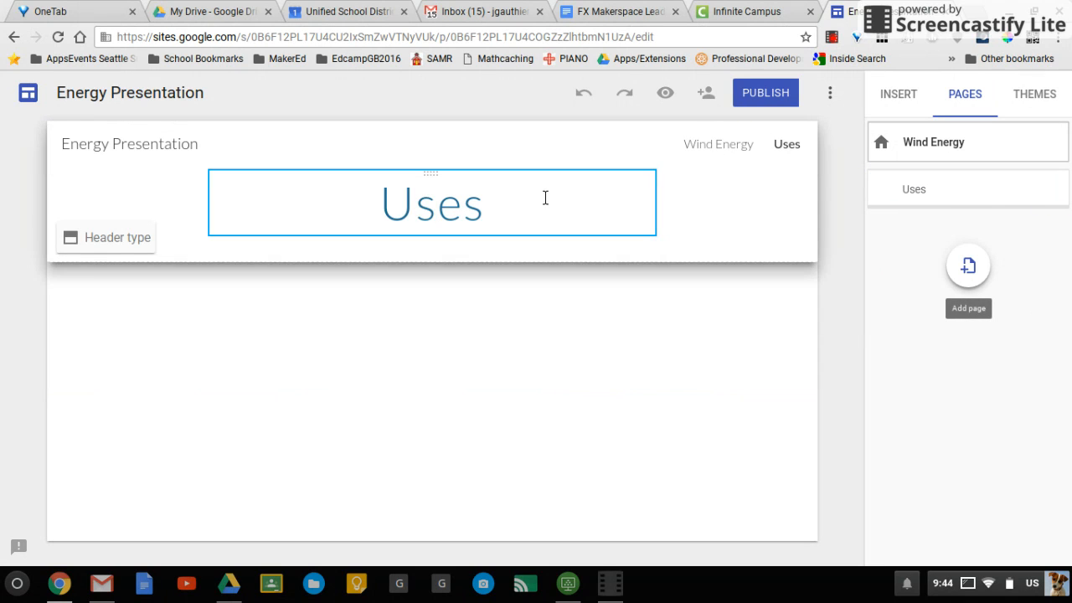
Keep the Uses page header as title only.
click(117, 238)
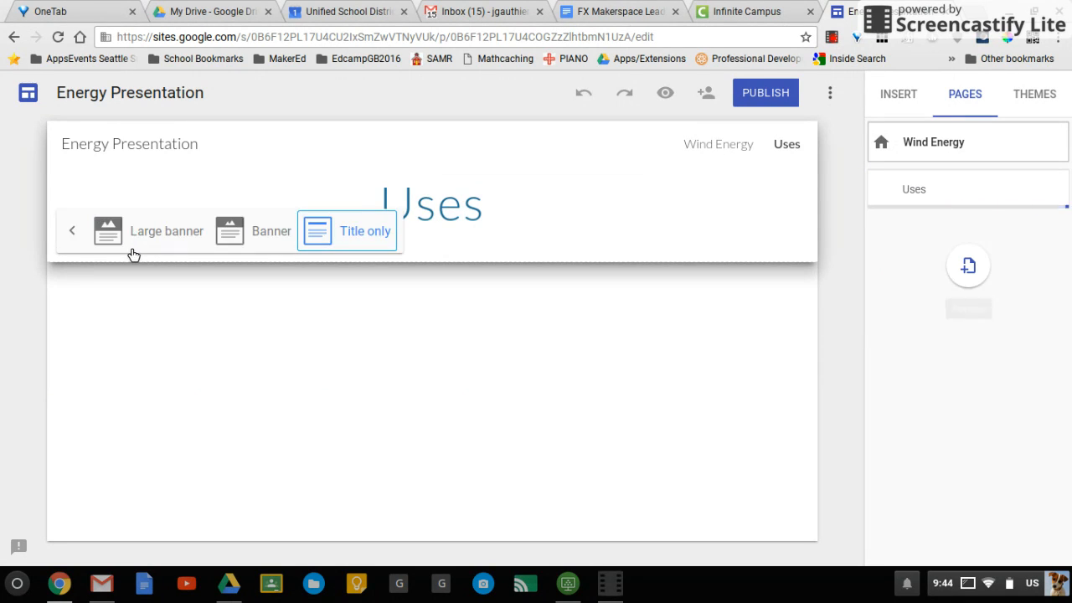
click(365, 232)
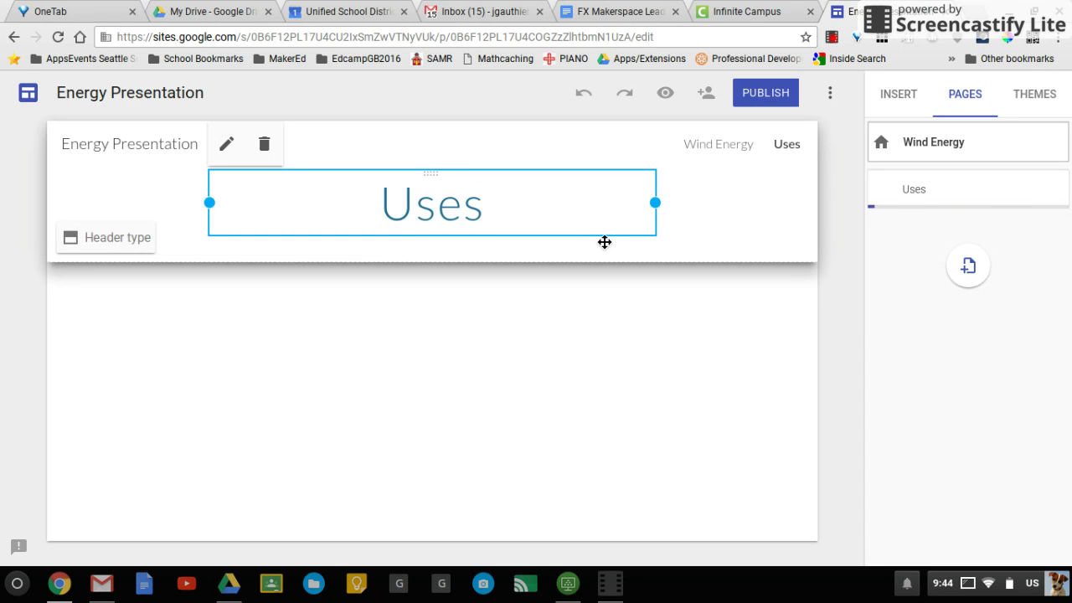
mouse_move(750, 153)
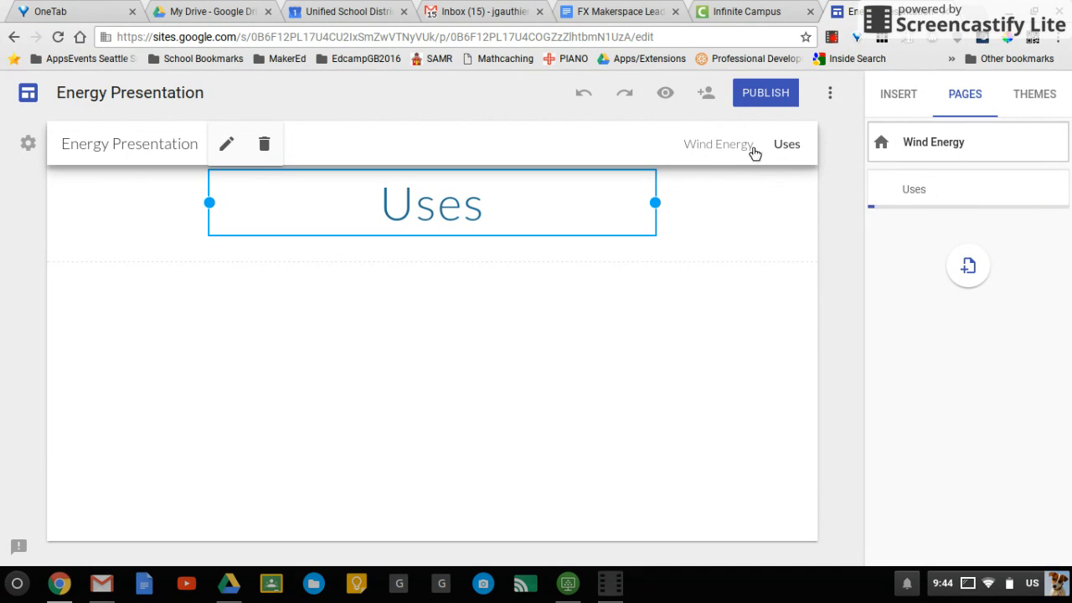
mouse_move(586, 154)
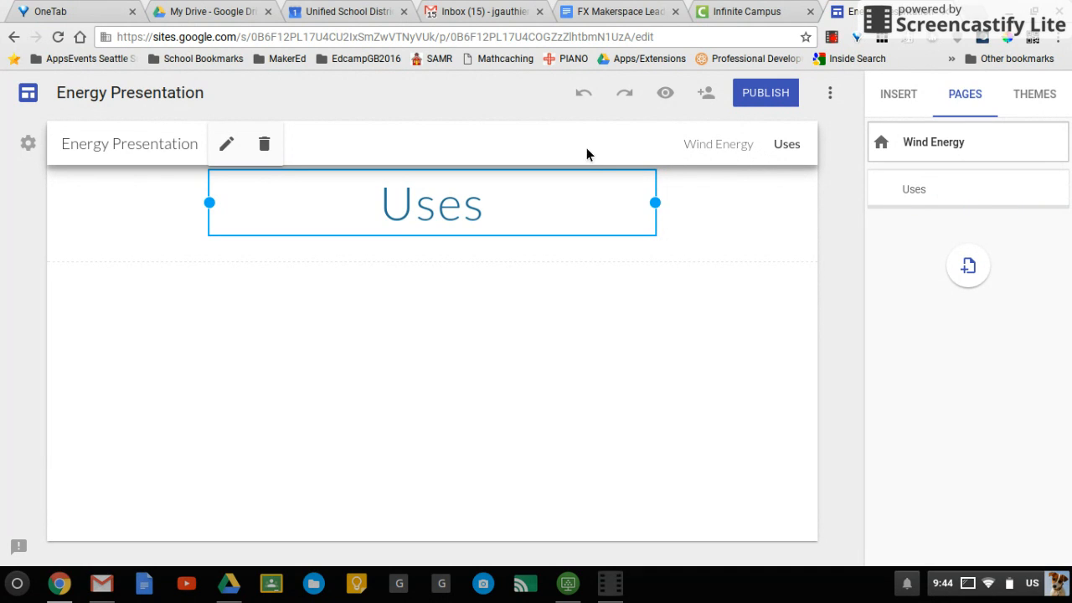
mouse_move(27, 144)
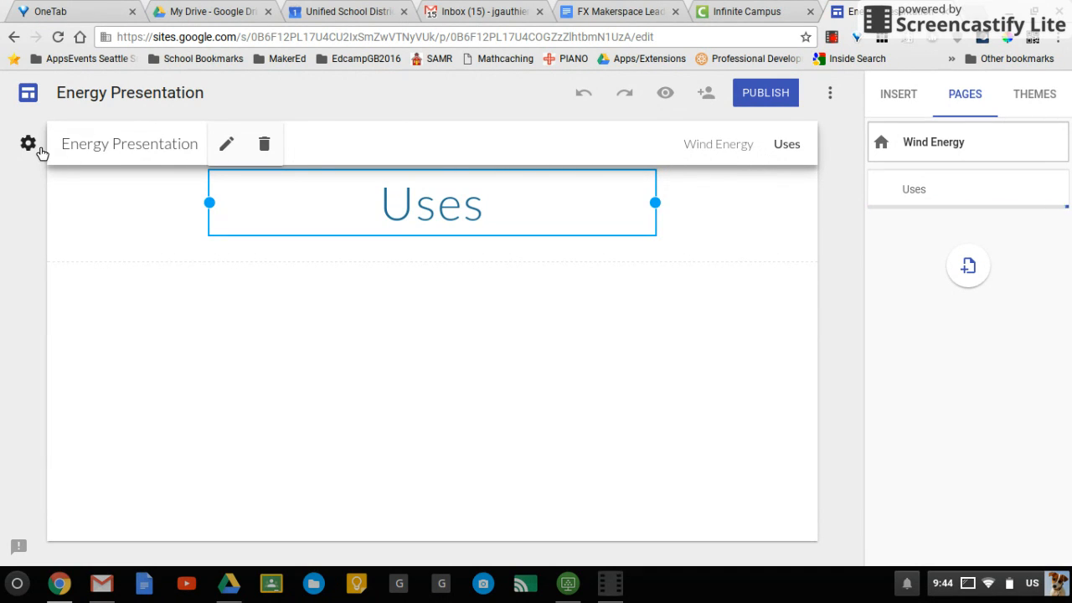
Set the site's navigation mode to Side navigation from the settings gear.
click(27, 144)
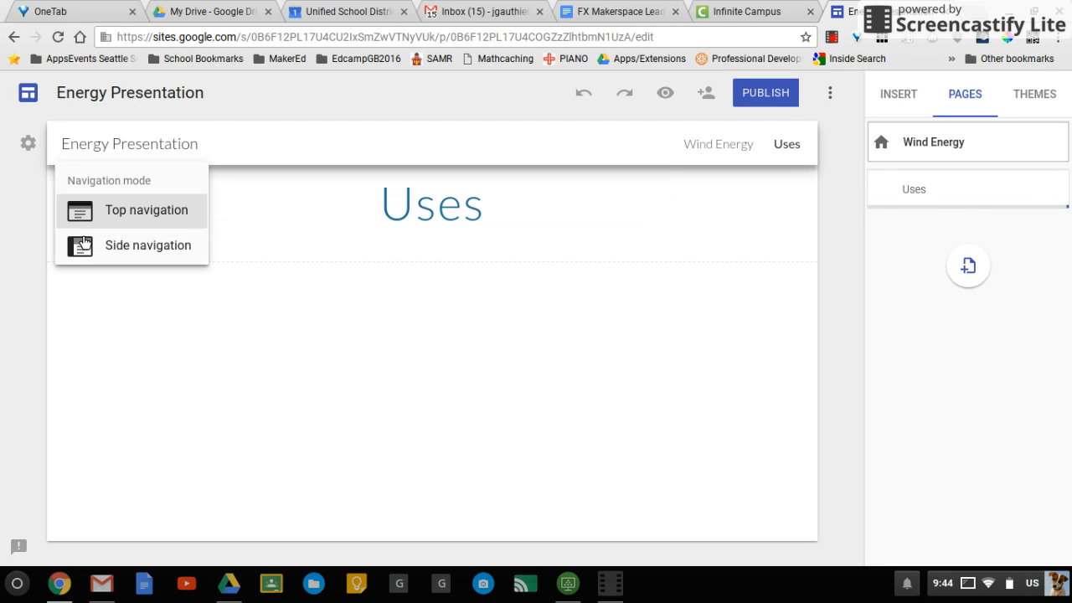
click(147, 245)
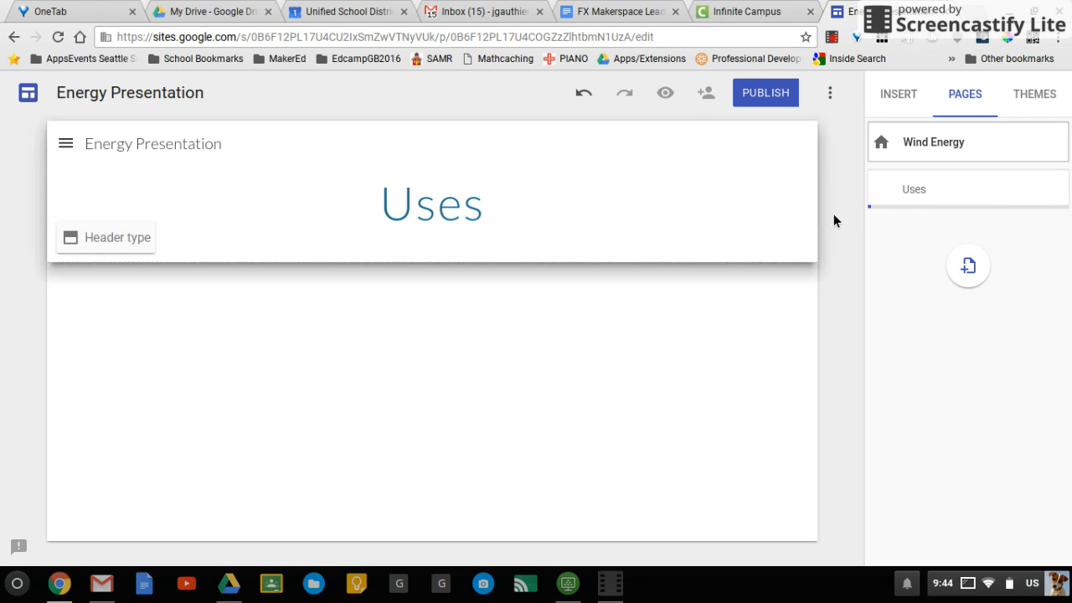
mouse_move(536, 265)
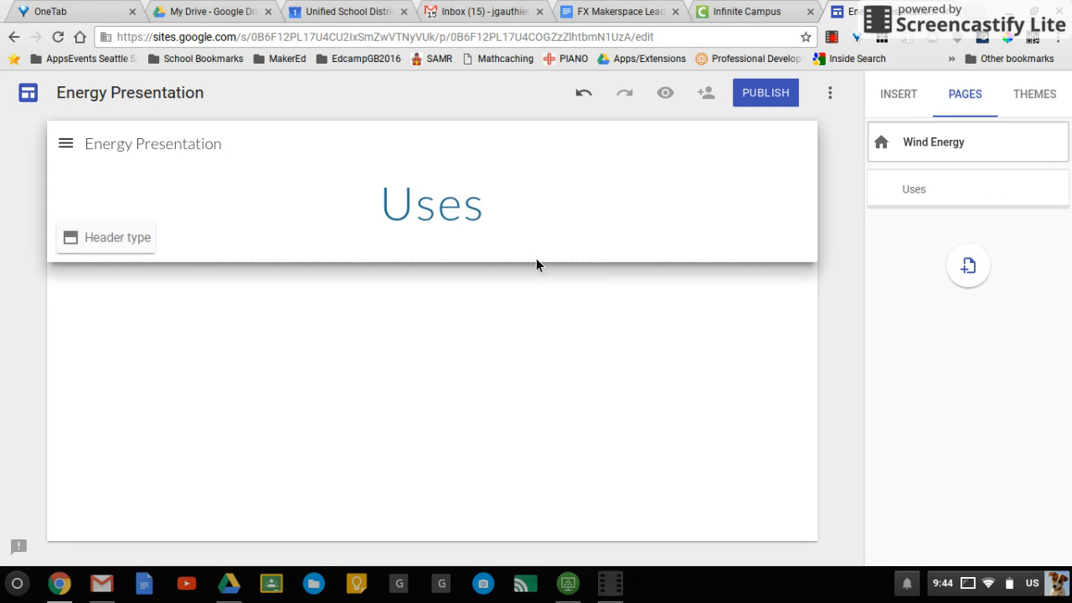
Apply the Impression theme from the Themes list.
click(1033, 93)
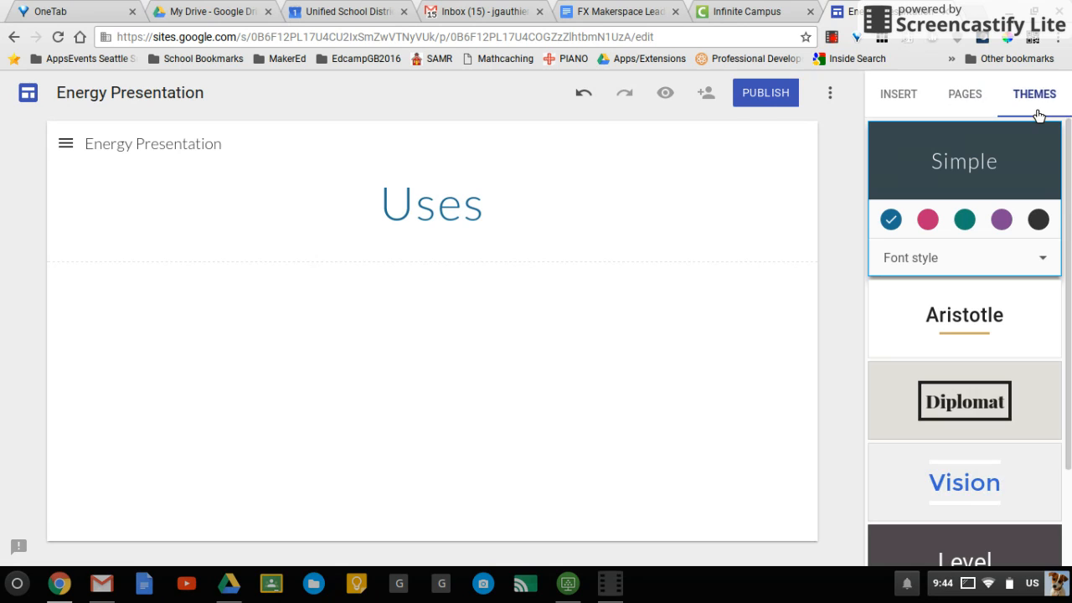
scroll(down, 3)
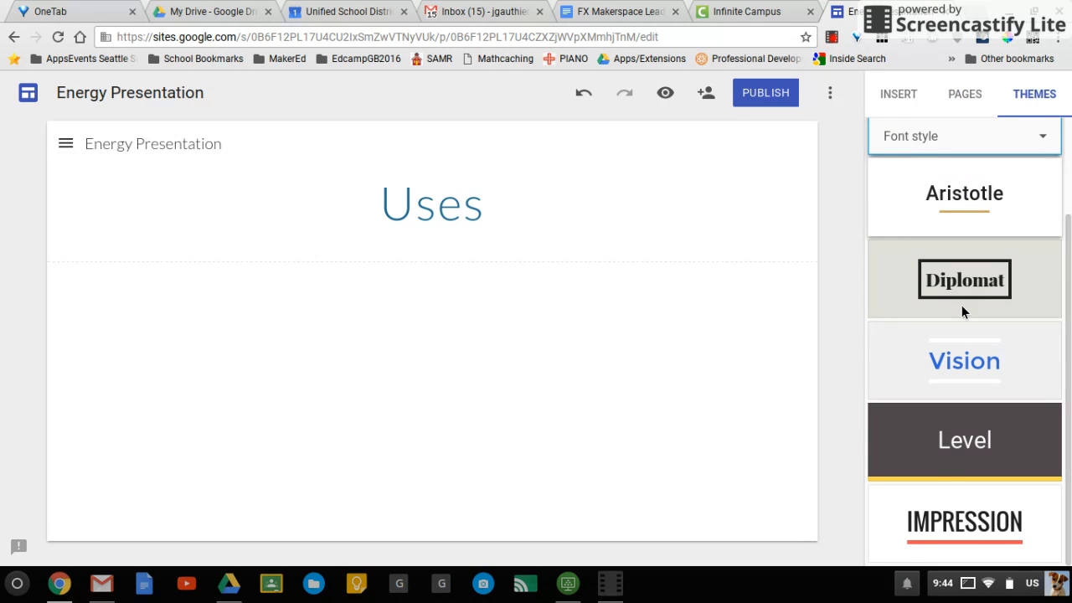
mouse_move(958, 460)
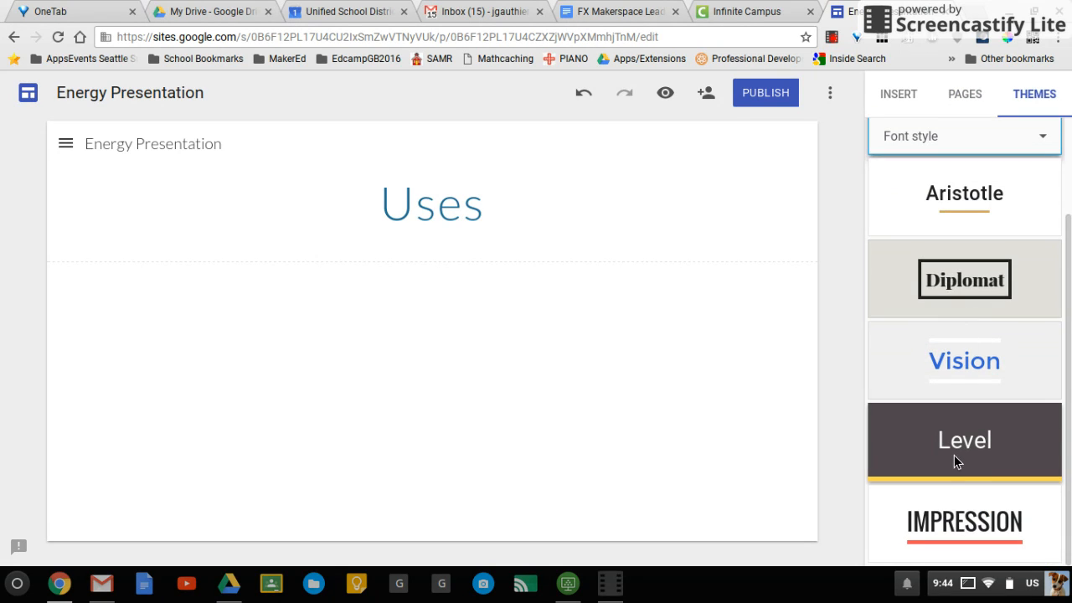
click(965, 521)
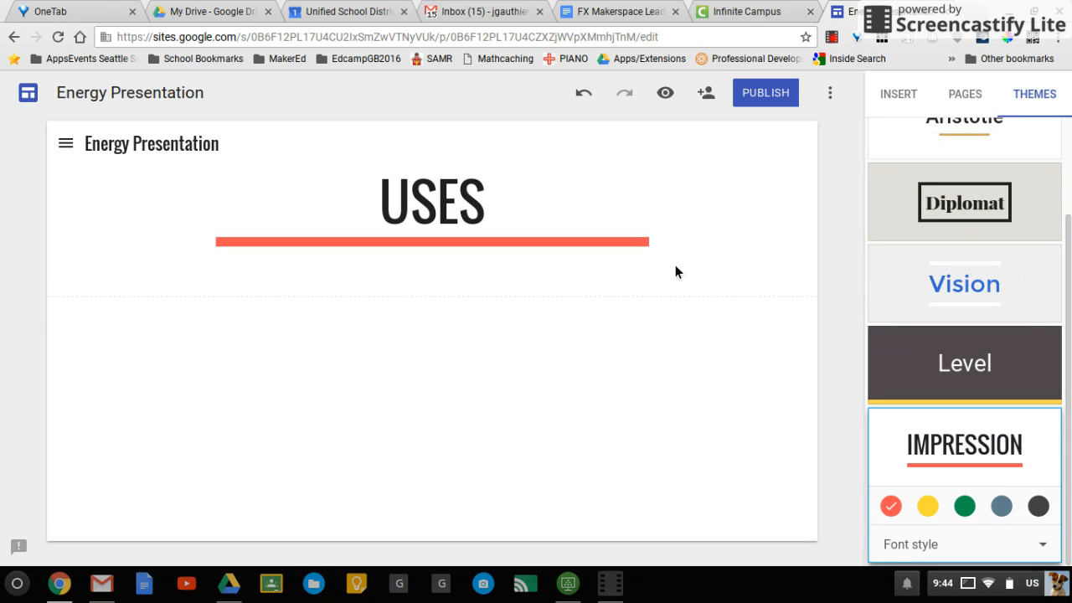
mouse_move(437, 310)
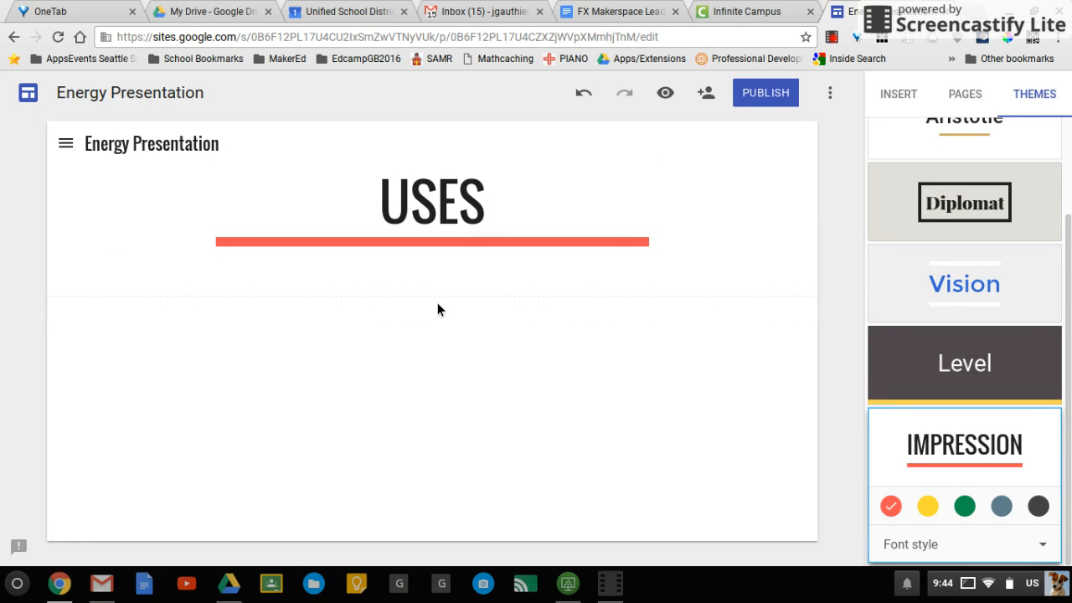
mouse_move(329, 406)
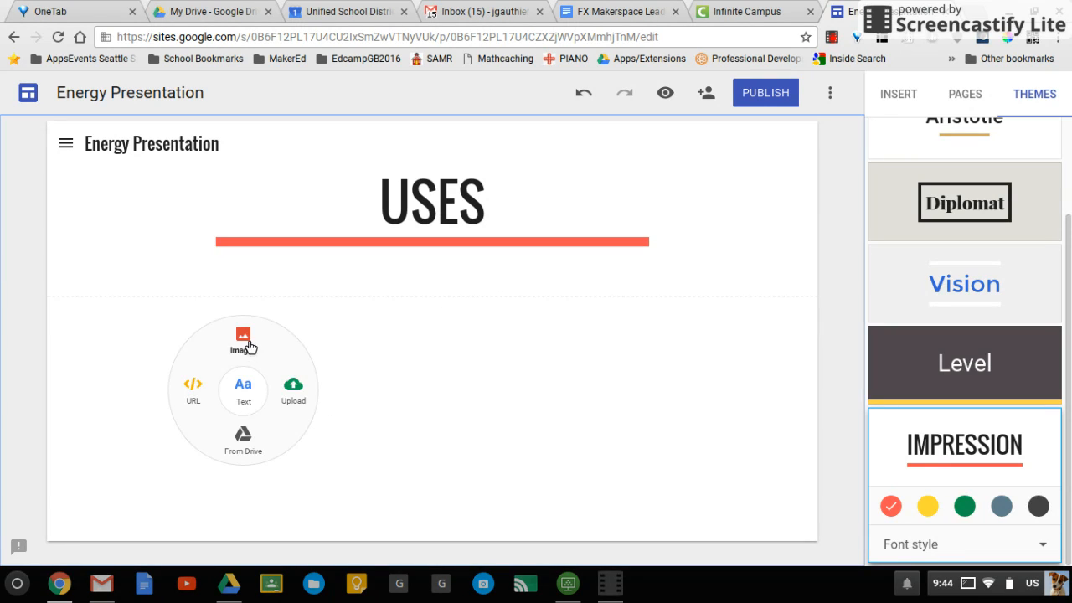
Insert the first image-search result for 'wind farm' onto the Uses page.
click(243, 335)
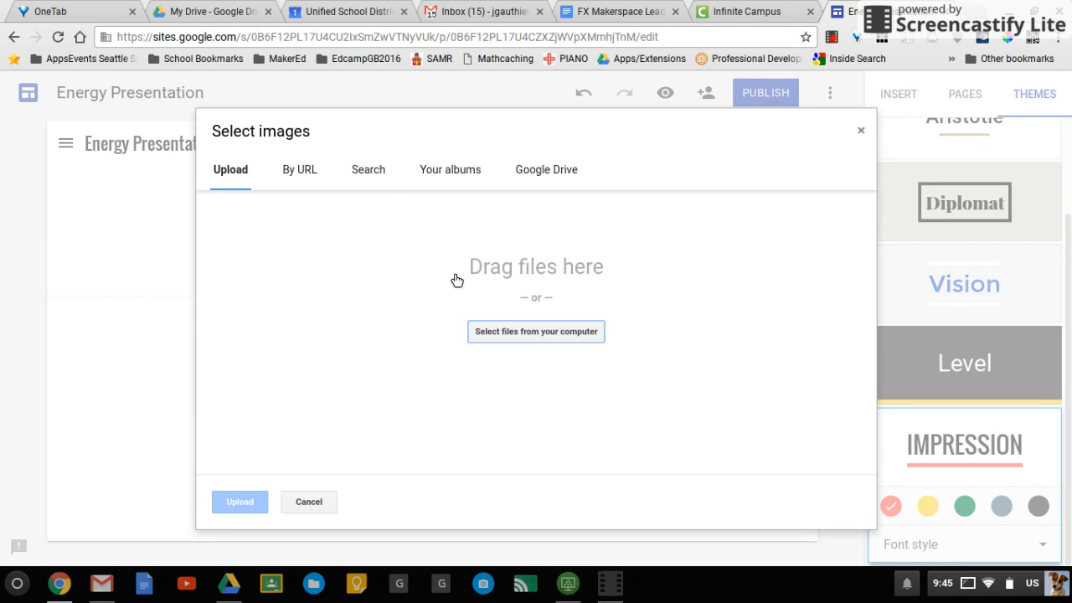
click(368, 169)
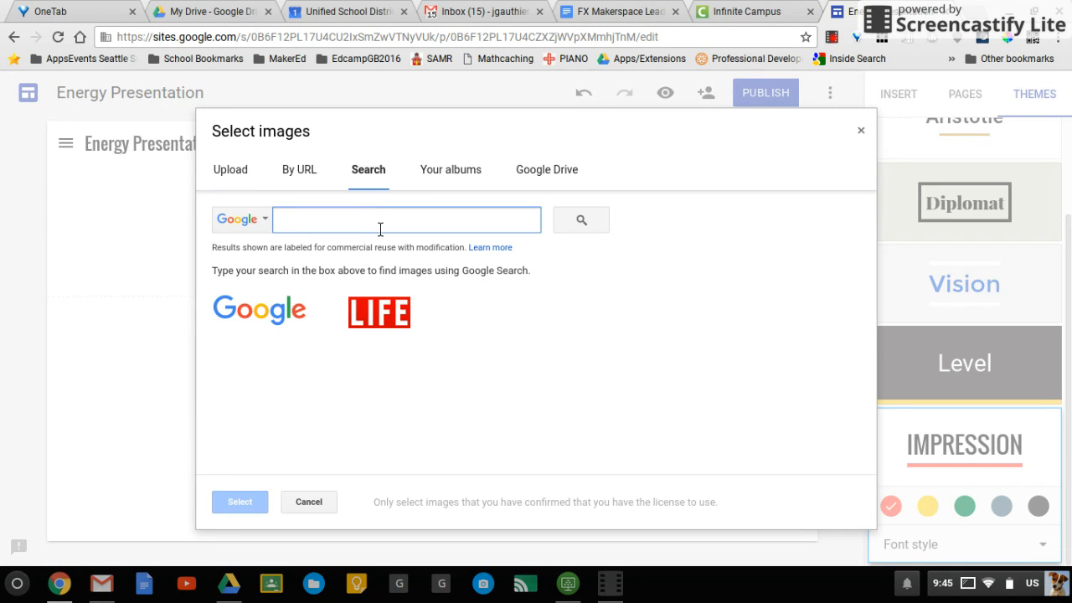
text(wind farm)
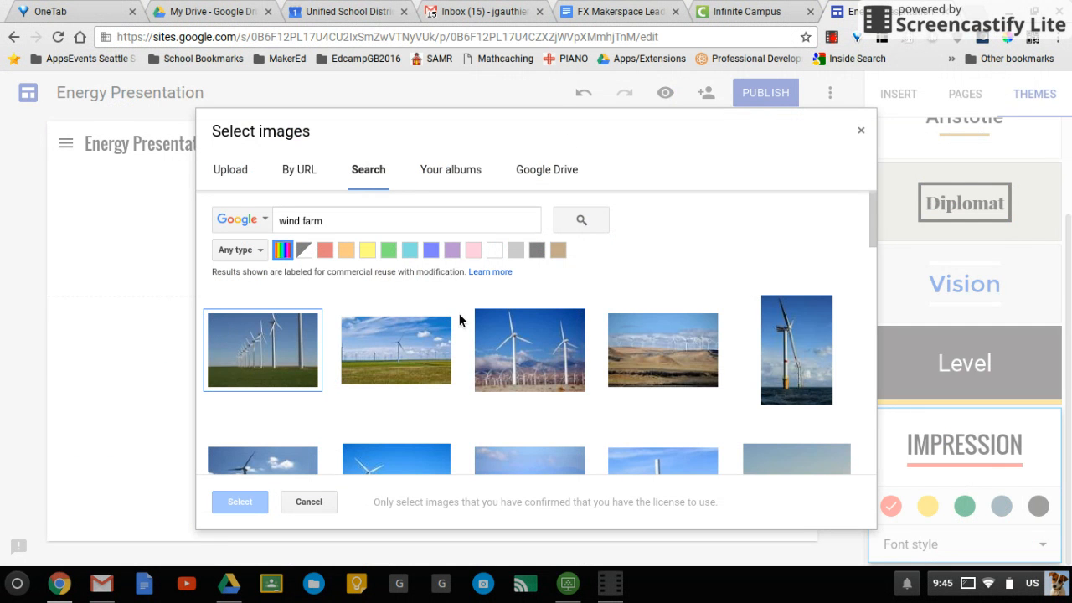
click(261, 350)
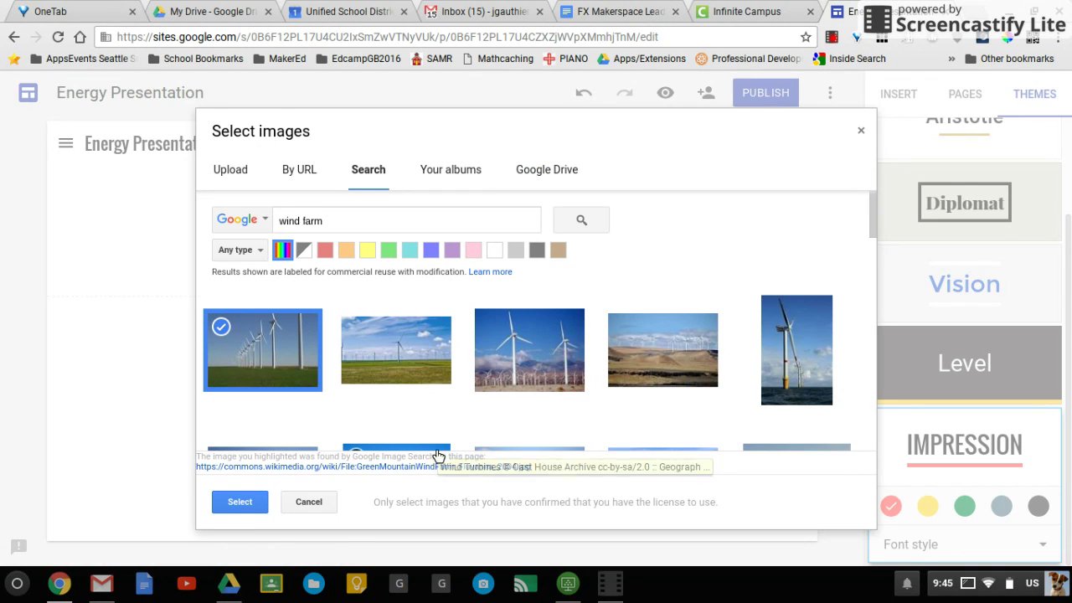
mouse_move(372, 417)
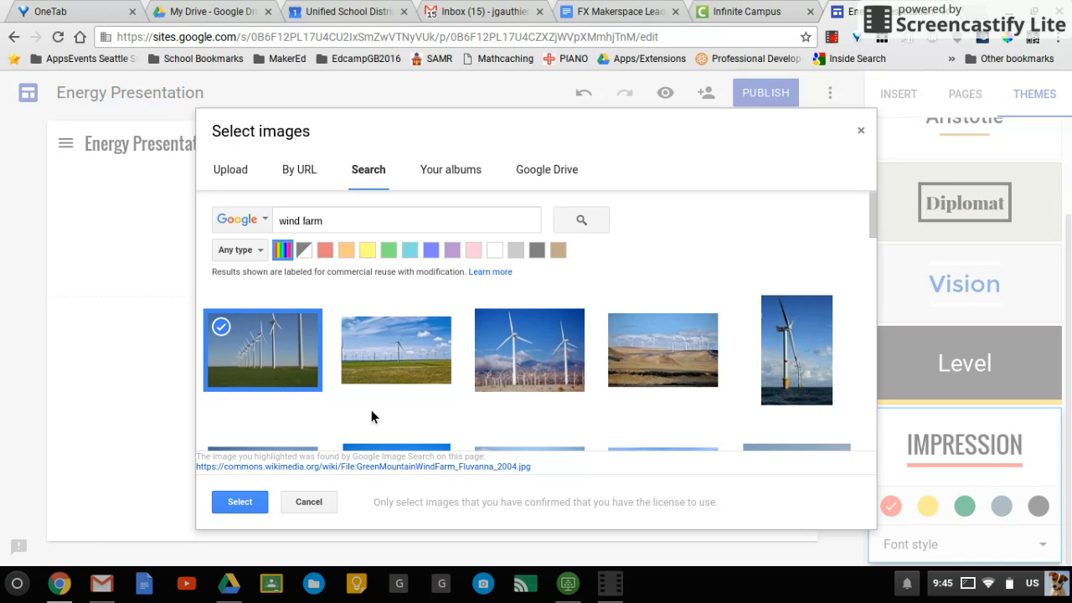
mouse_move(448, 285)
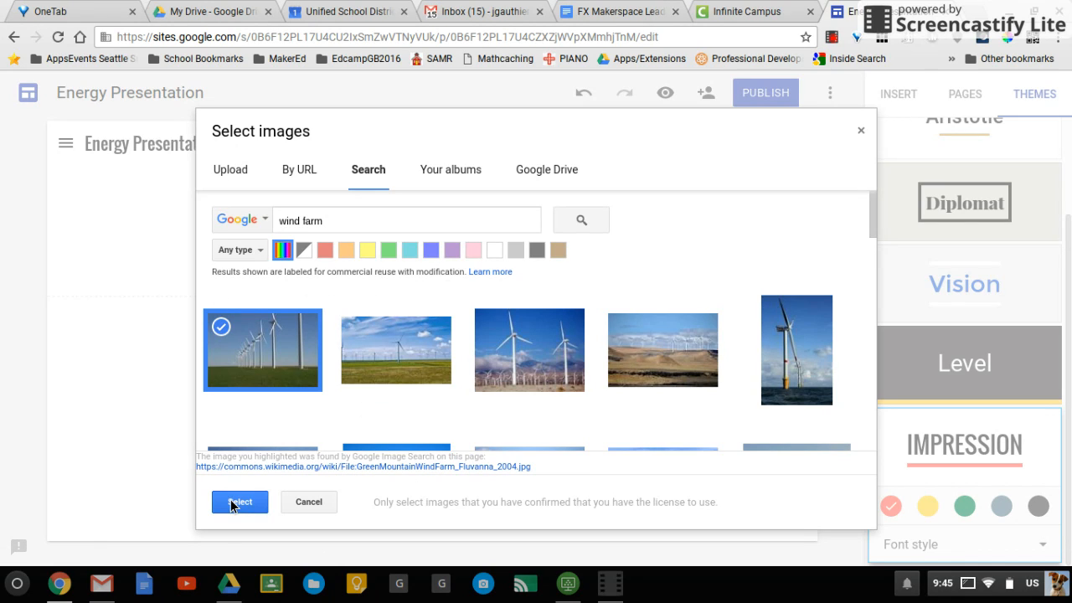
mouse_move(238, 516)
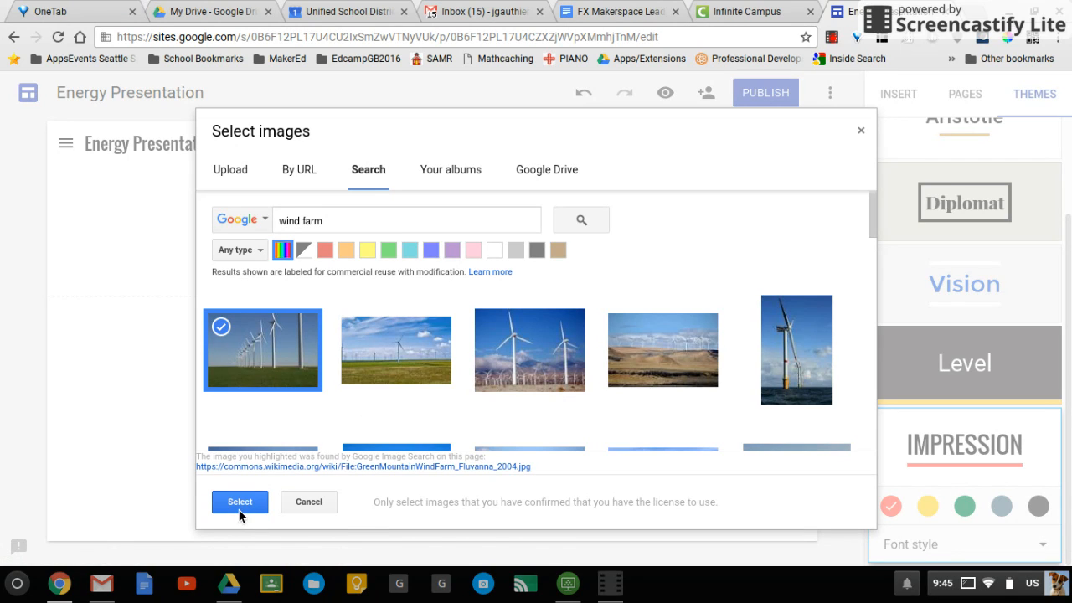
click(239, 503)
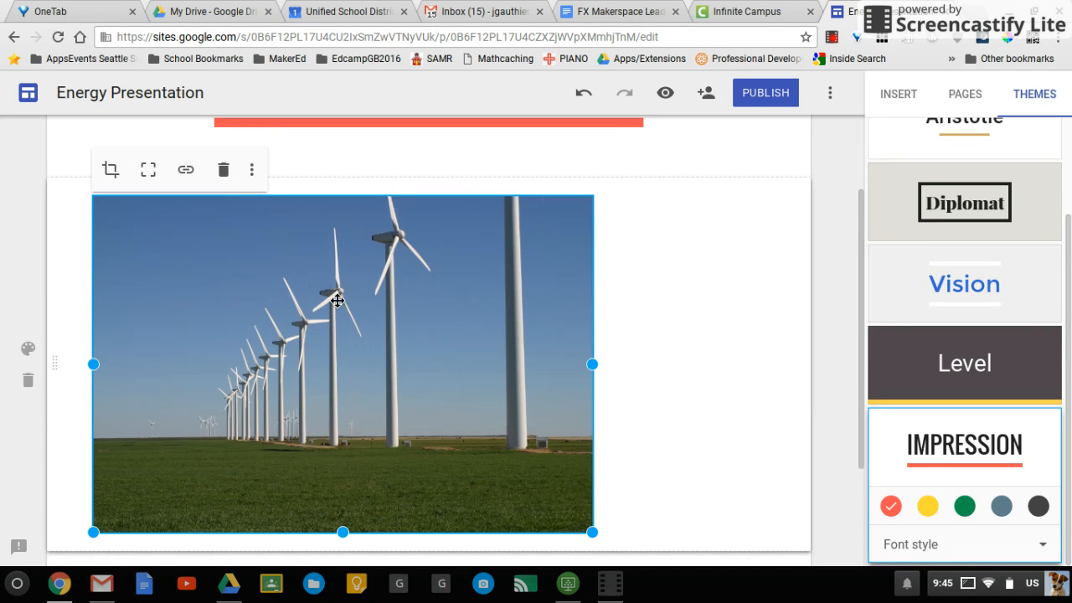
mouse_move(550, 367)
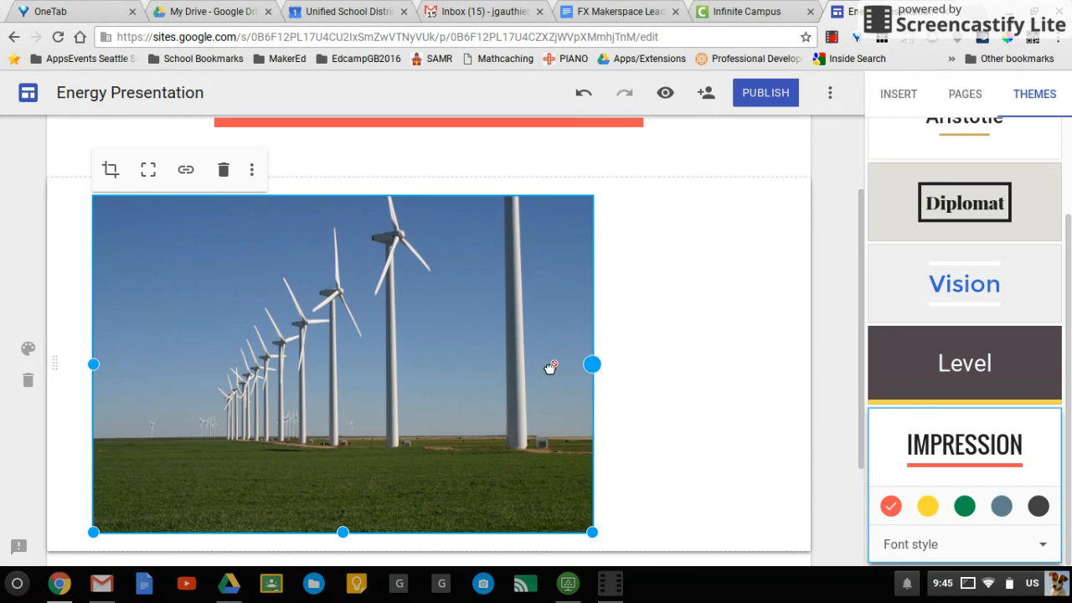
Drag the photo's resize handle back and forth until it is a near-square block on the left.
drag(593, 365, 305, 366)
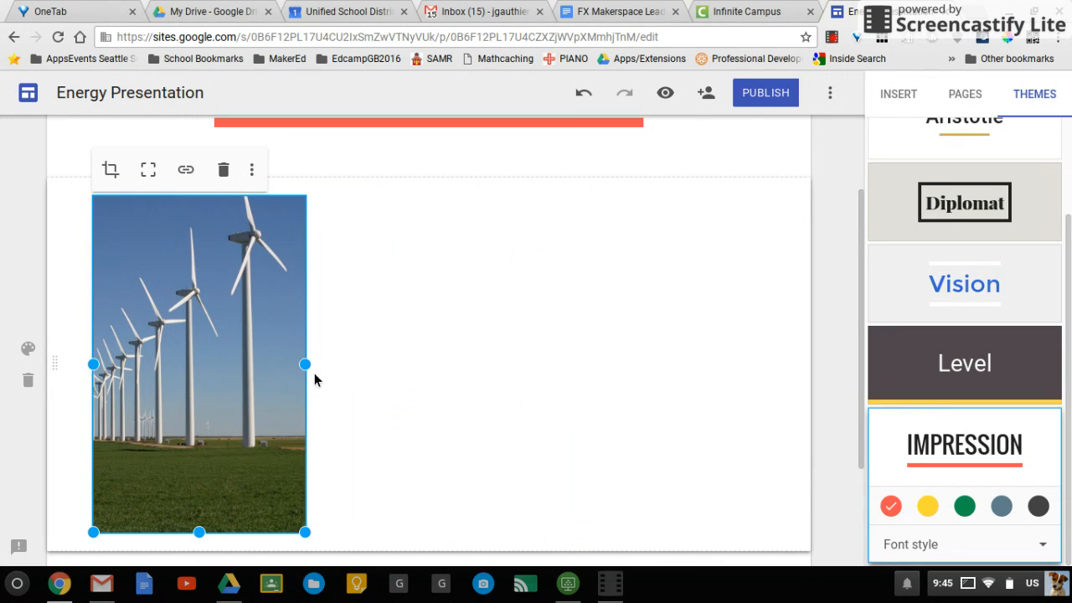
drag(305, 365, 352, 365)
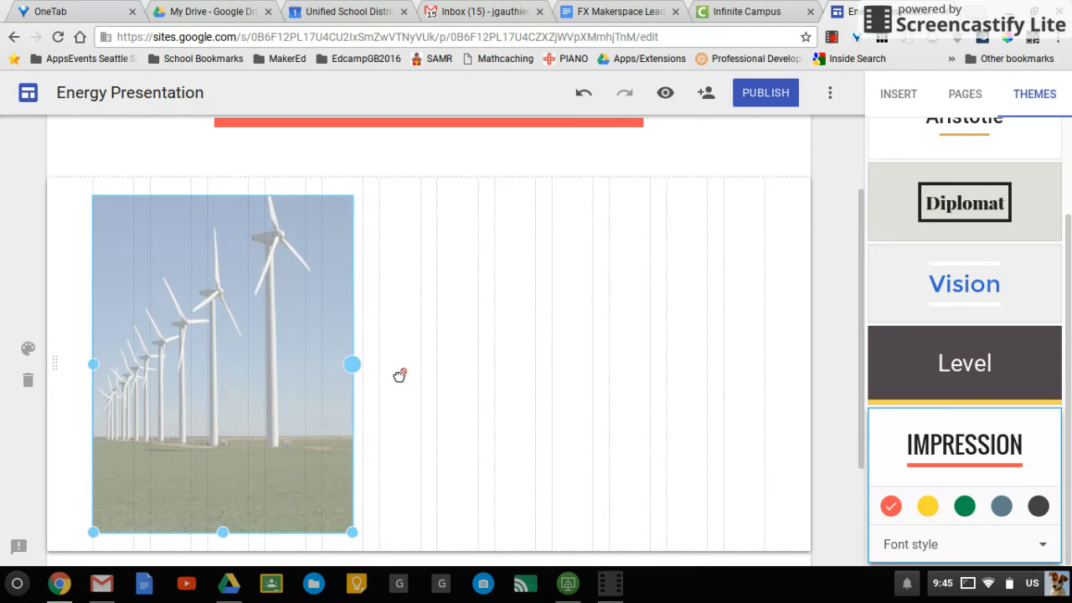
drag(351, 365, 379, 365)
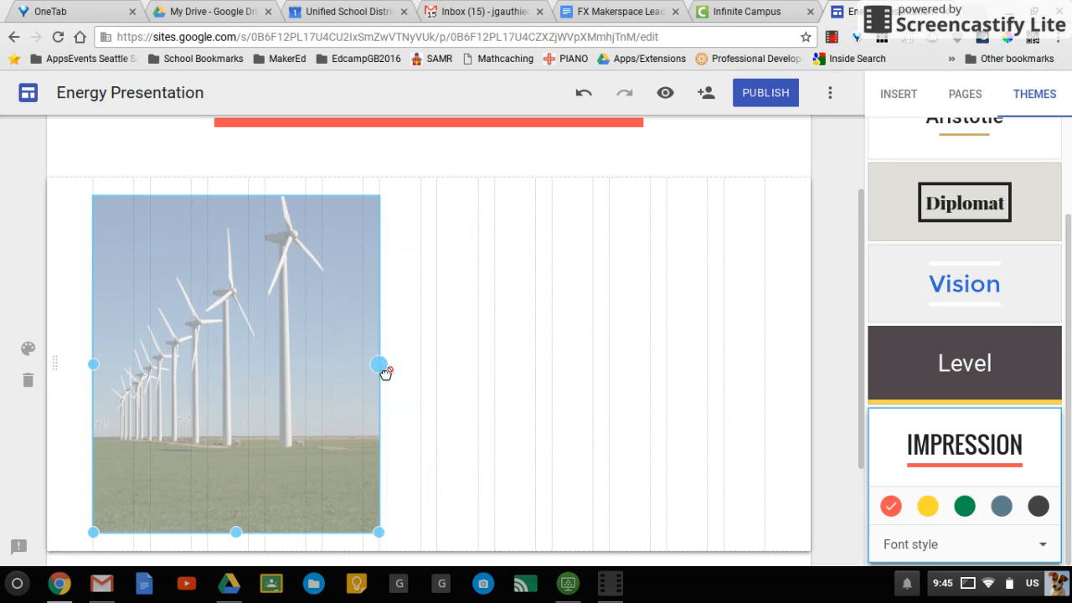
drag(379, 365, 193, 365)
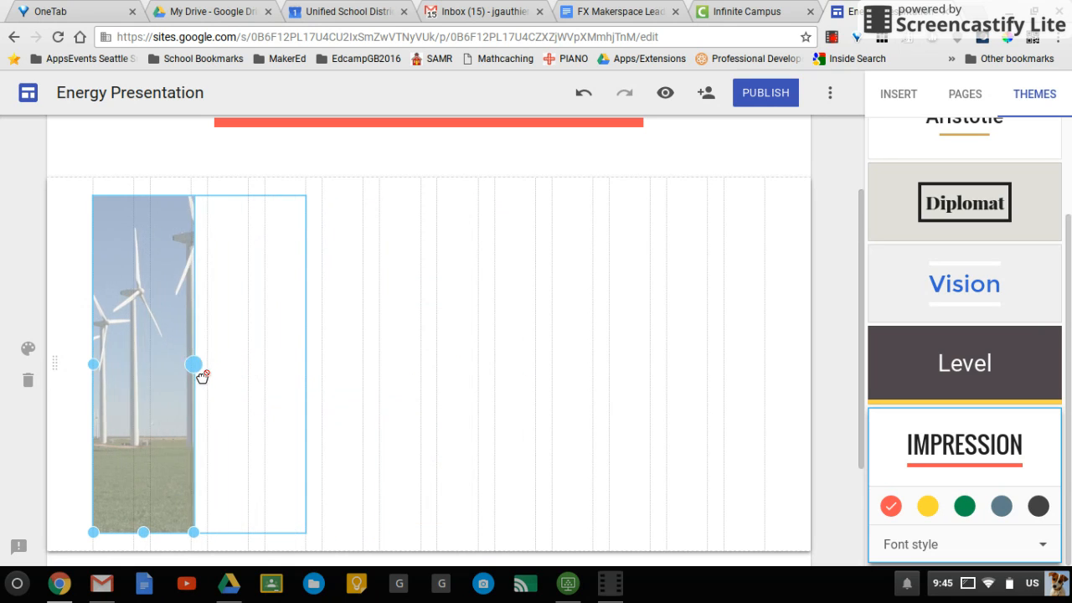
drag(194, 365, 427, 366)
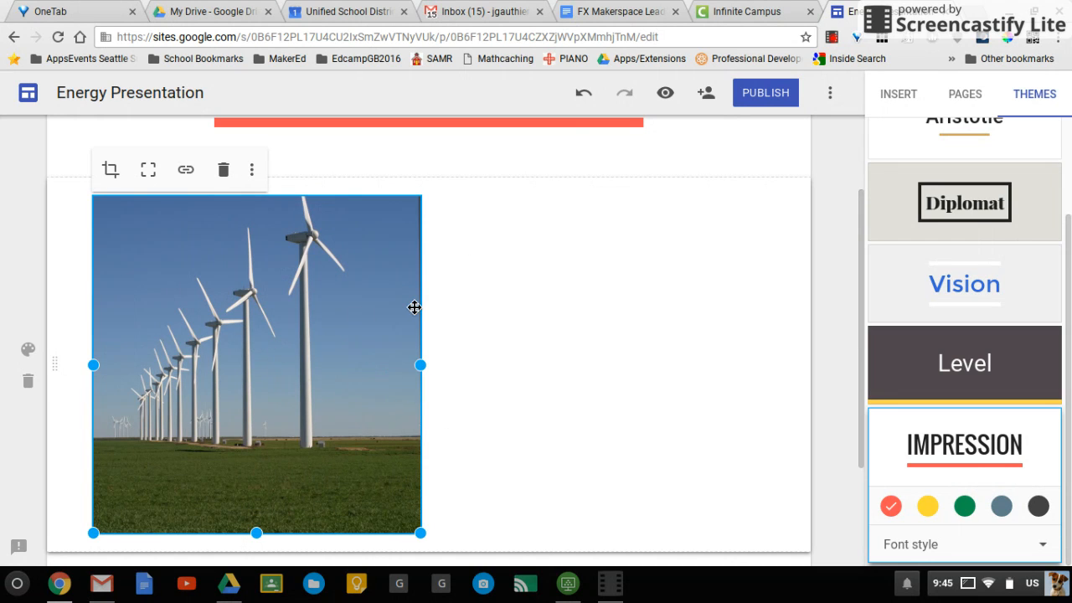
mouse_move(211, 221)
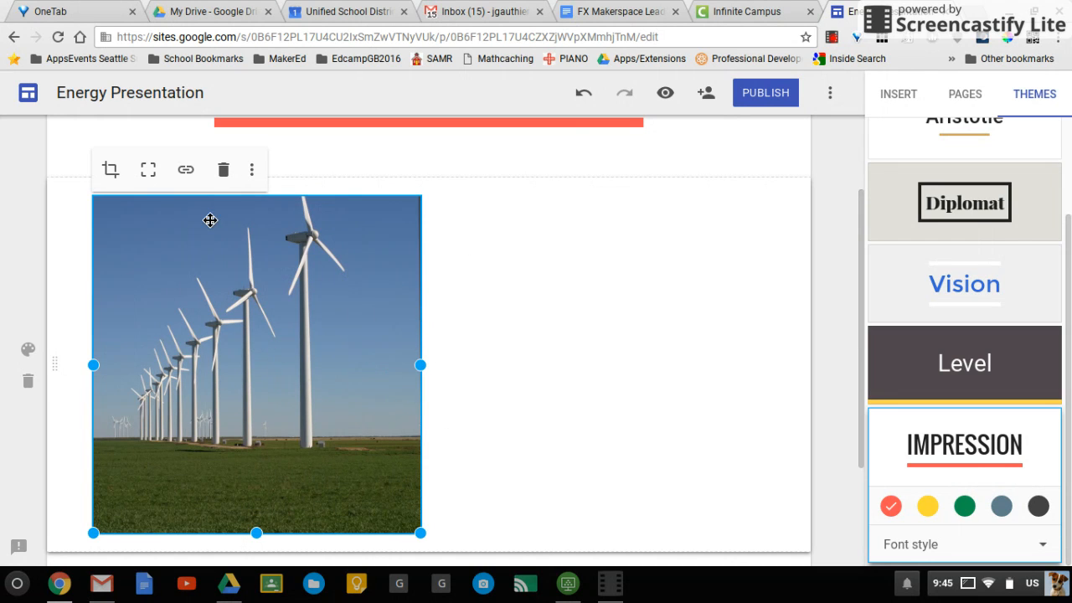
click(110, 169)
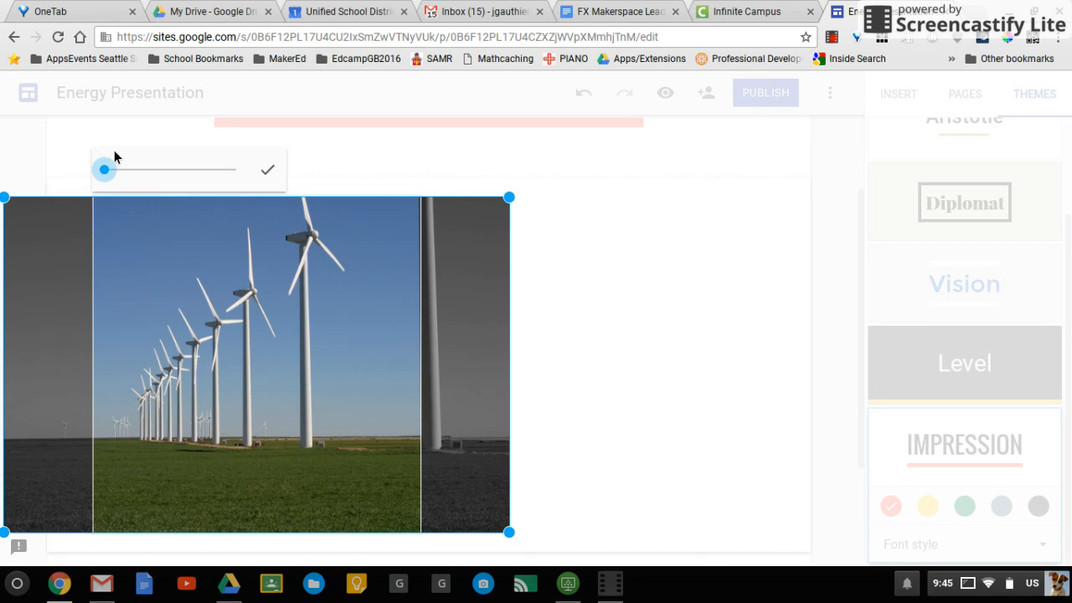
drag(104, 171, 161, 171)
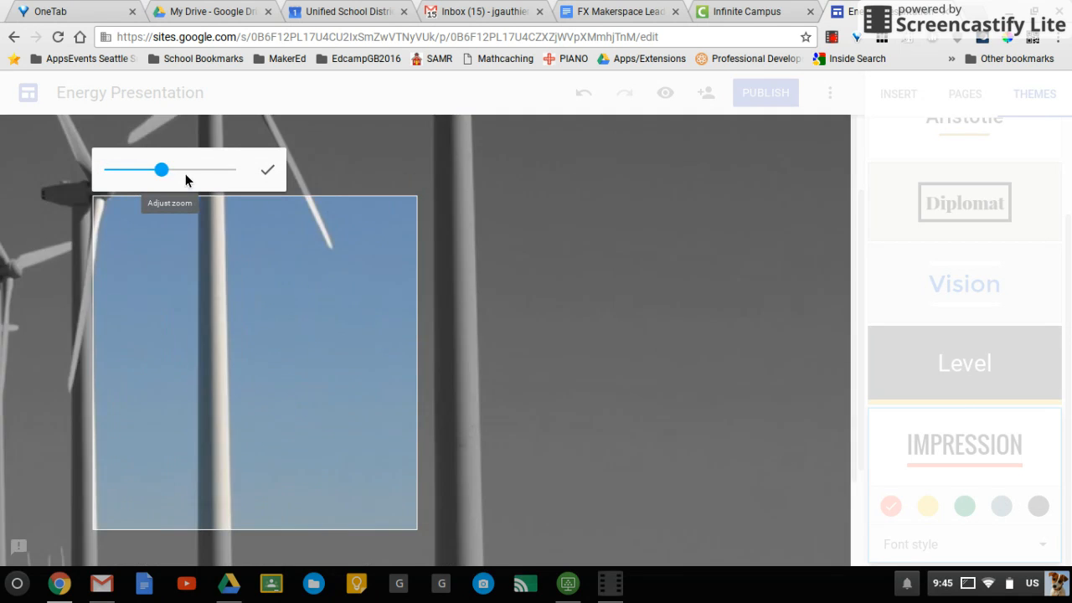
drag(160, 169, 104, 170)
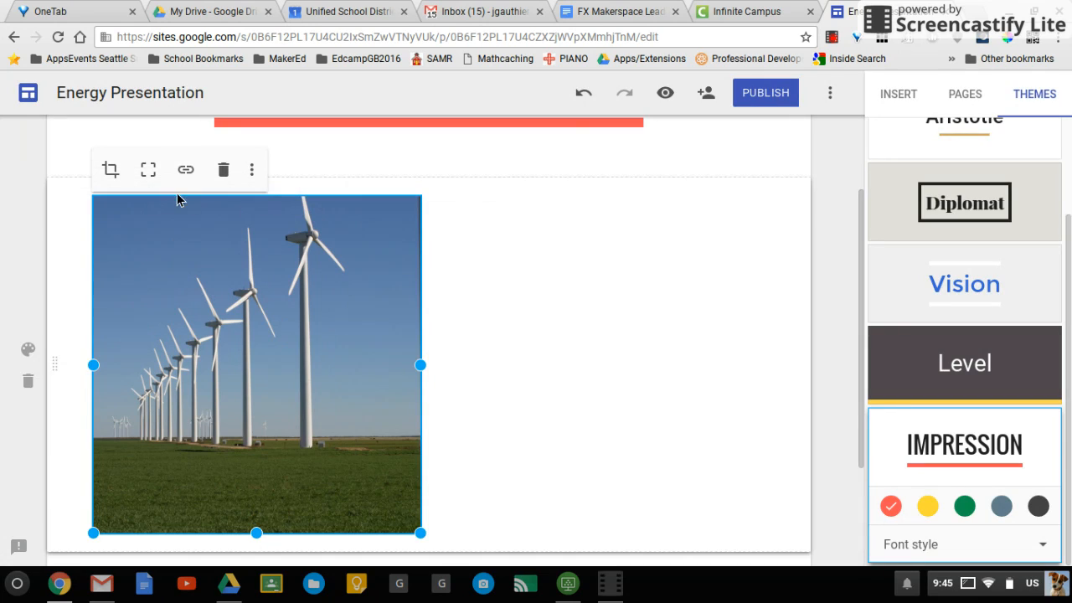
mouse_move(184, 170)
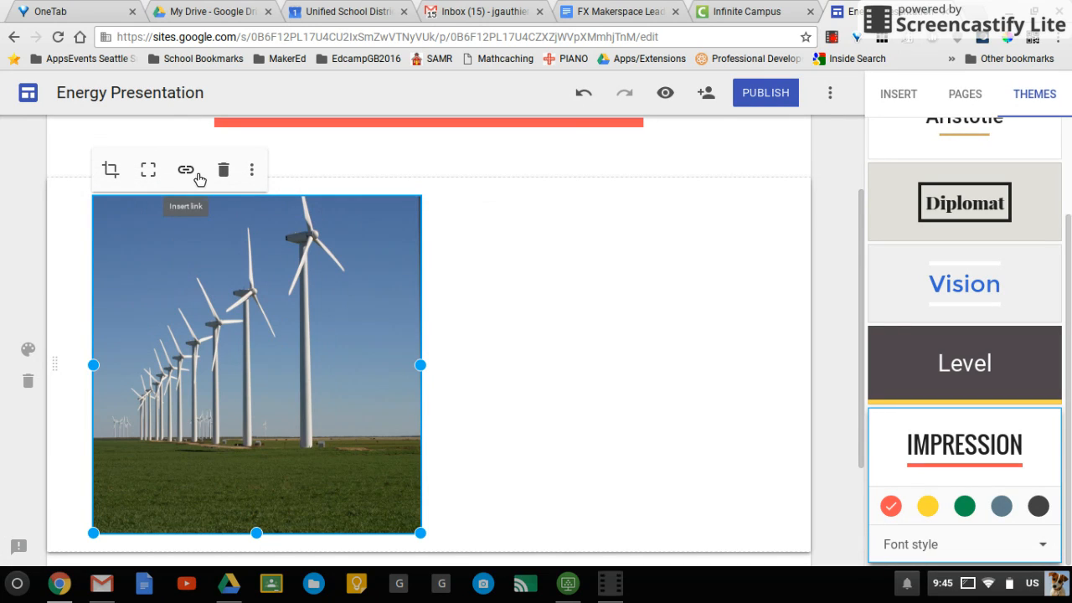
mouse_move(147, 171)
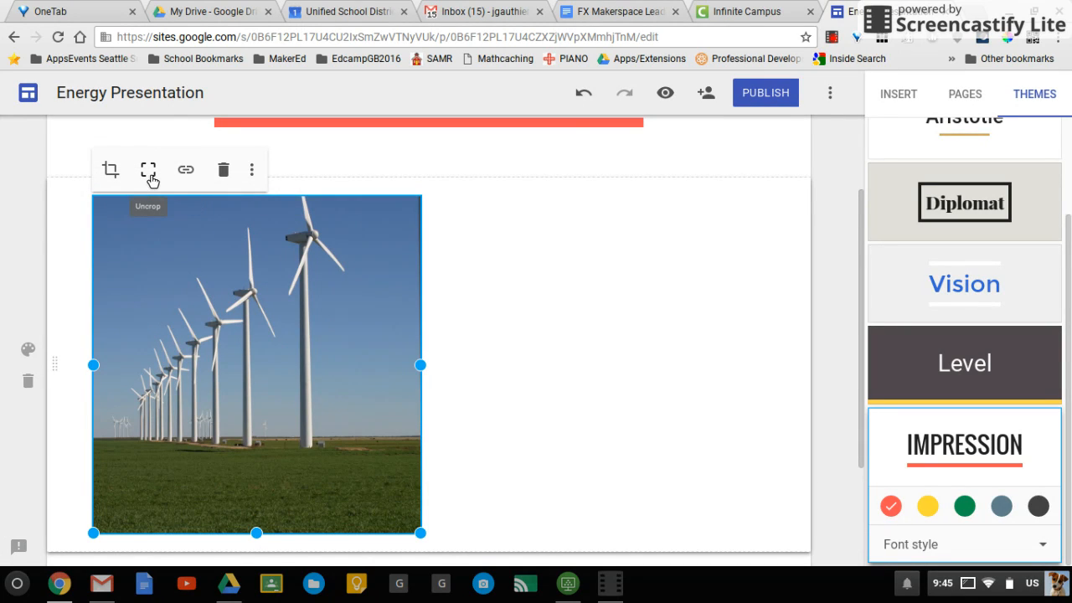
click(148, 169)
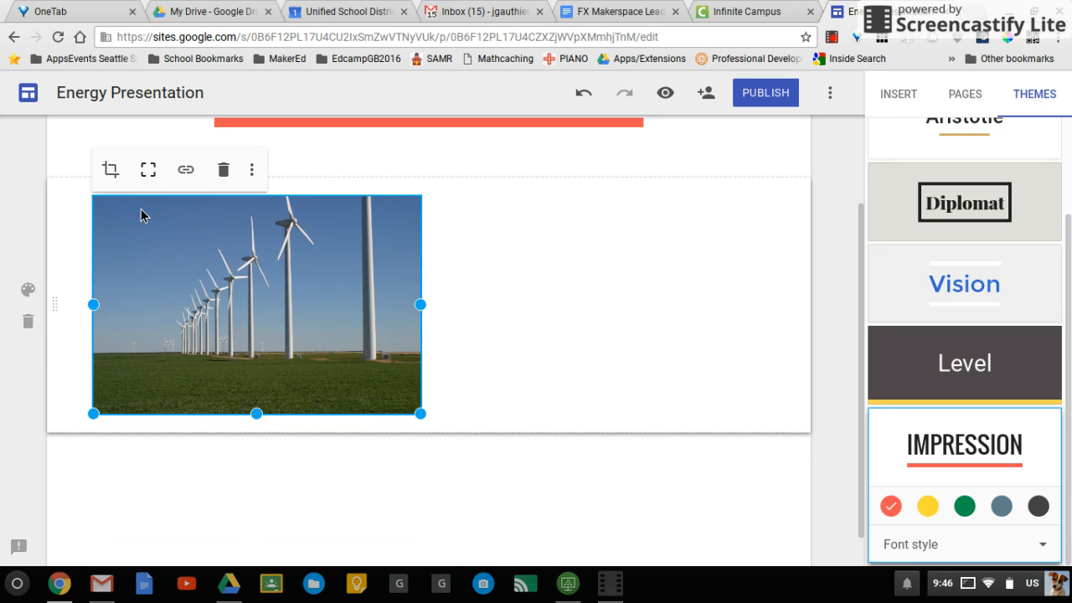
click(251, 169)
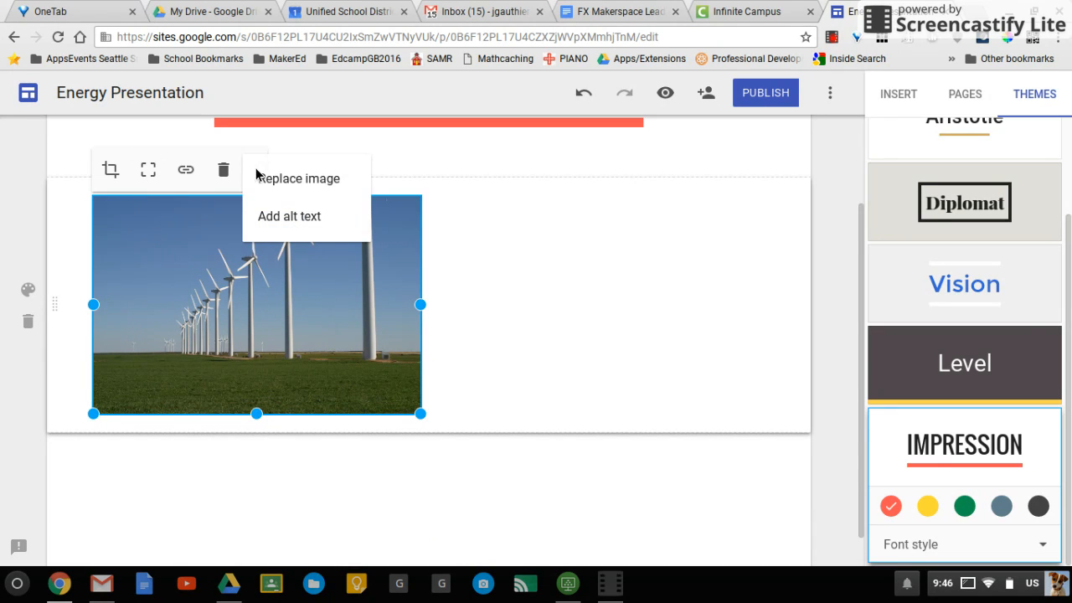
mouse_move(299, 177)
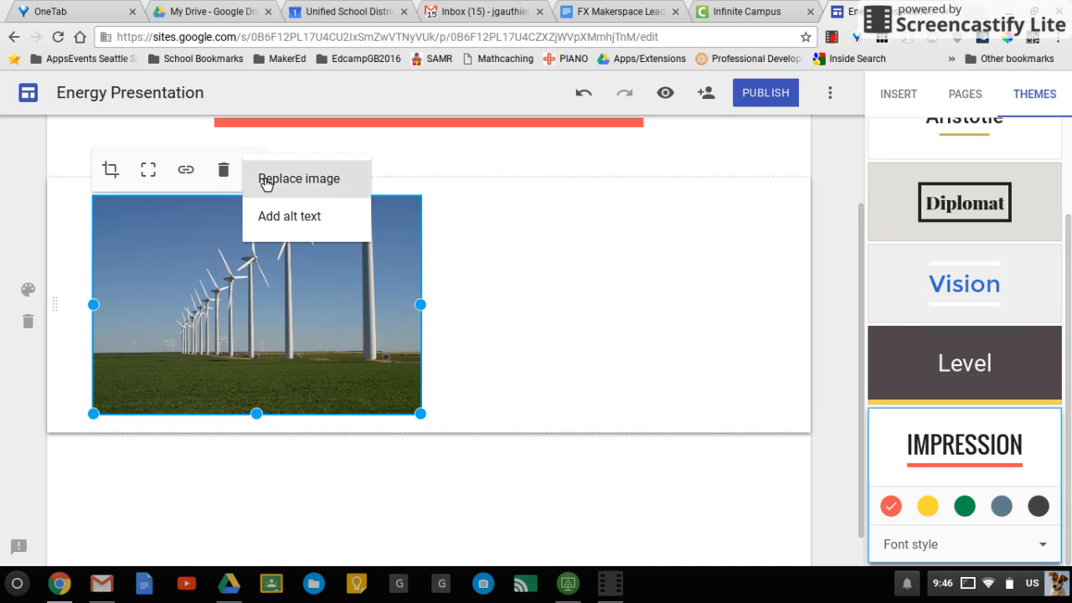
mouse_move(549, 335)
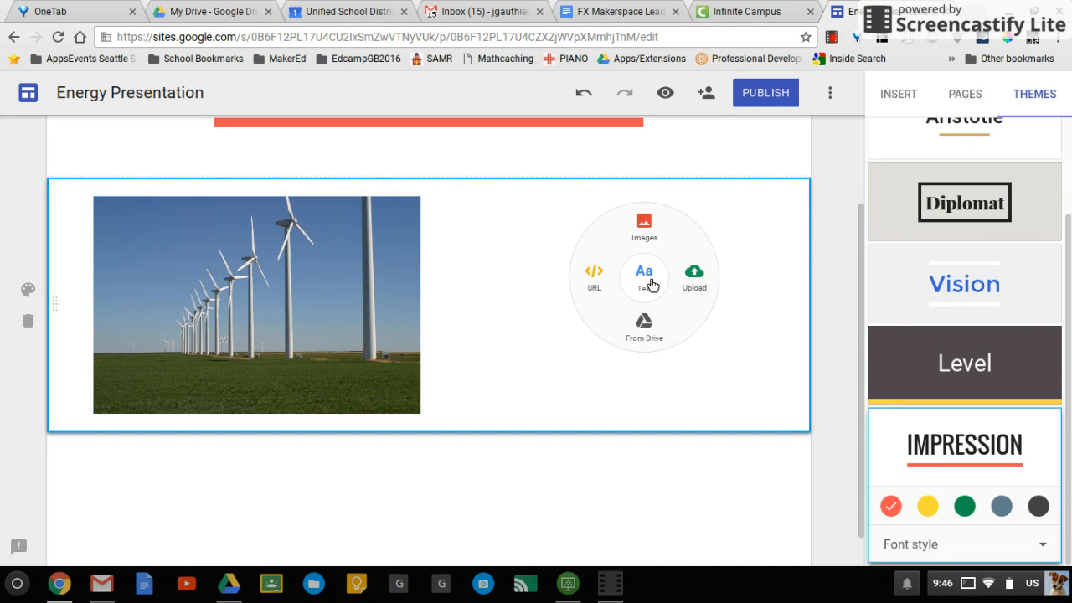
mouse_move(645, 326)
text(Wind)
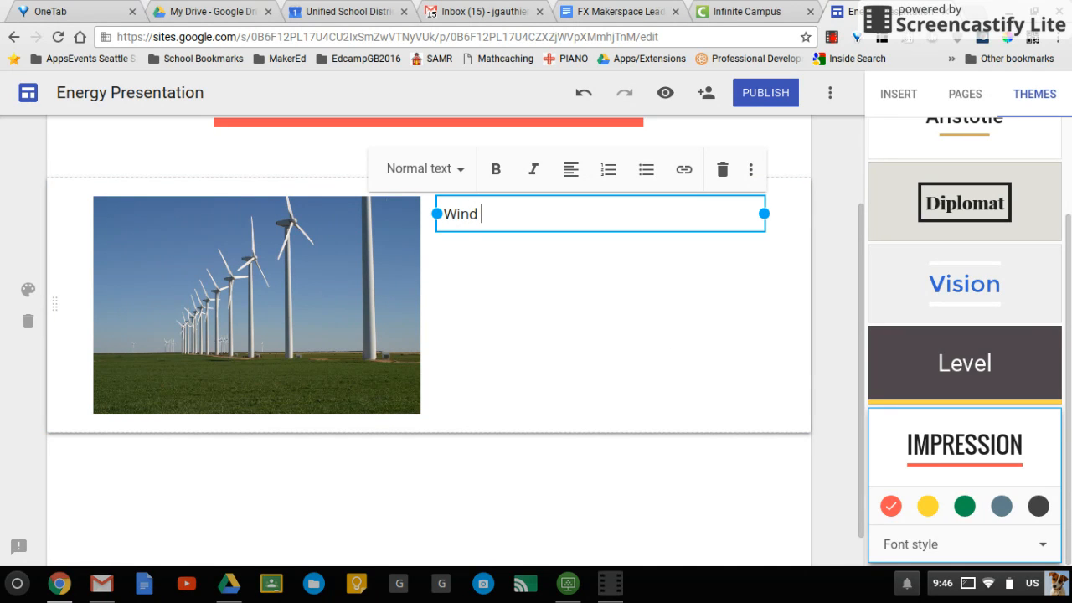
Fill the new text box with 'Wind farms are everywhere!' beside the photo.
text(farms are)
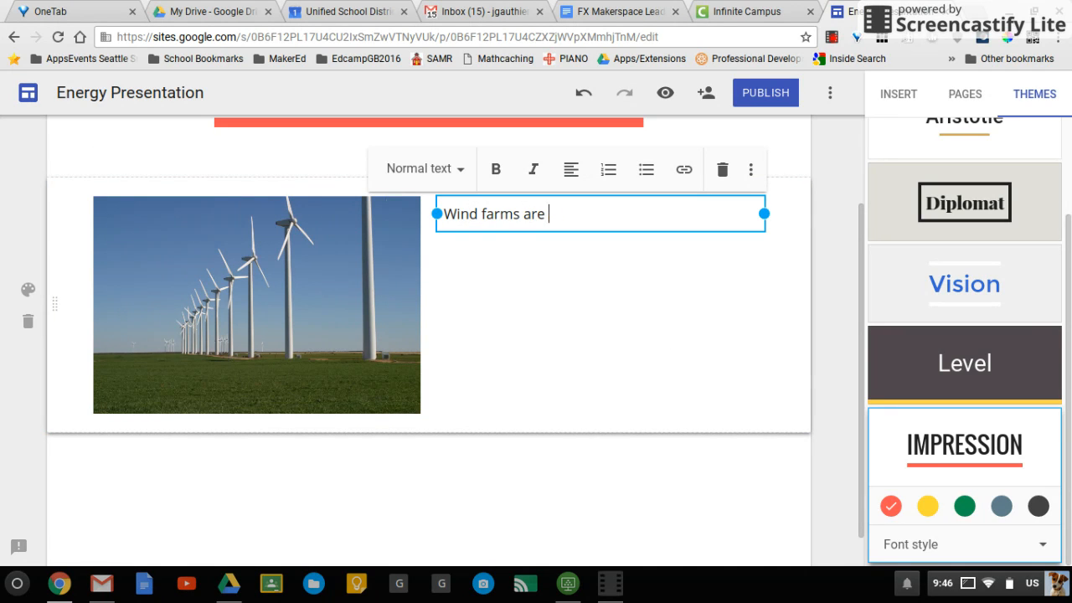
text(everywher)
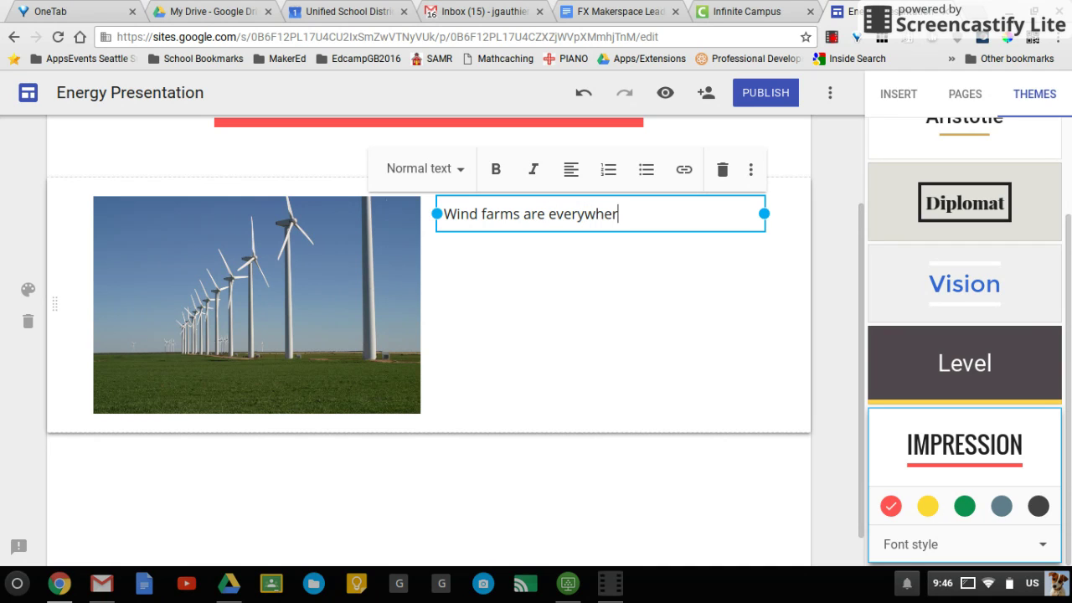
text(!)
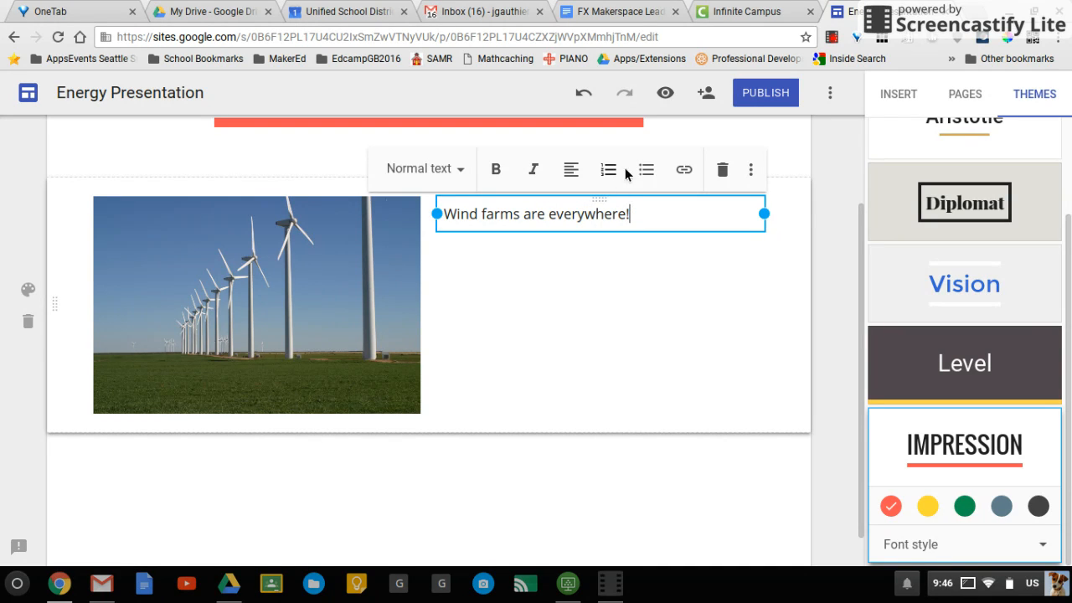
mouse_move(683, 171)
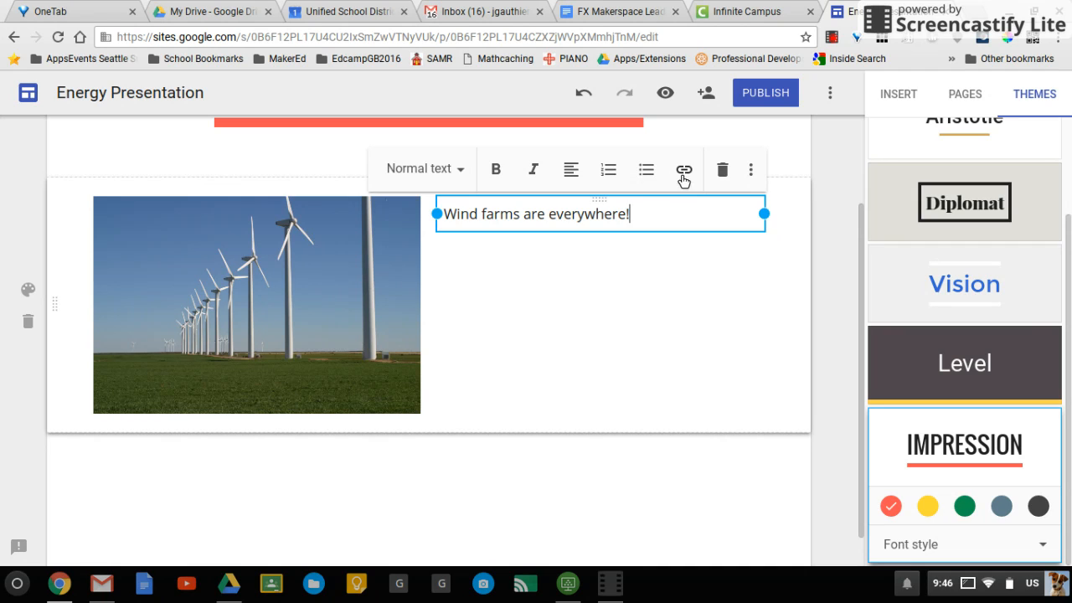
click(750, 171)
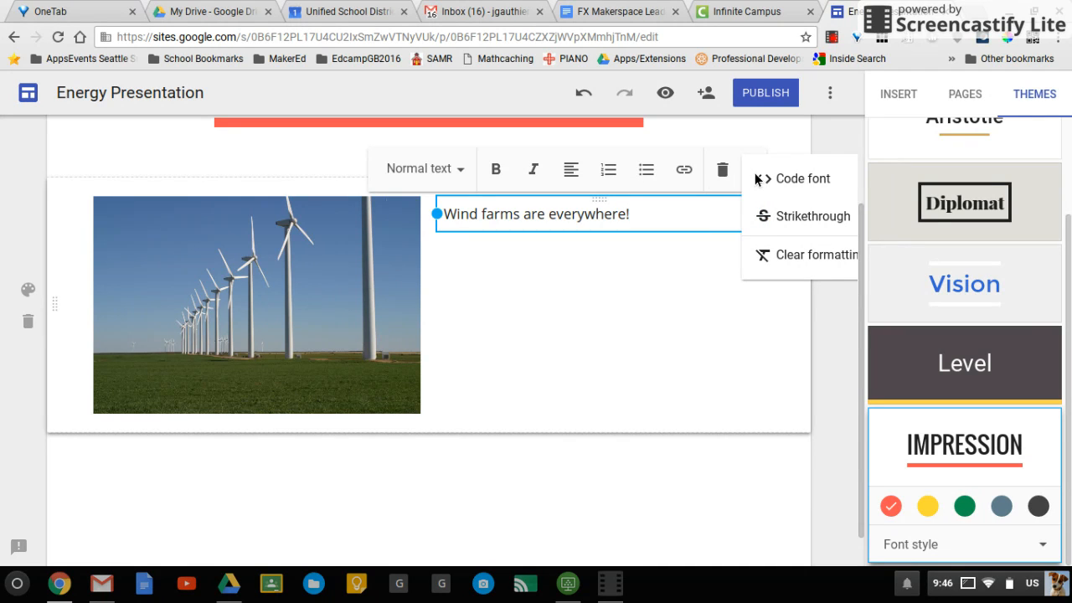
mouse_move(801, 178)
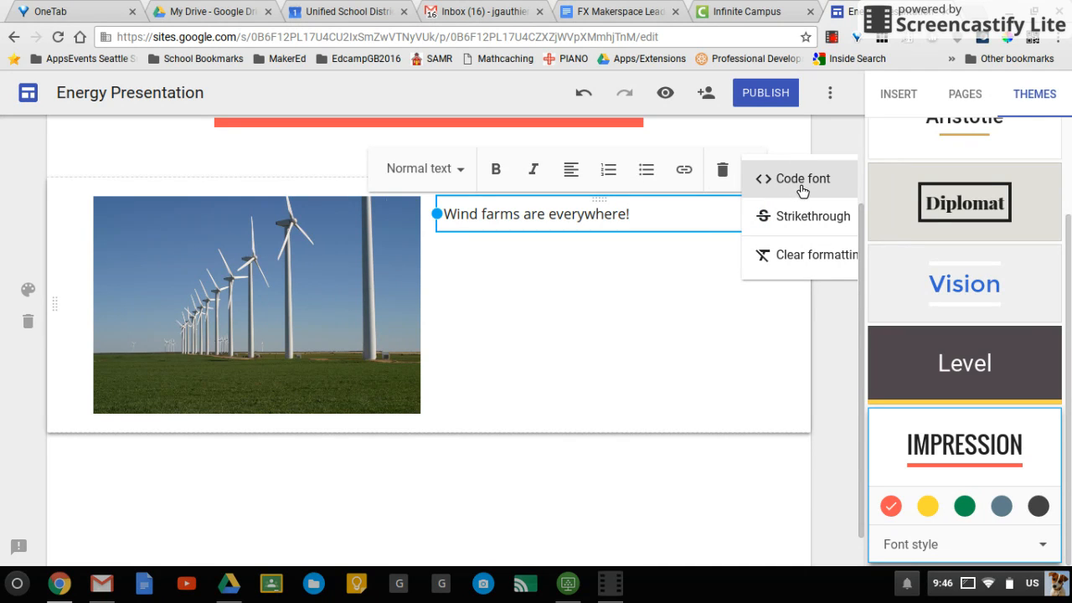
mouse_move(800, 245)
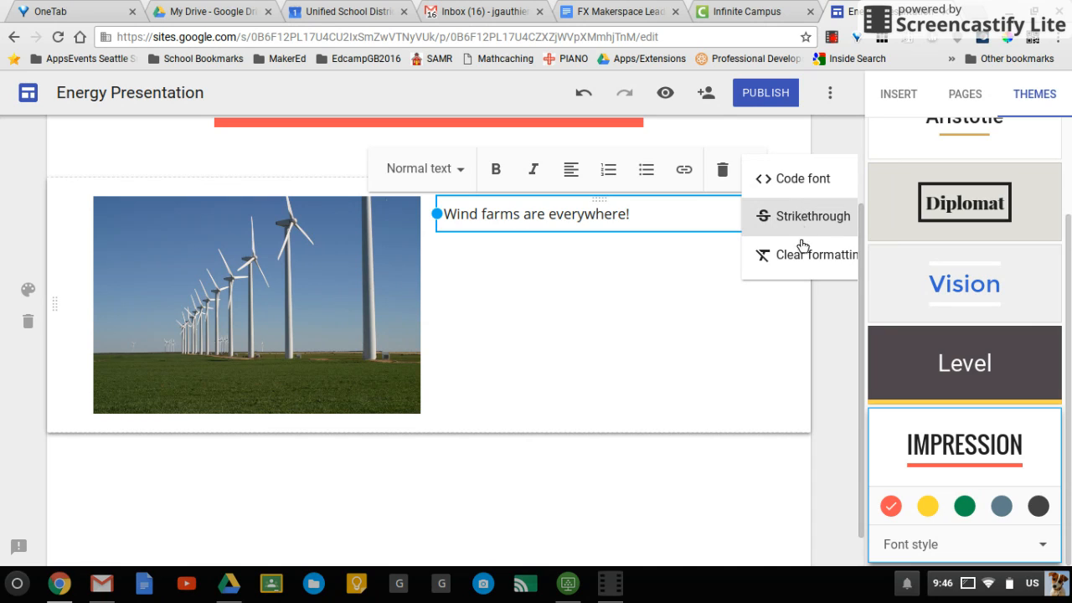
mouse_move(469, 177)
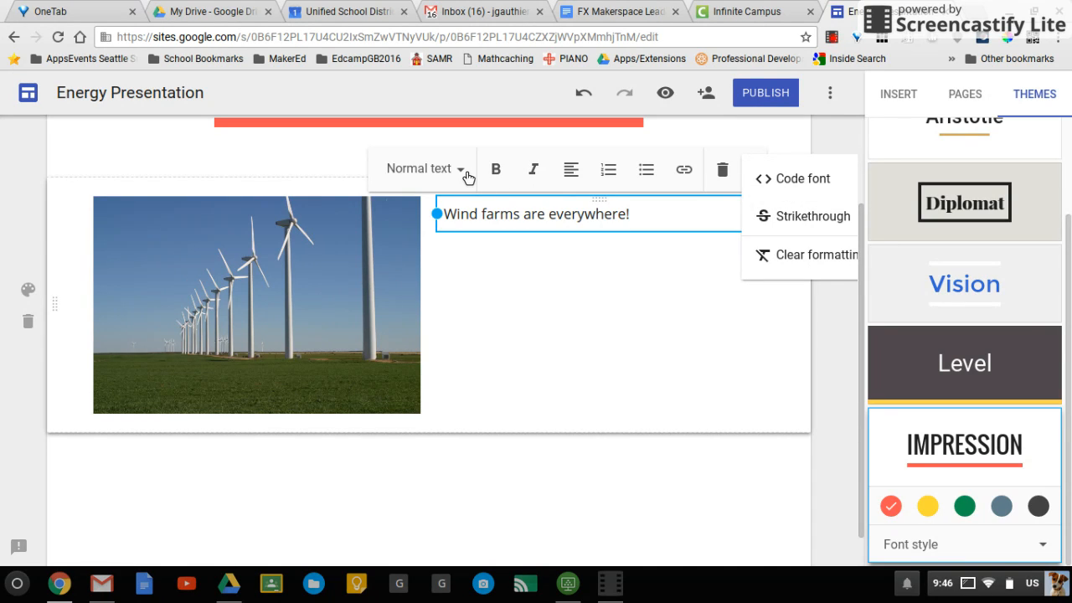
Change the sentence's paragraph style from Normal text to Heading and reselect the box.
click(418, 168)
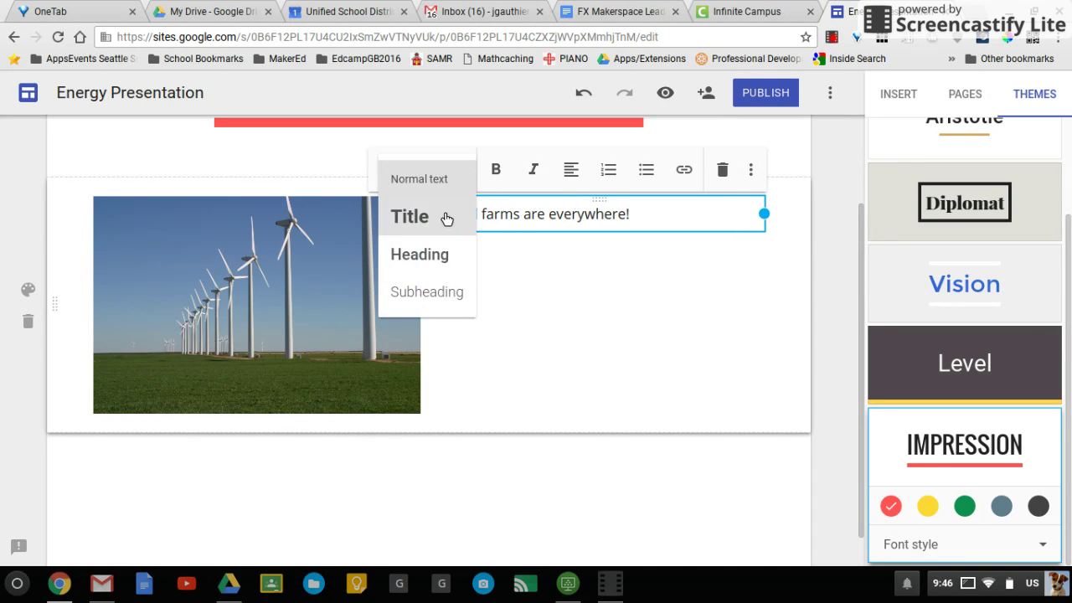
mouse_move(419, 254)
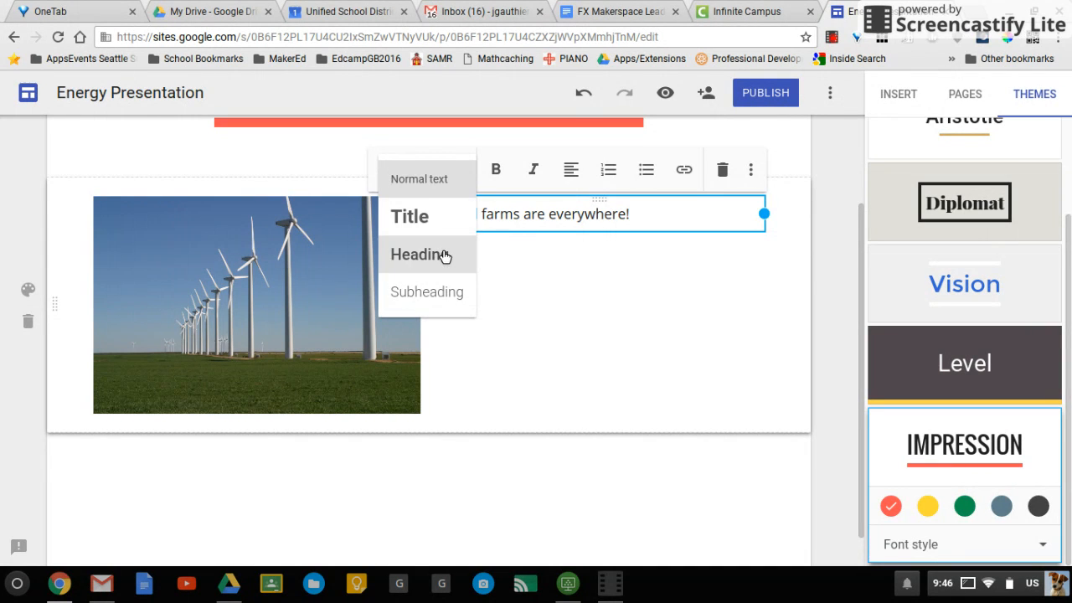
click(416, 254)
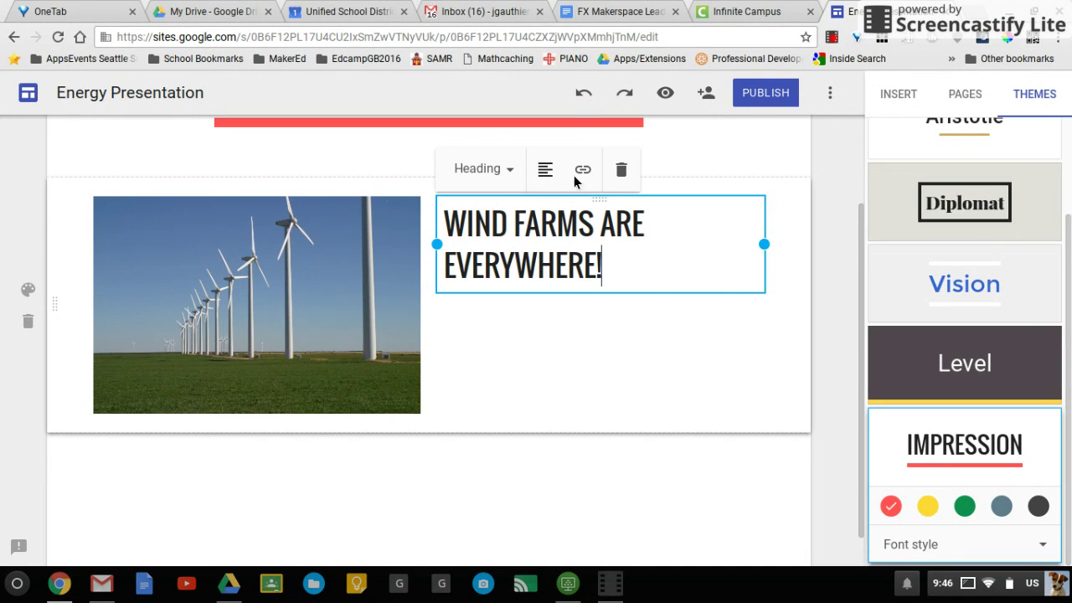
mouse_move(762, 244)
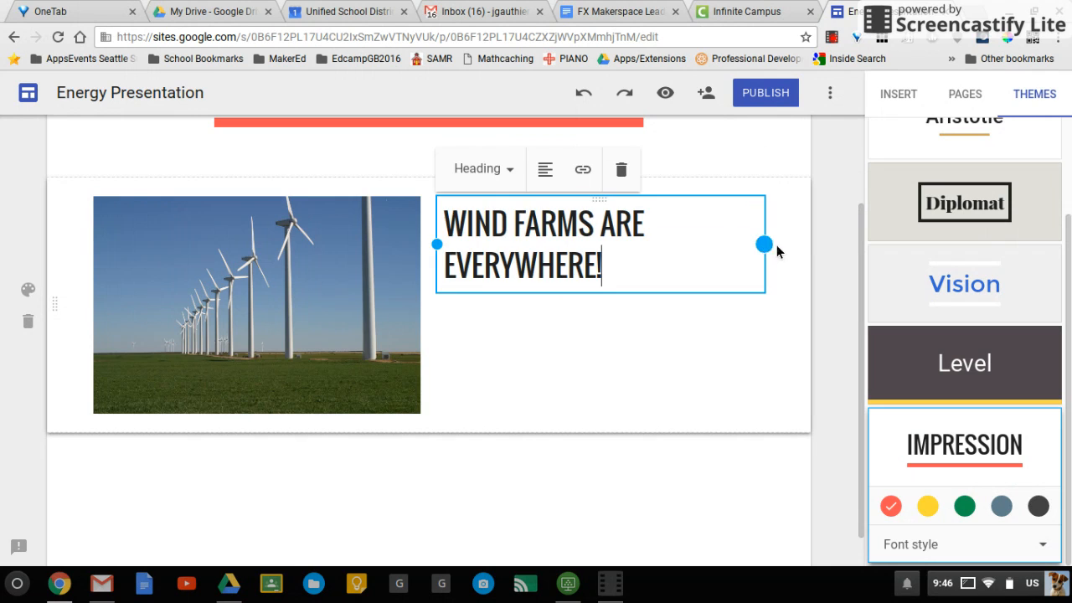
mouse_move(670, 321)
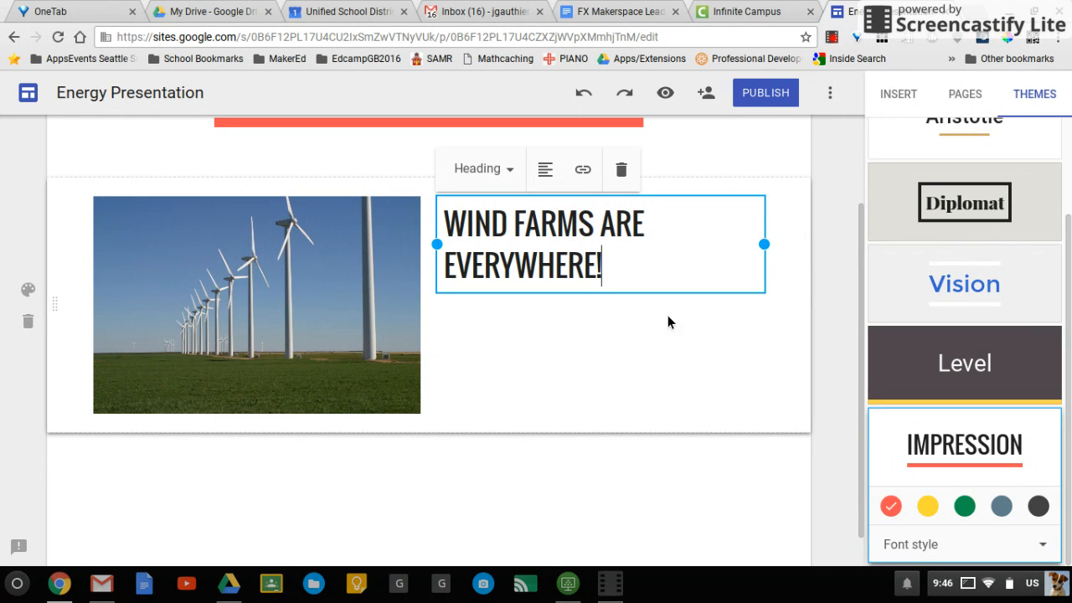
mouse_move(522, 178)
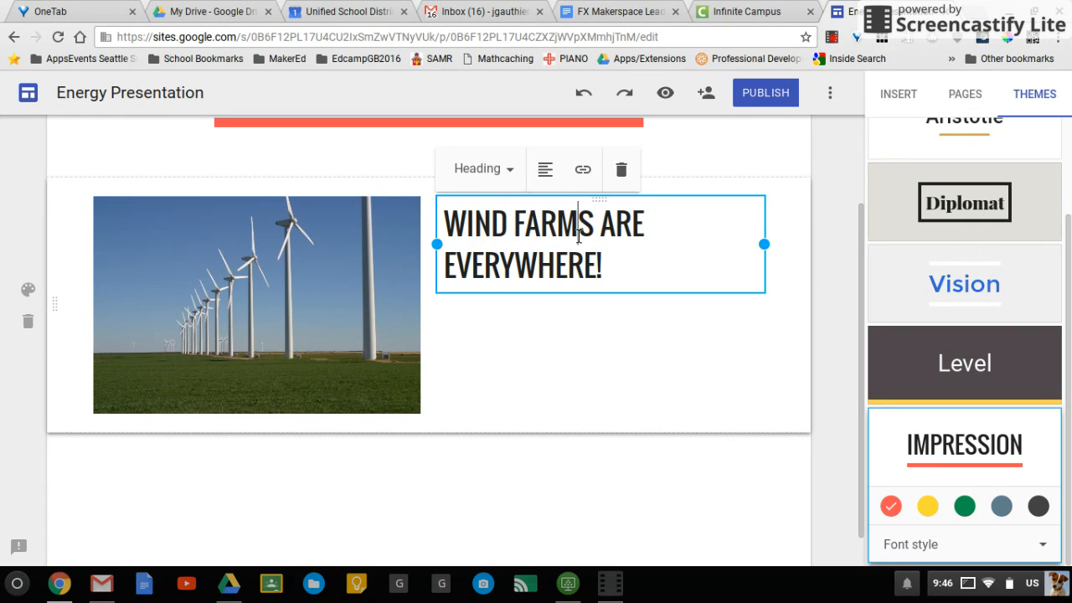
click(771, 231)
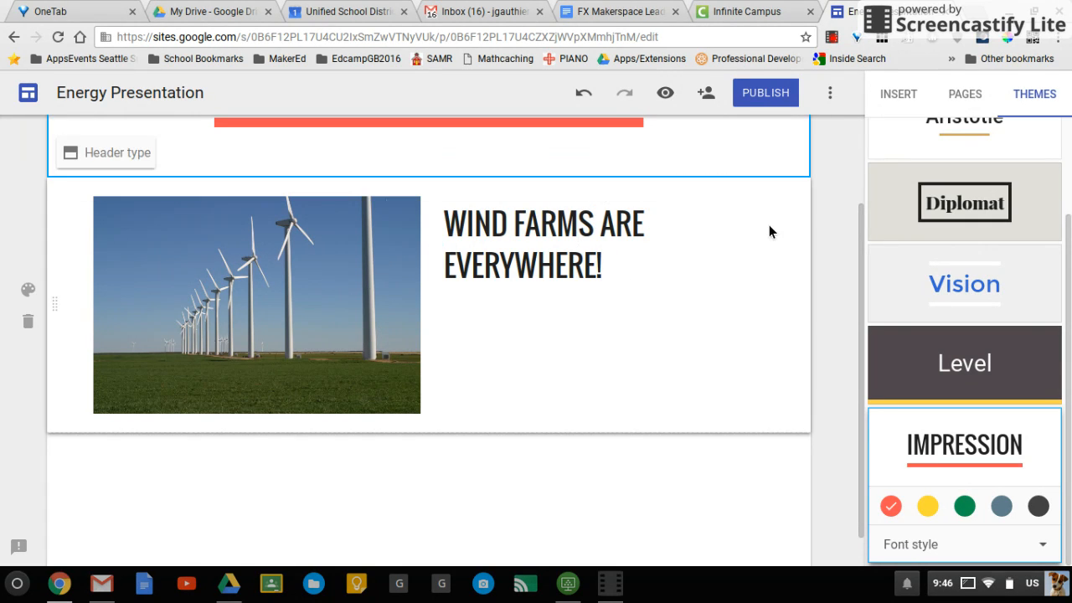
click(543, 243)
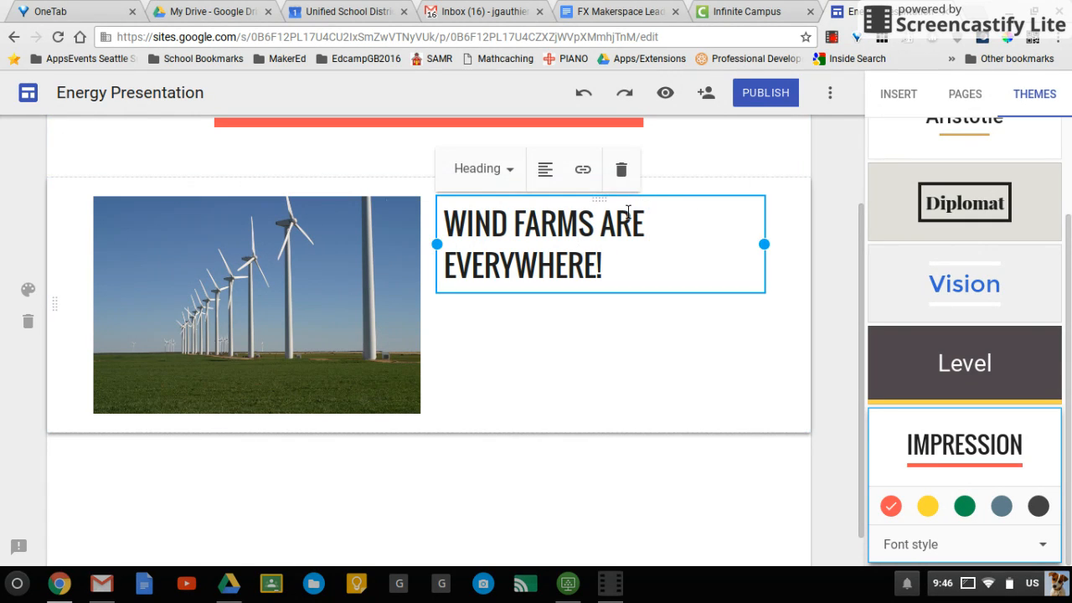
mouse_move(657, 283)
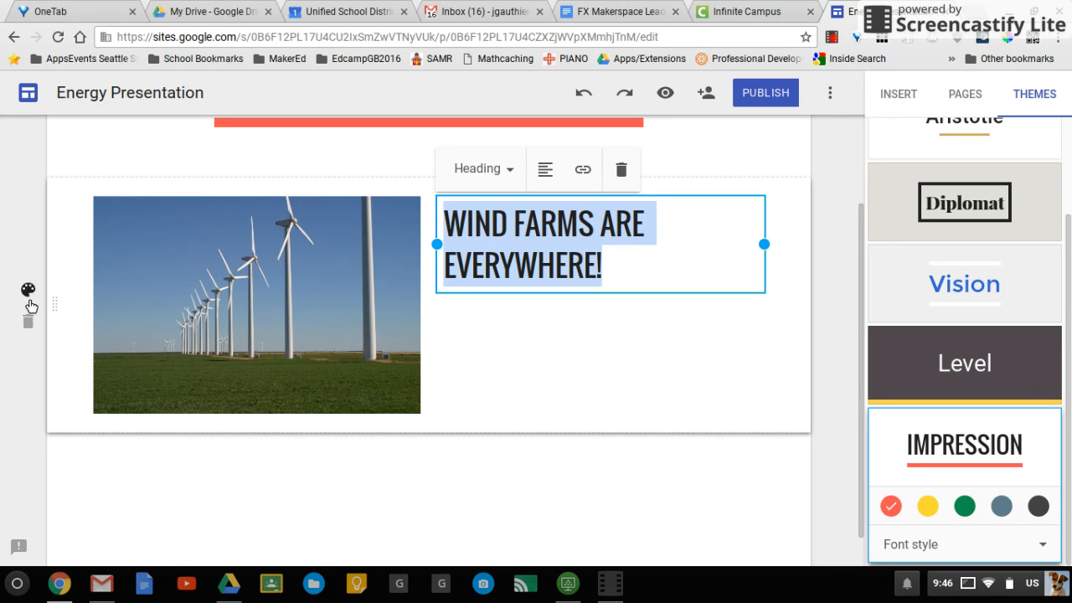
Bring up the Section Style palette and apply the Emphasis 1 style to the section.
click(27, 288)
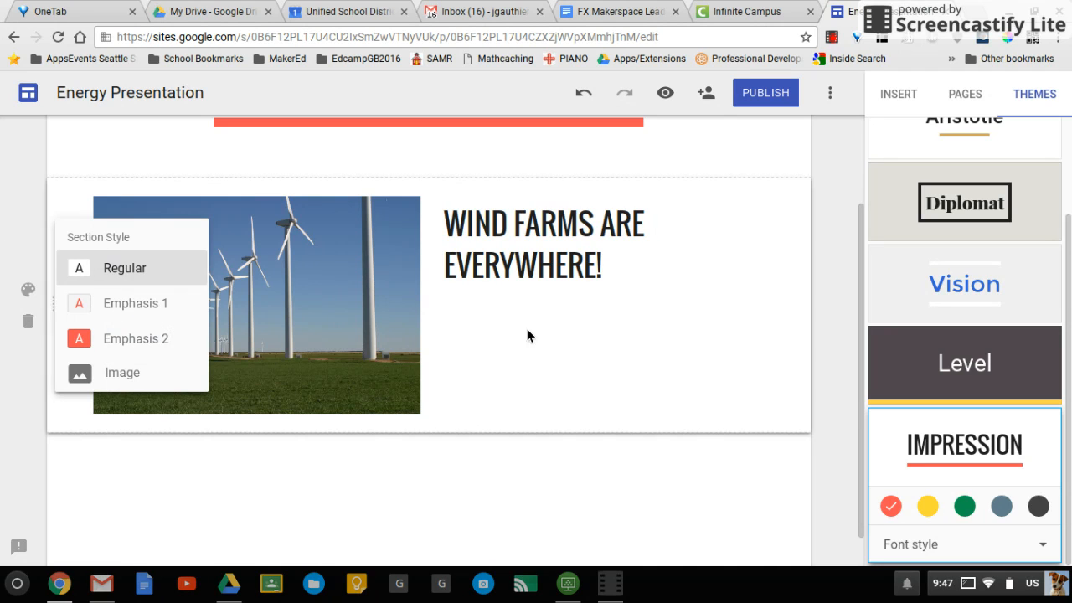
mouse_move(104, 362)
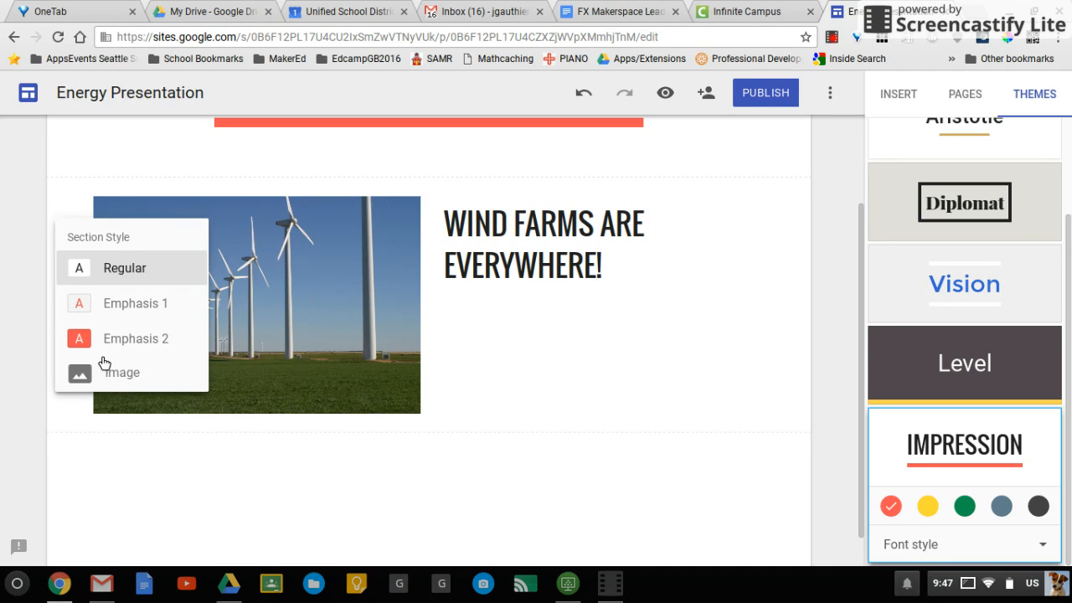
click(135, 338)
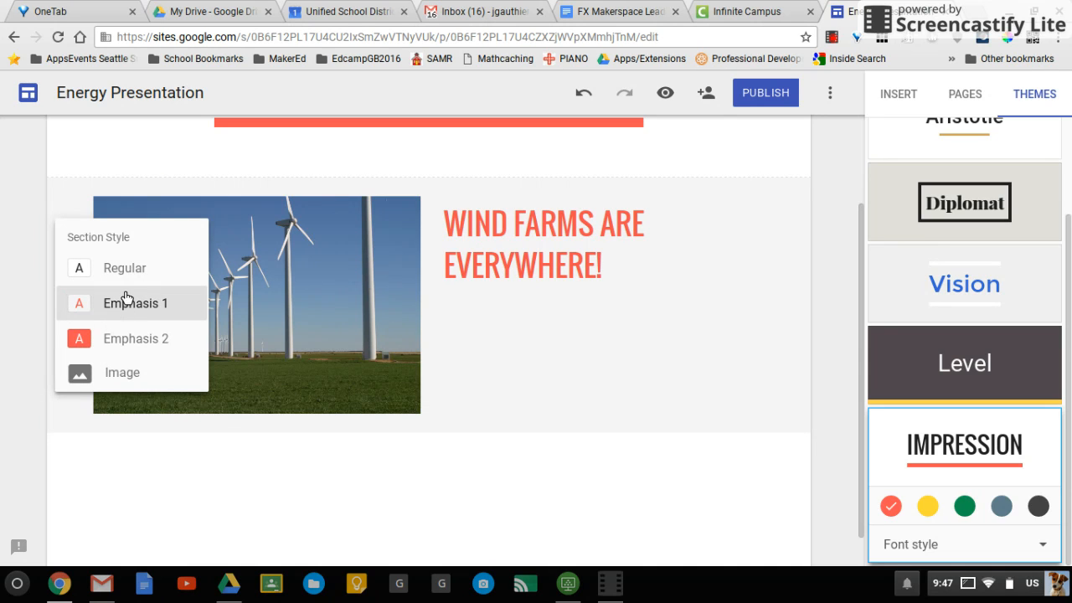
Set the section background to the colourful sticky-note image from the gallery.
click(122, 372)
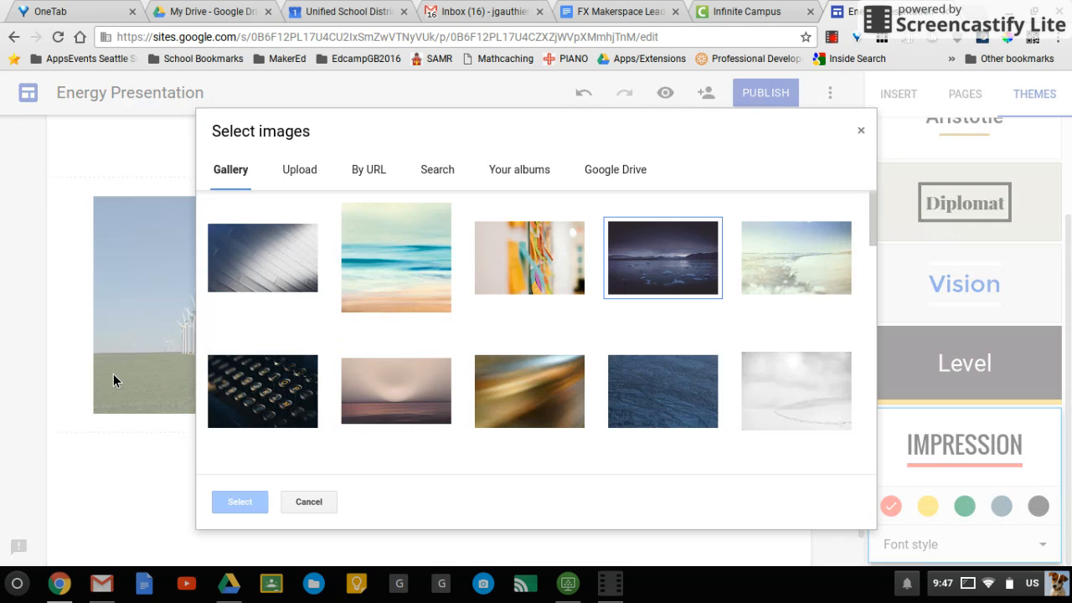
click(530, 258)
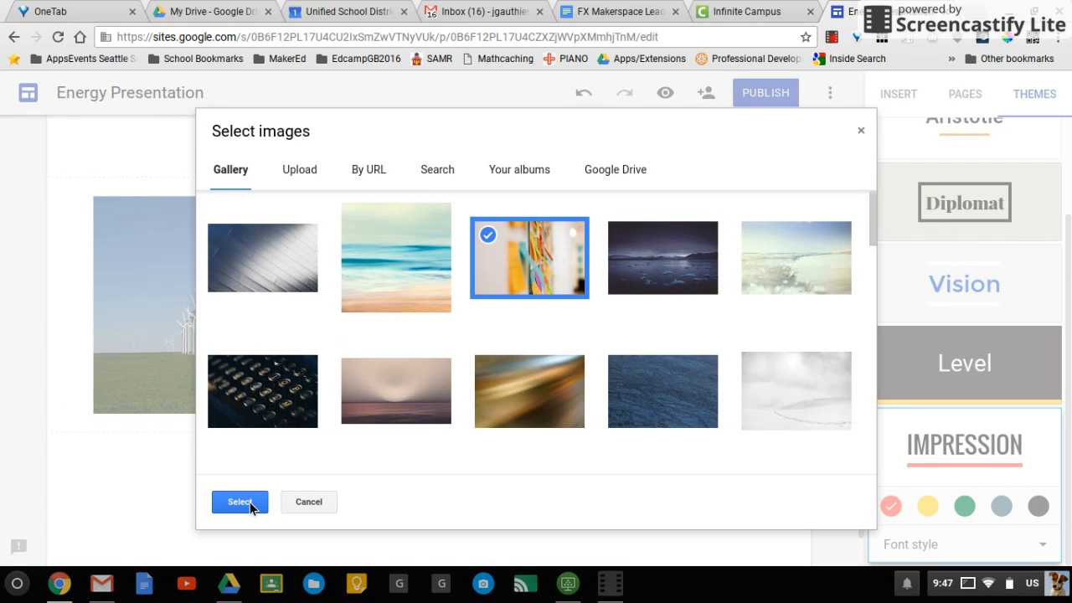
click(239, 502)
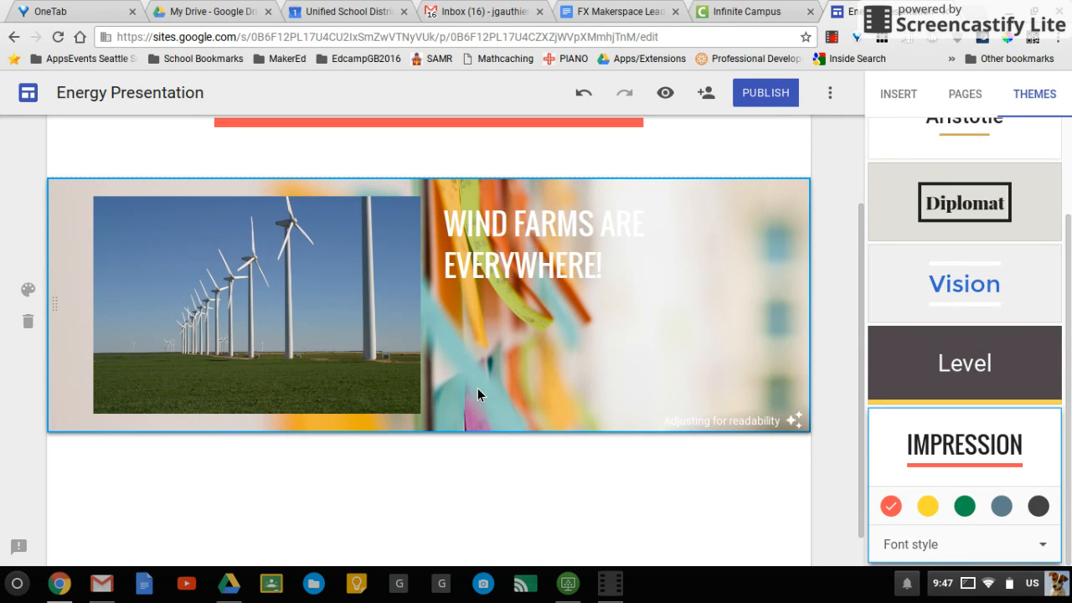
mouse_move(550, 349)
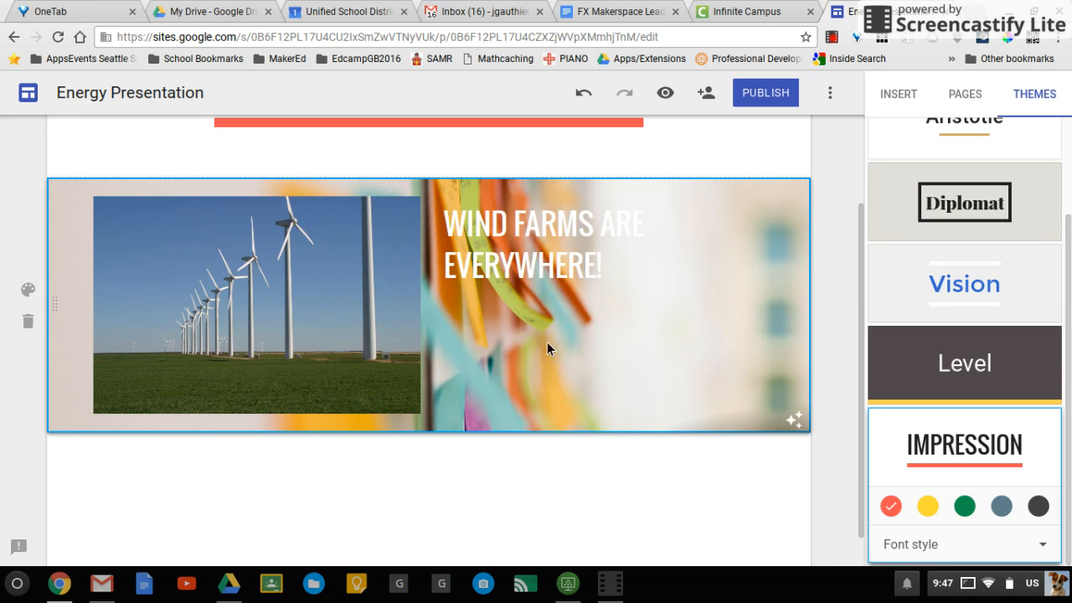
mouse_move(611, 271)
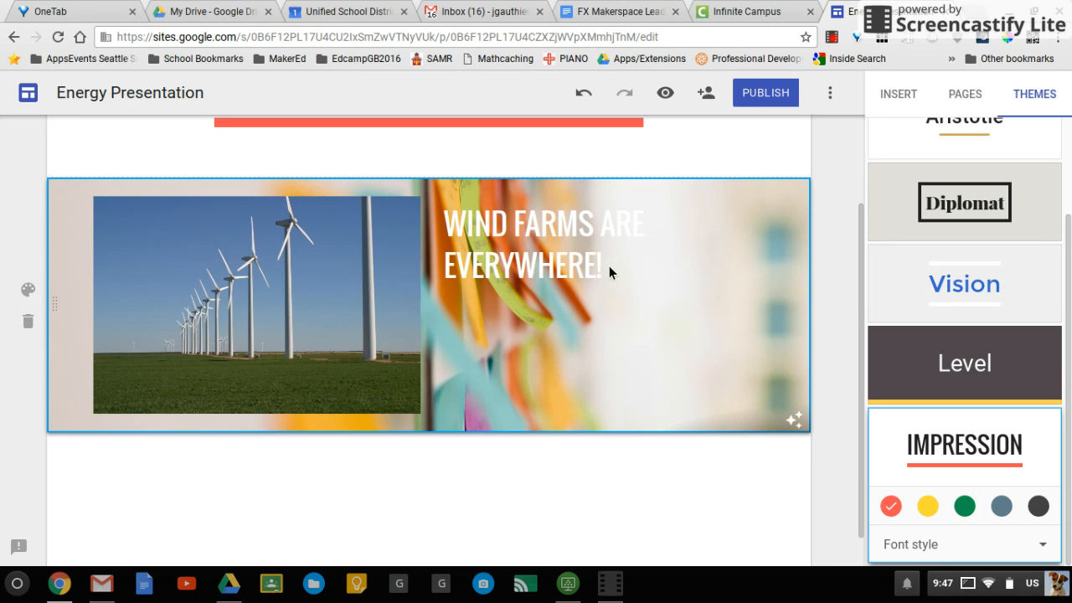
click(542, 243)
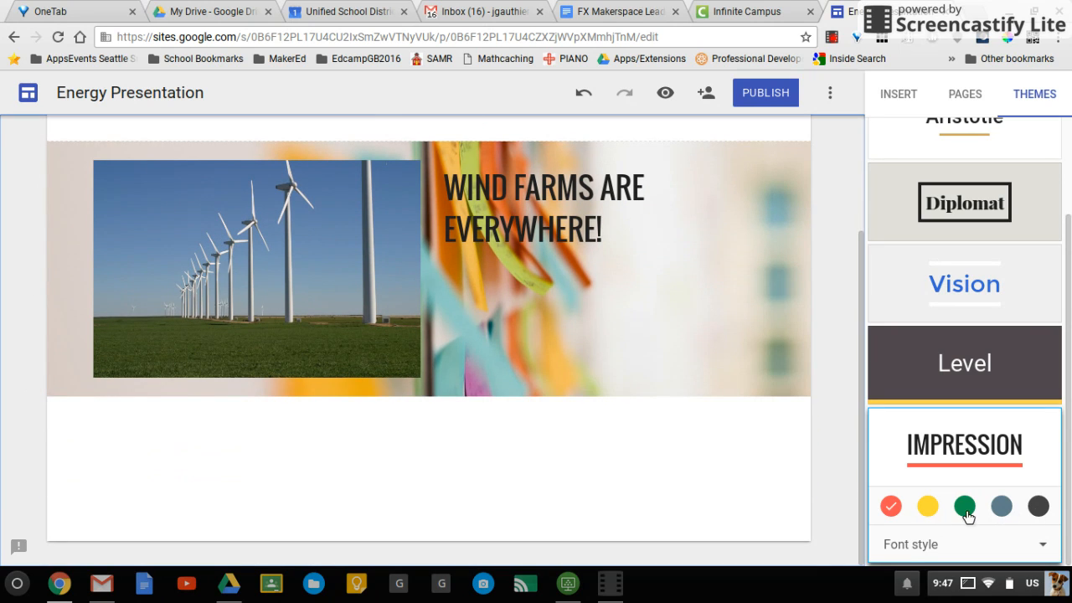
mouse_move(1002, 506)
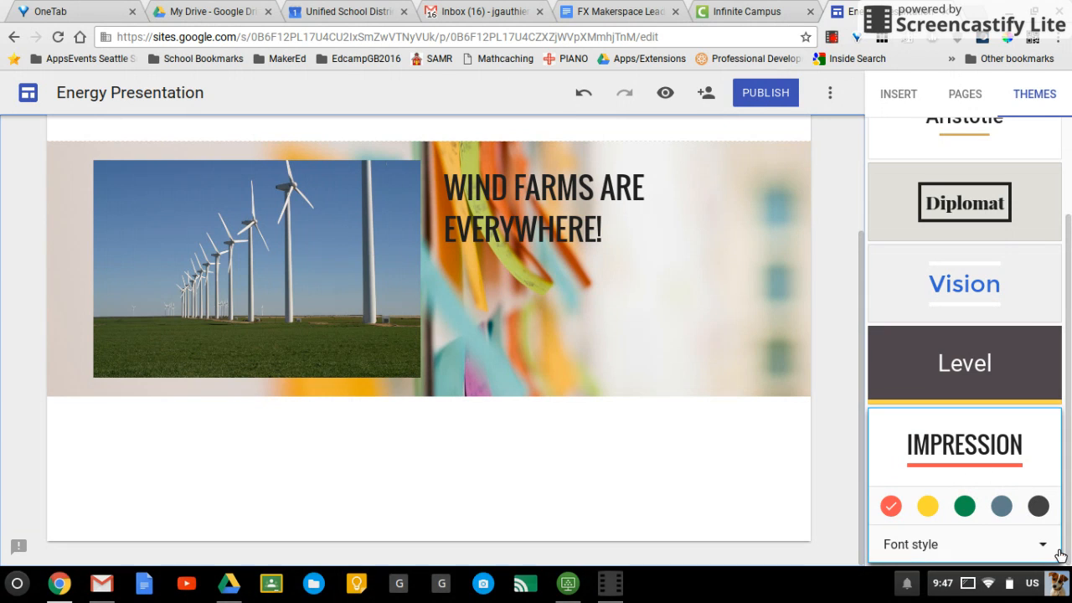
click(963, 543)
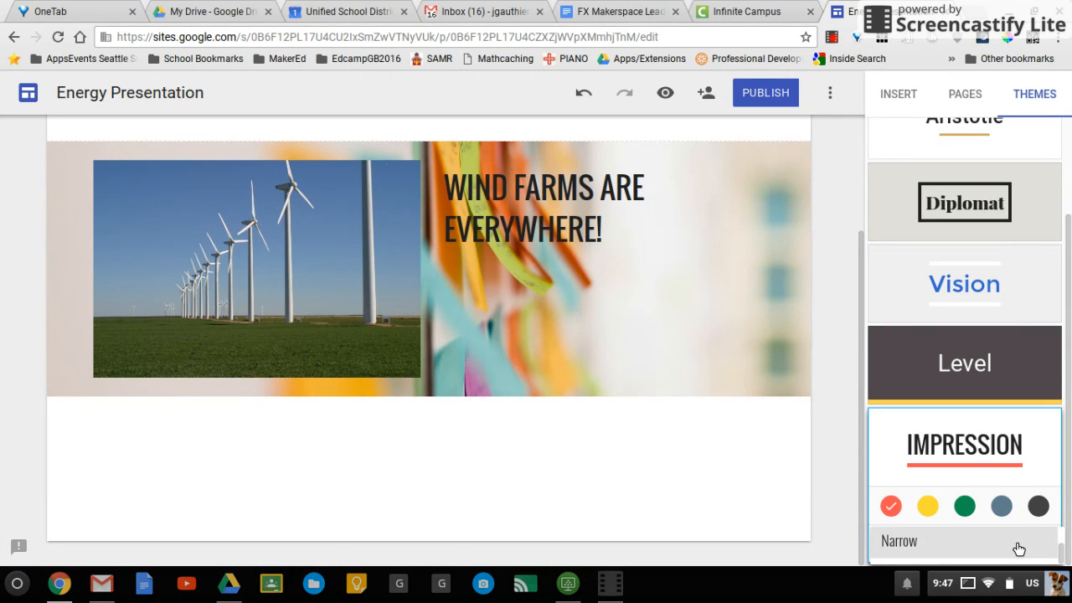
mouse_move(797, 519)
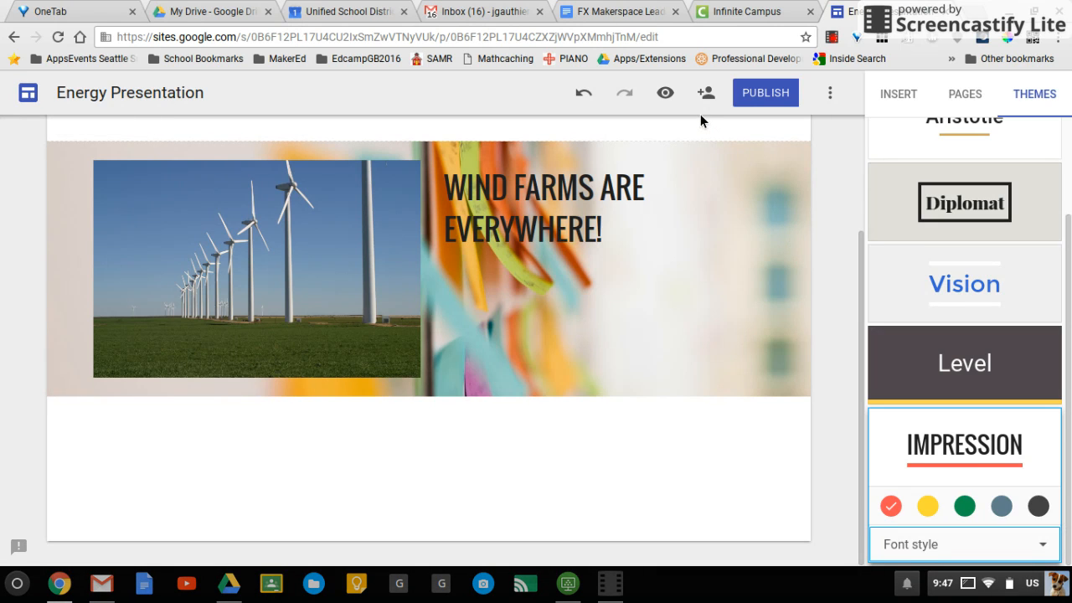
mouse_move(665, 94)
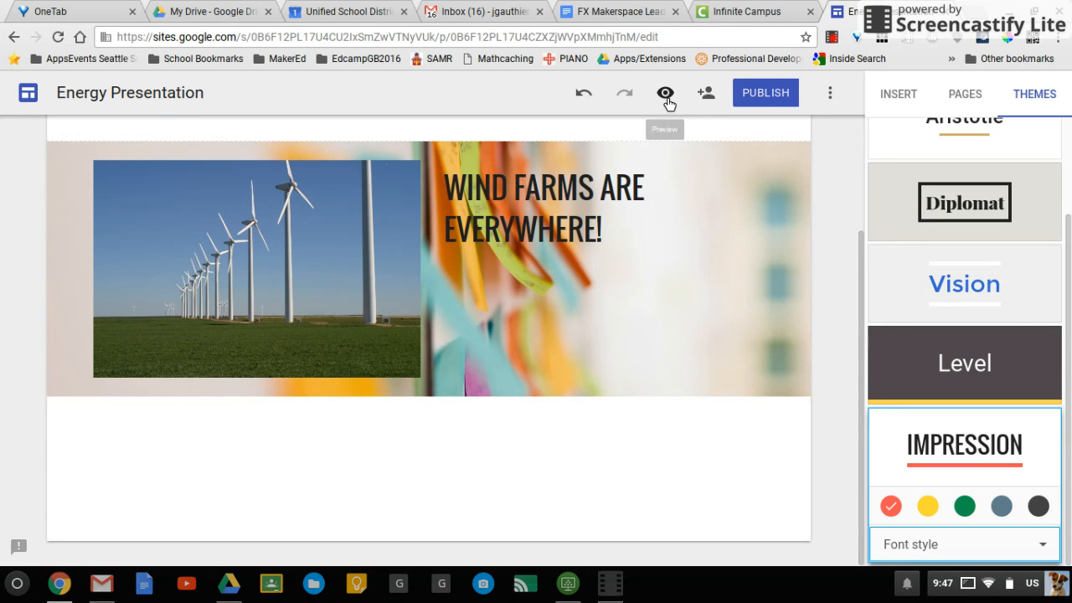
click(665, 94)
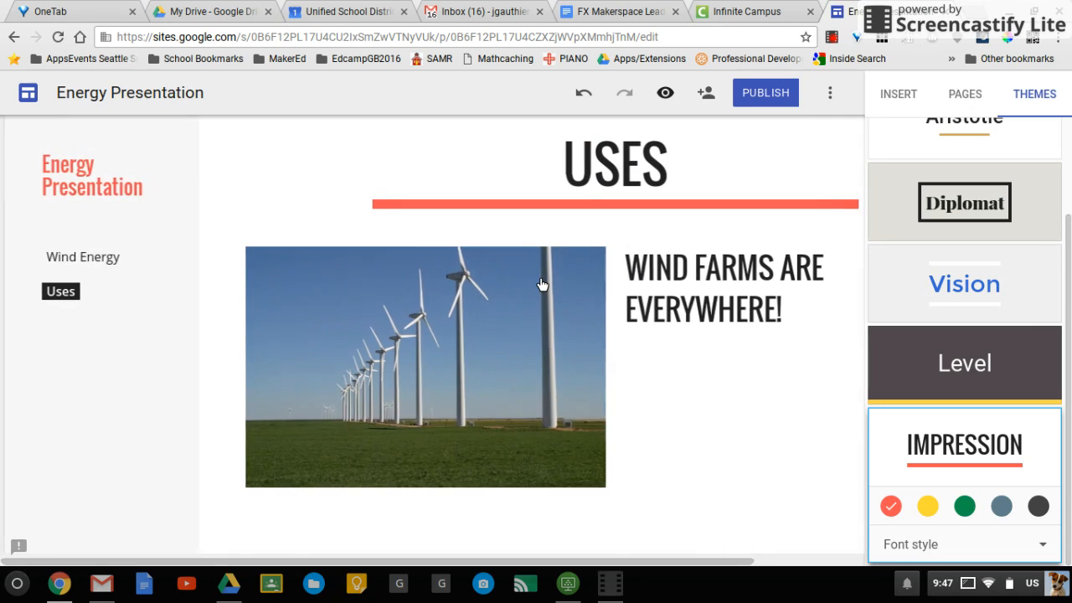
click(665, 93)
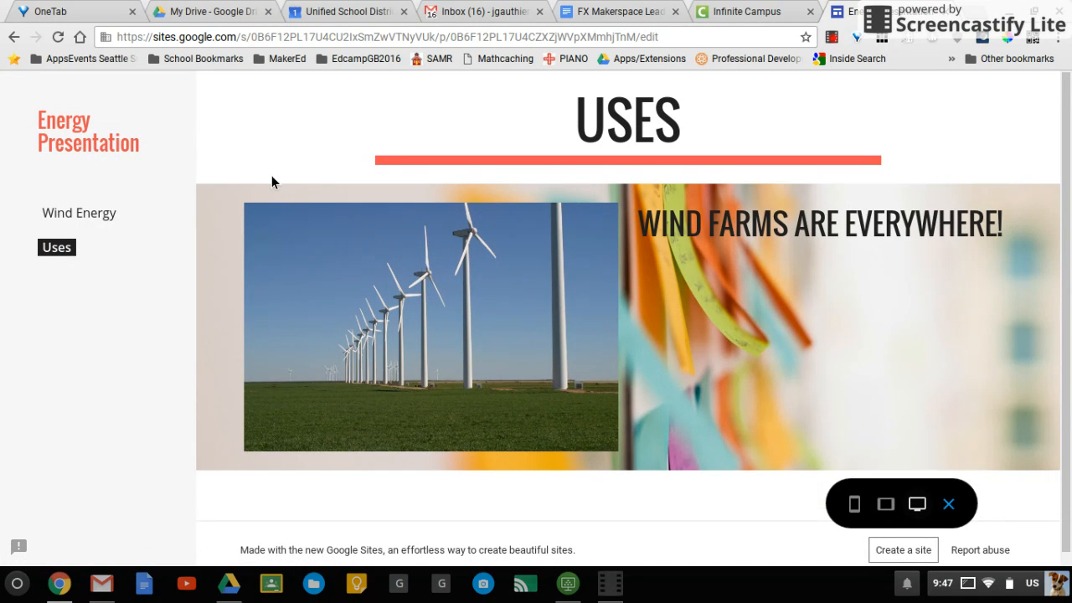
mouse_move(107, 231)
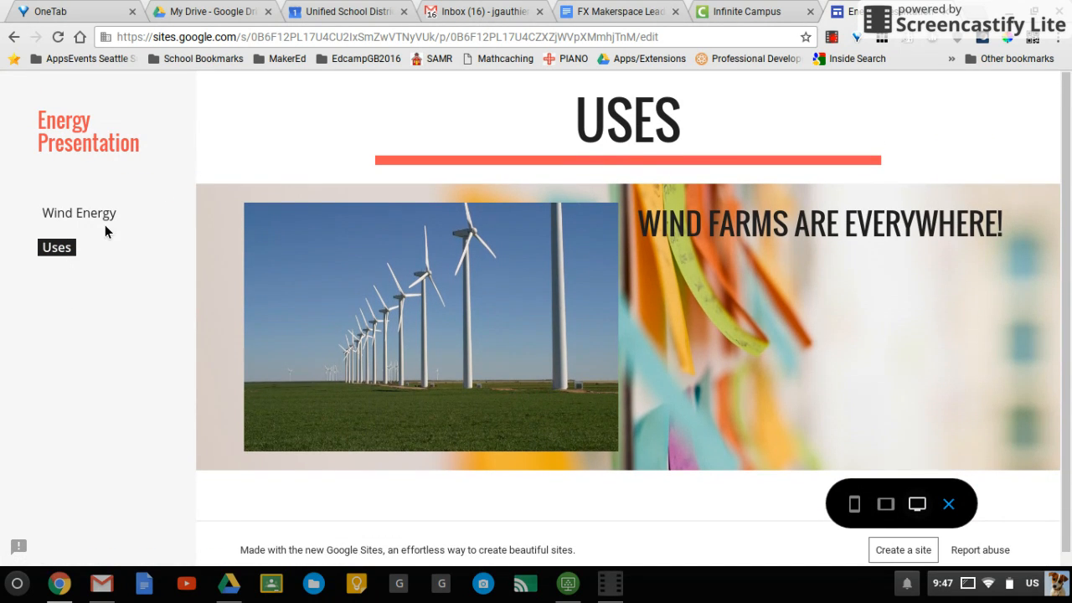
click(79, 213)
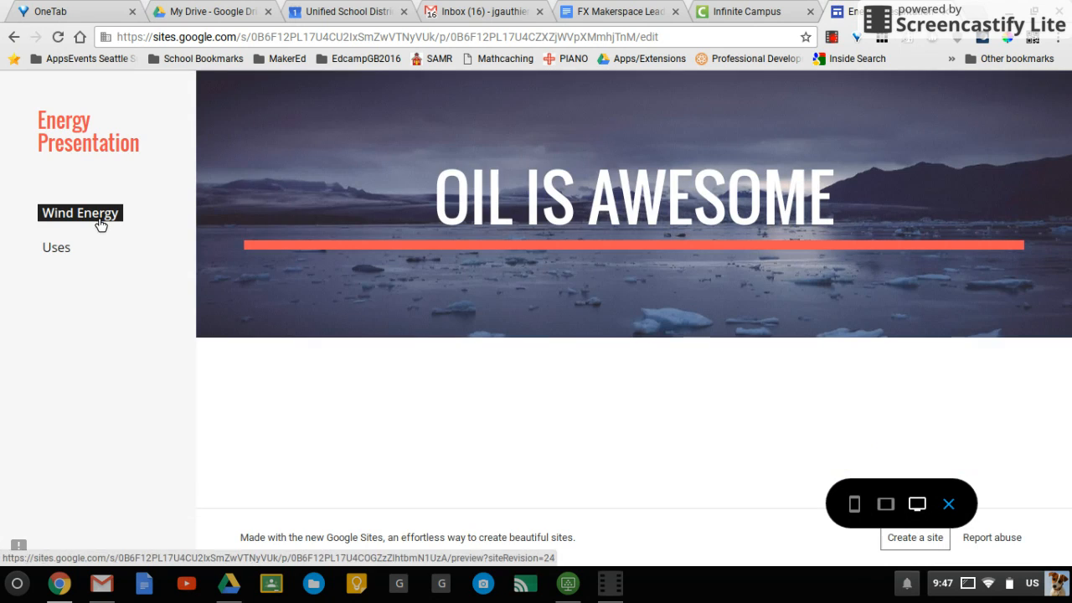
mouse_move(57, 255)
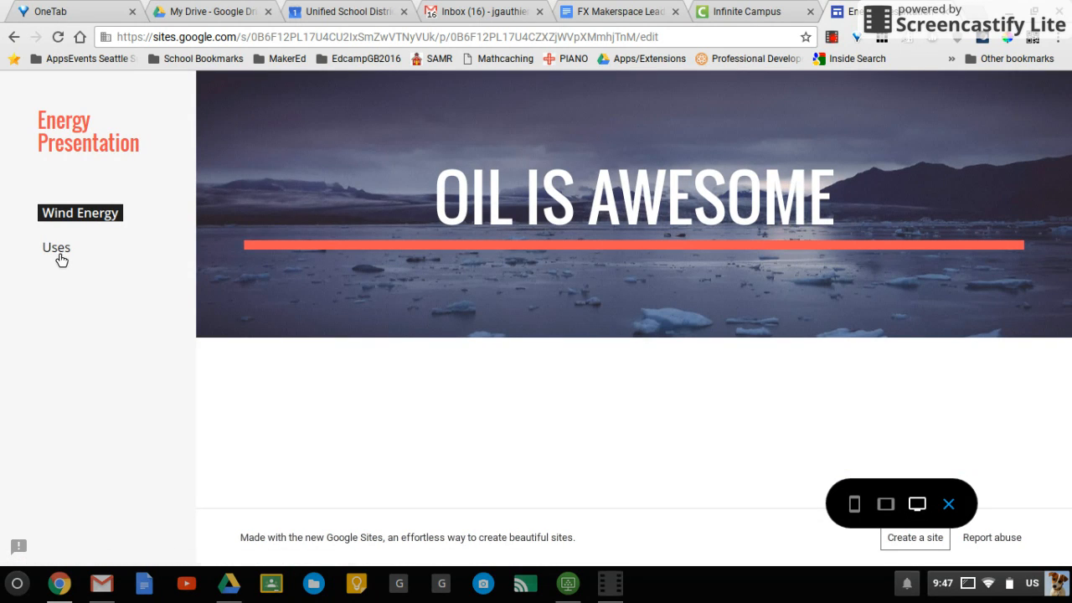
click(57, 248)
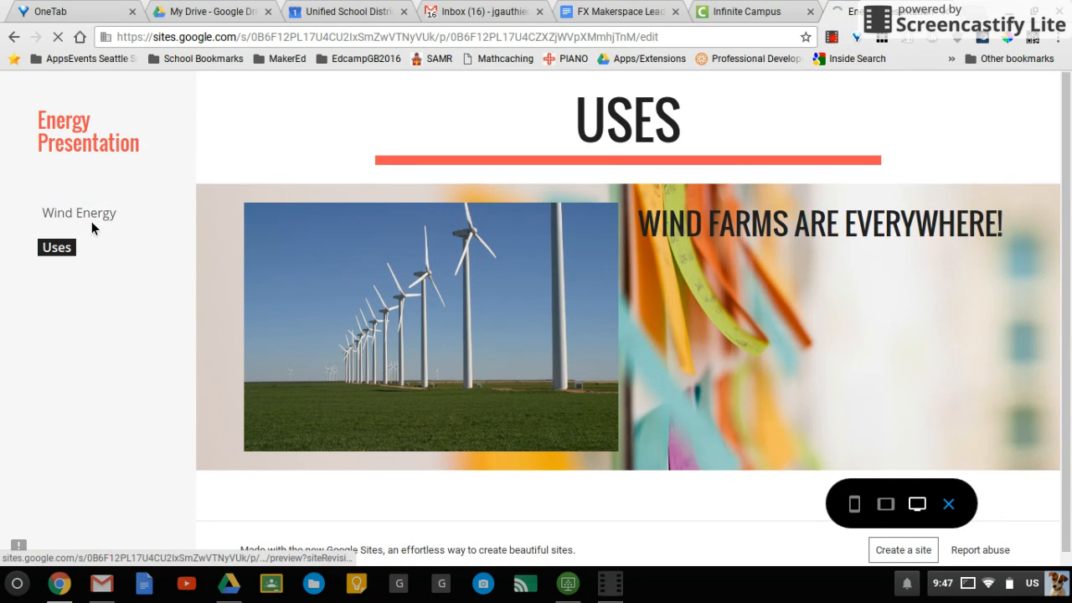
click(79, 213)
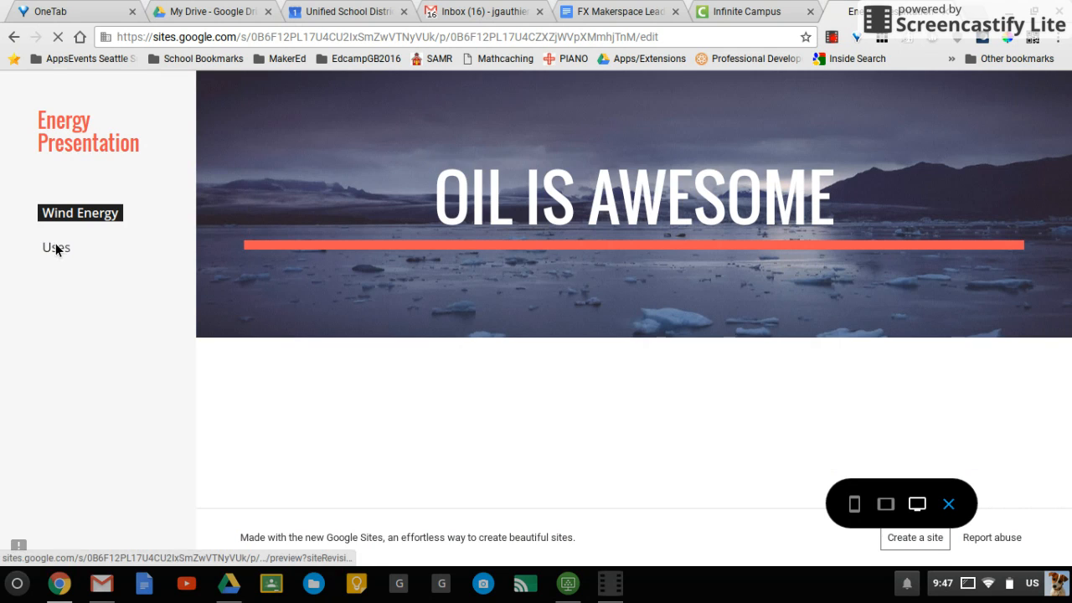
click(55, 248)
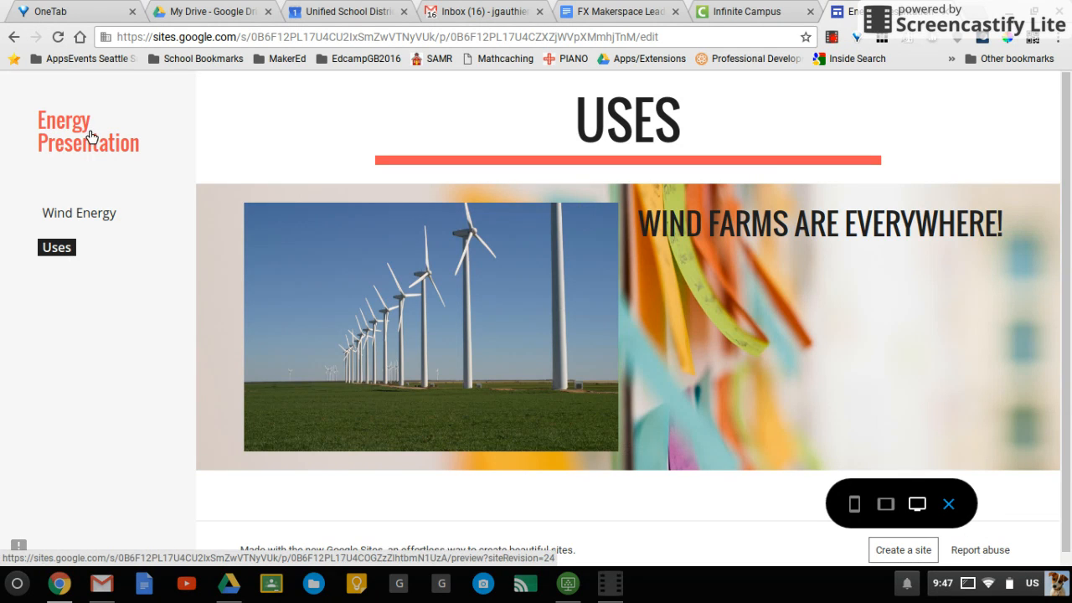
mouse_move(885, 503)
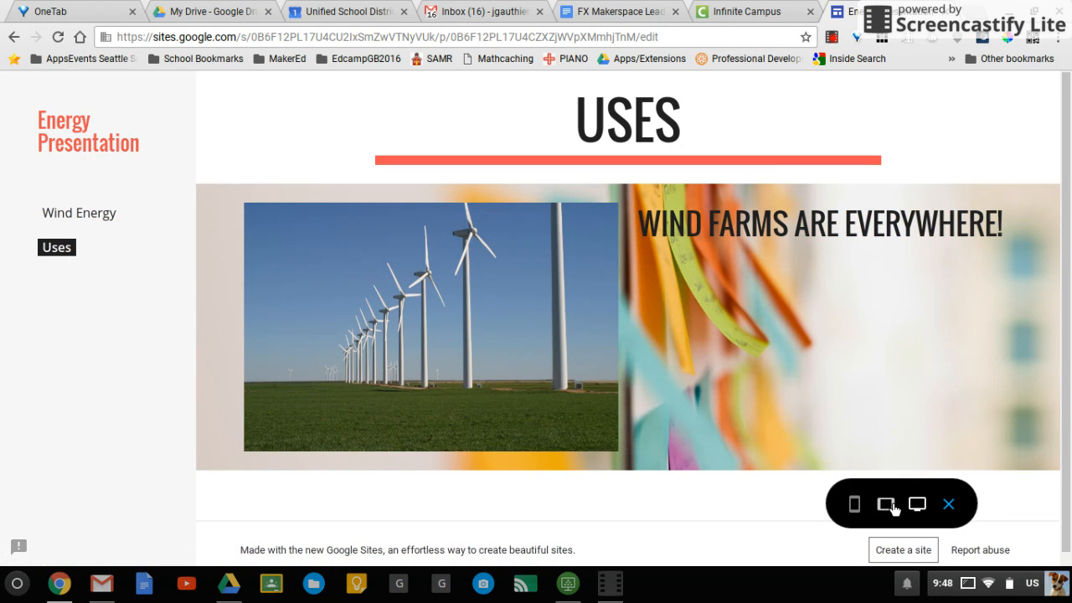
click(854, 502)
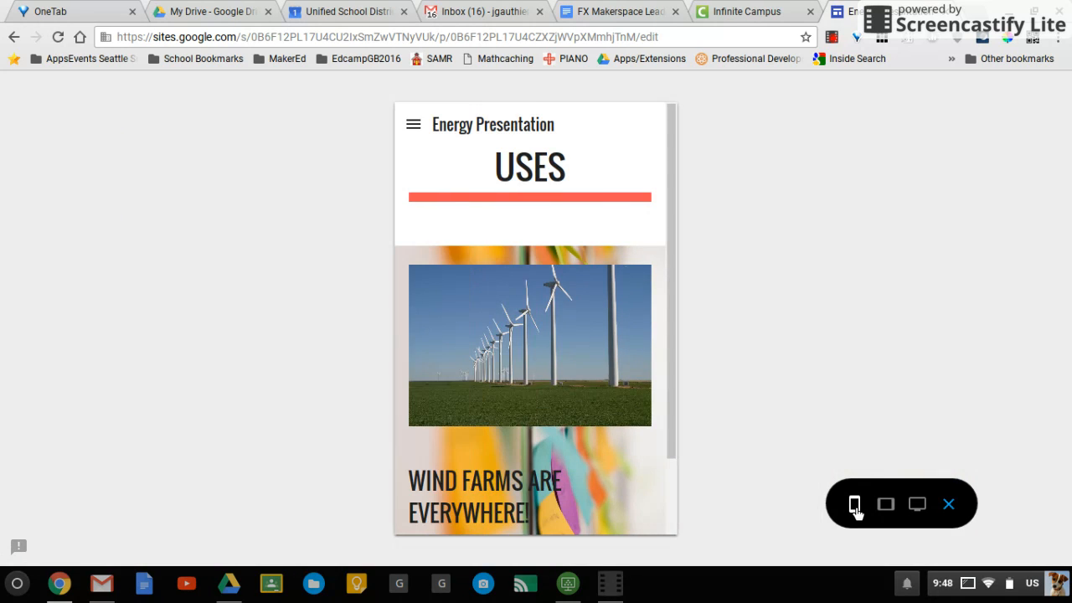
scroll(down, 3)
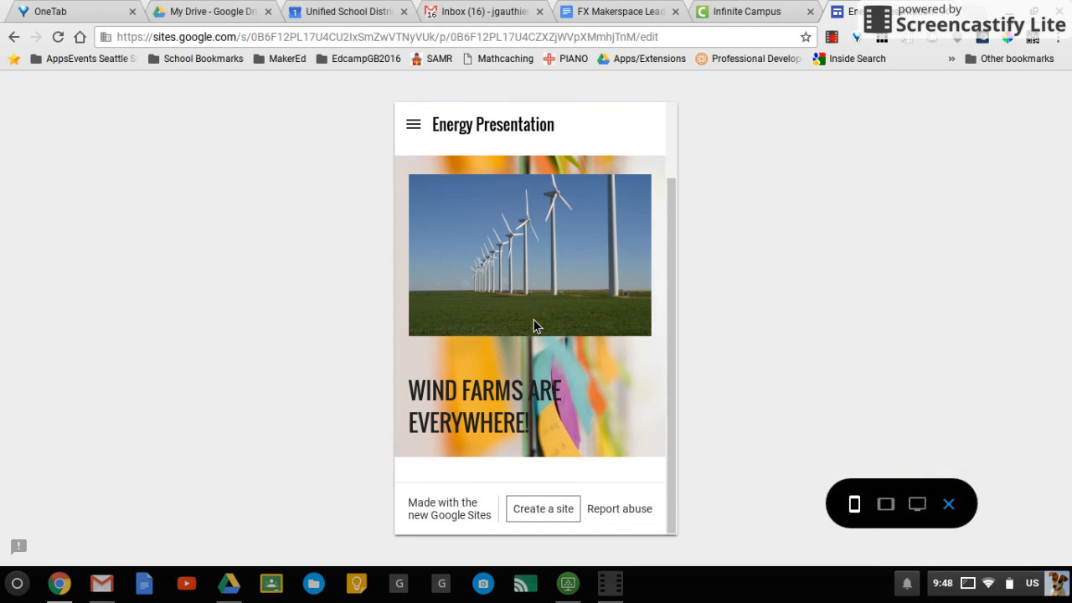
click(884, 502)
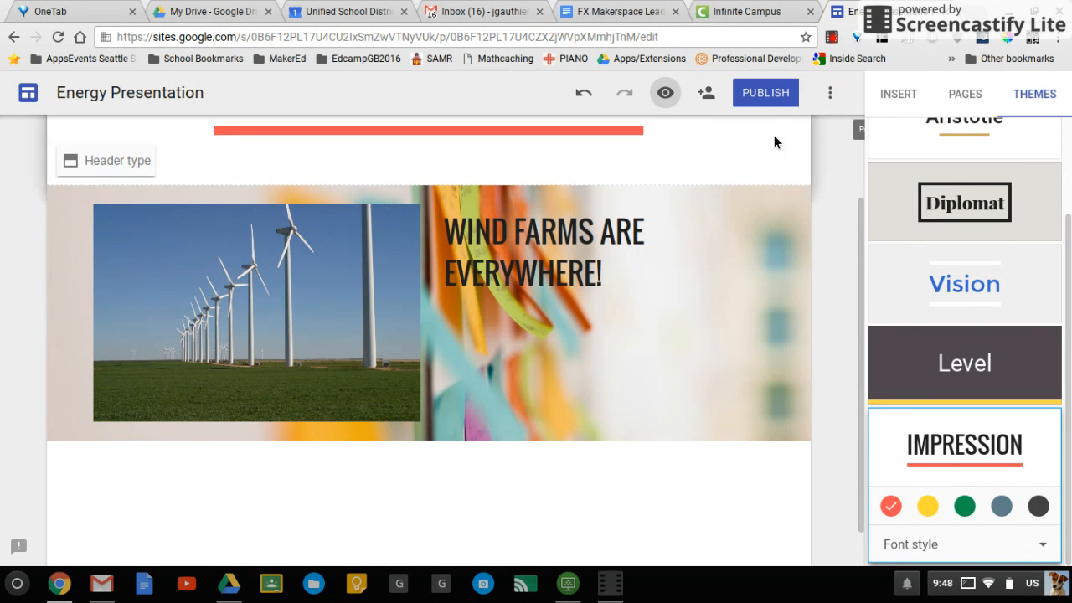
mouse_move(766, 93)
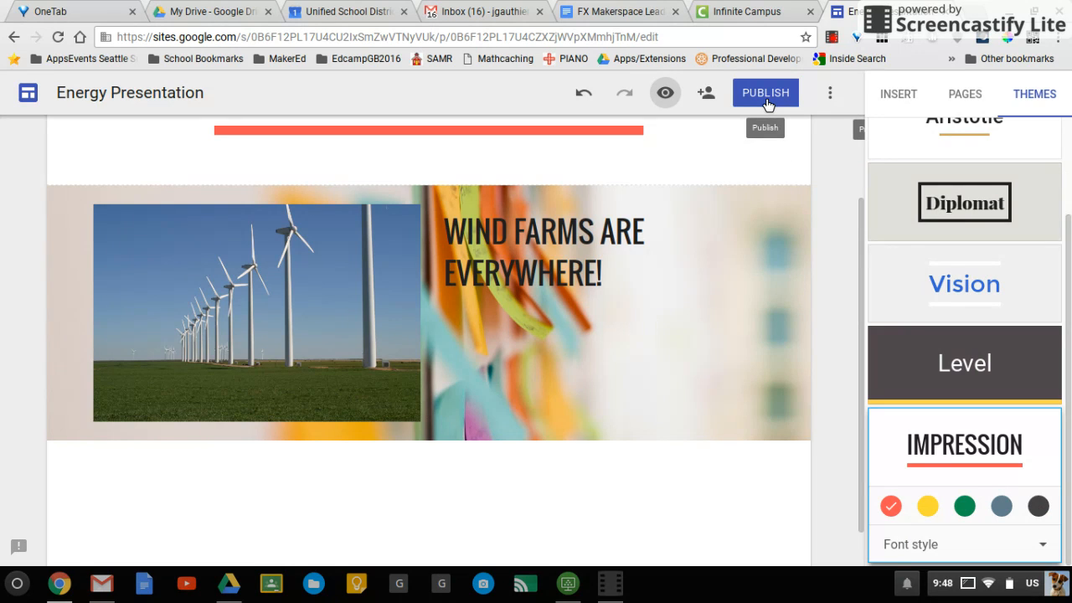
Publish the site at a wind energy address for anyone at depere.k12.wi.us.
click(763, 93)
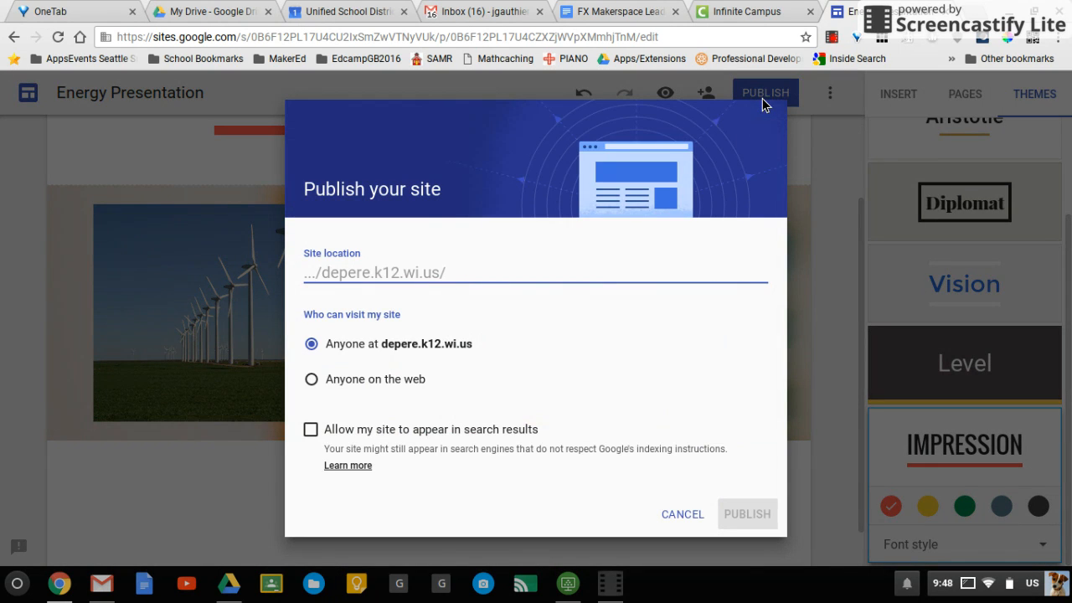
text(wind)
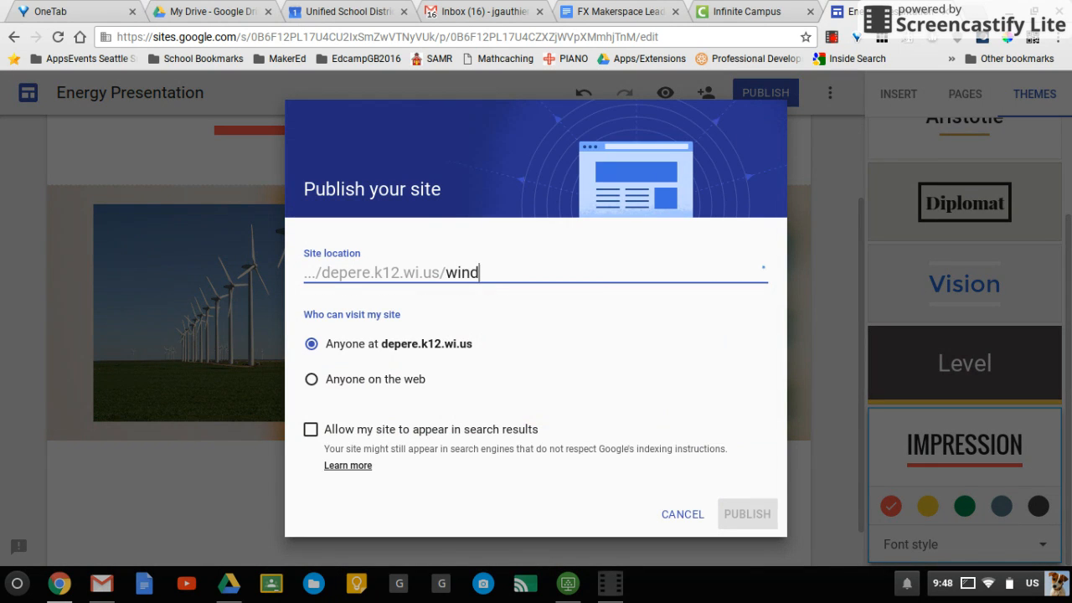
text(ev)
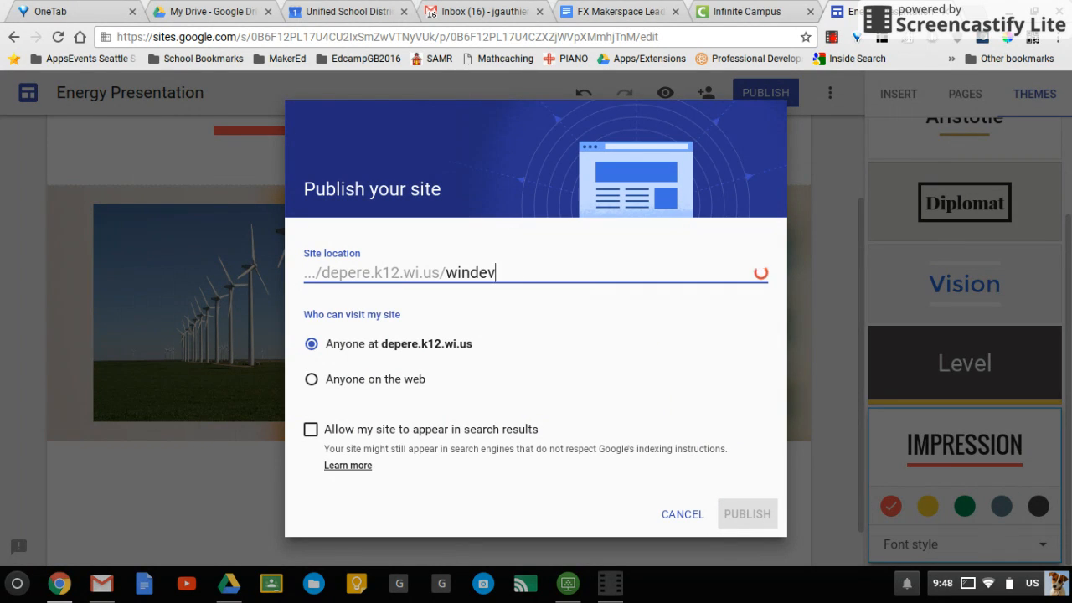
text(energygau)
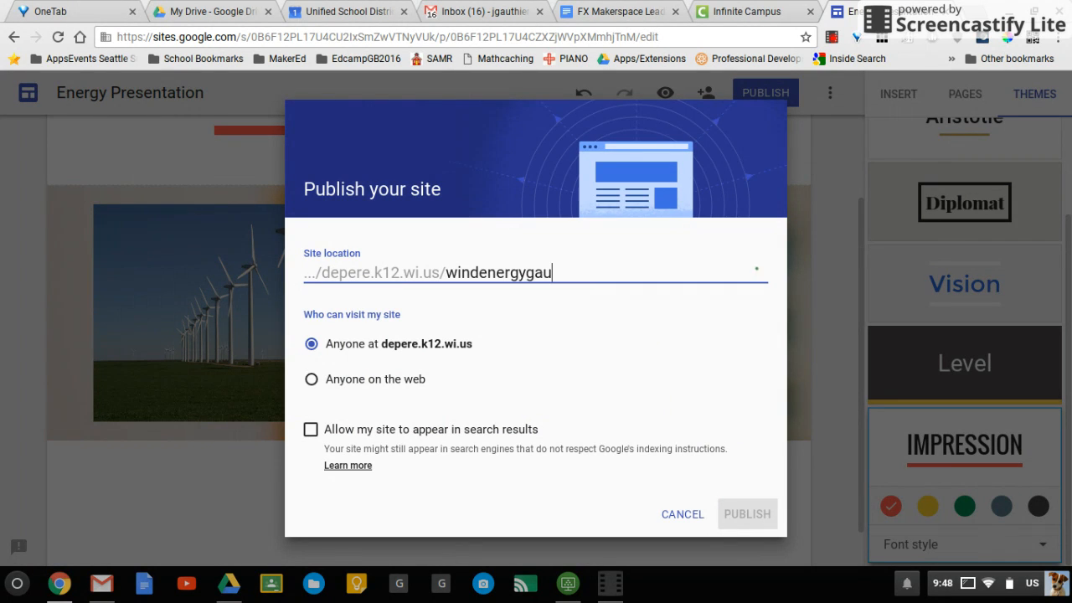
text(thier)
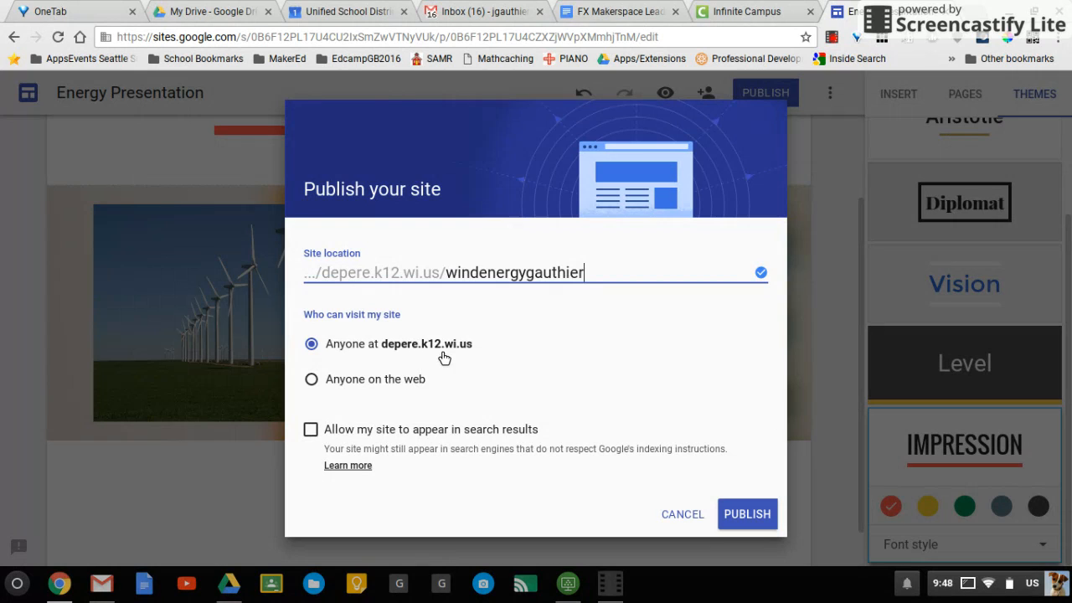
mouse_move(372, 389)
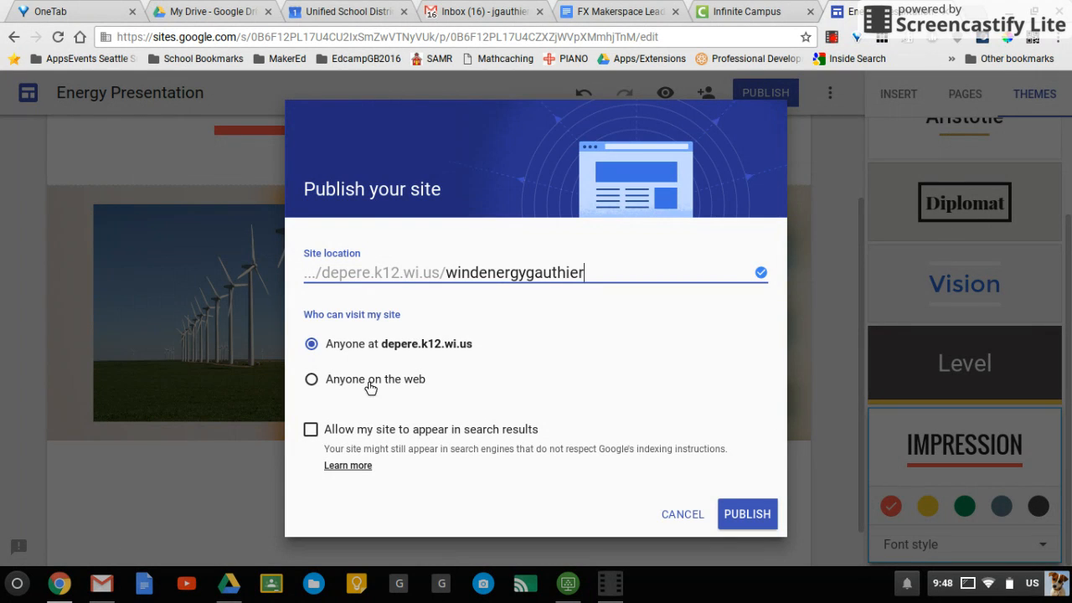
mouse_move(737, 514)
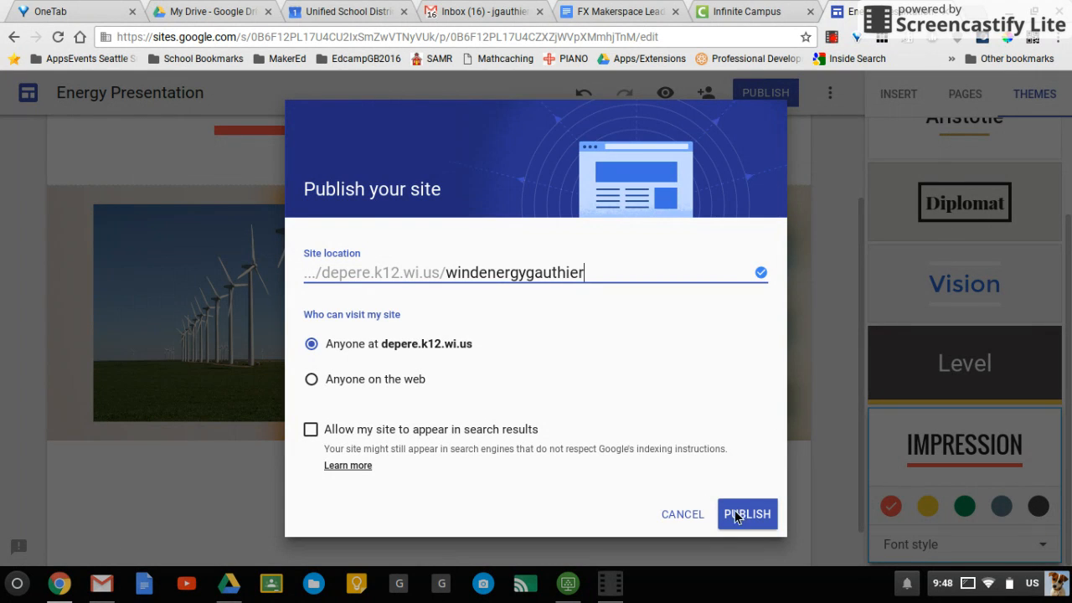
click(747, 512)
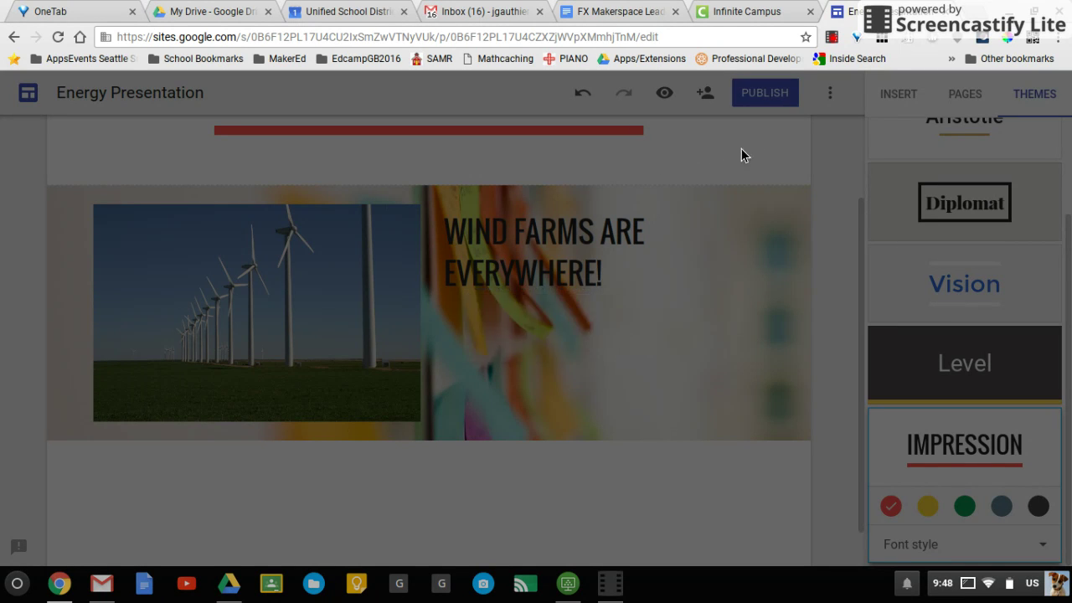
View the published site at its live domain address via the Publish dropdown.
click(787, 93)
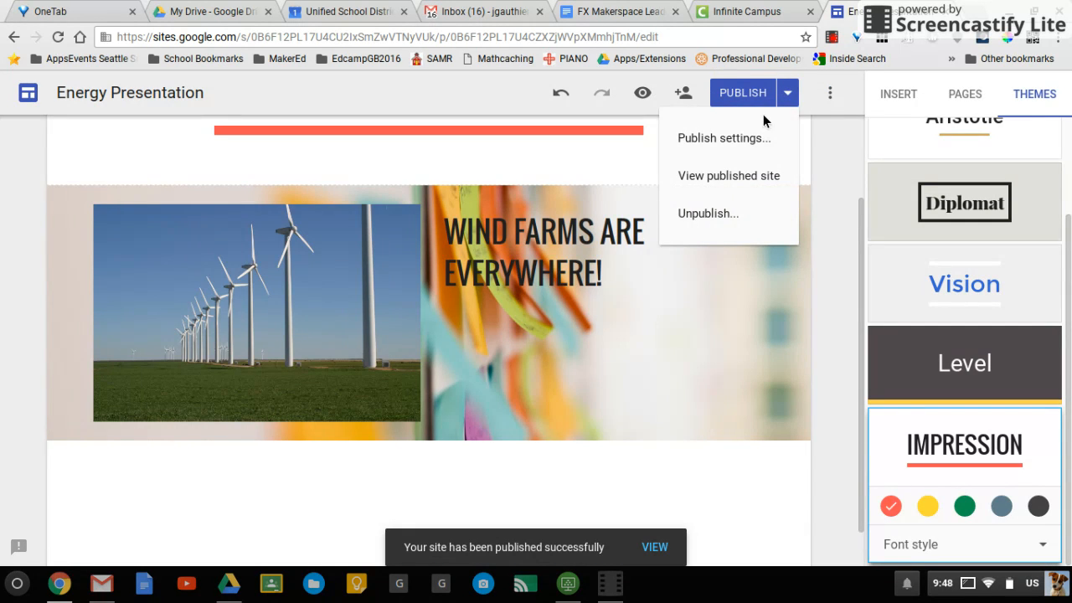
click(728, 176)
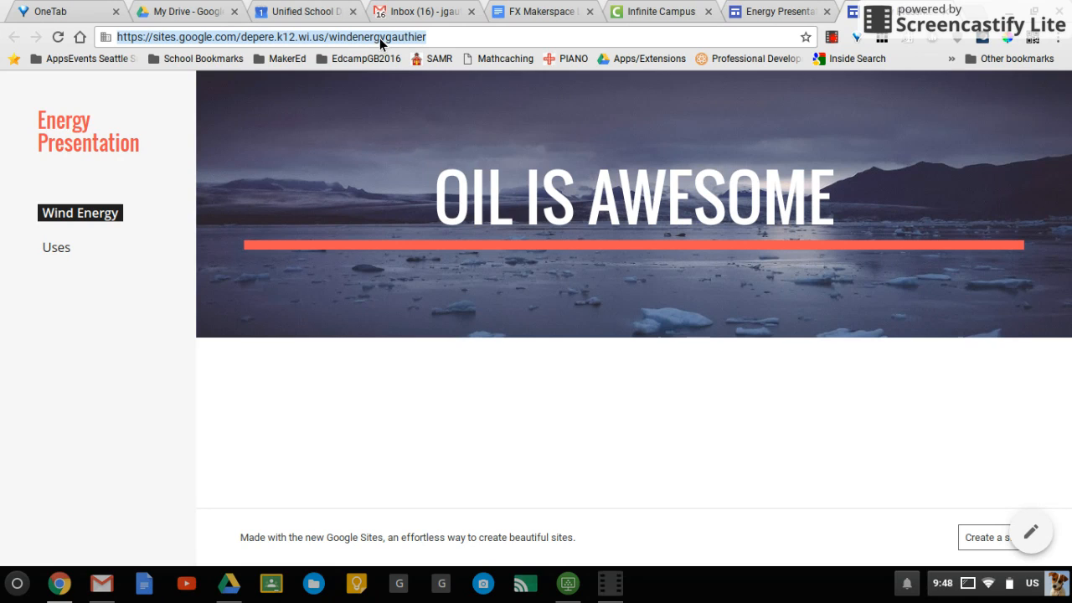
mouse_move(832, 37)
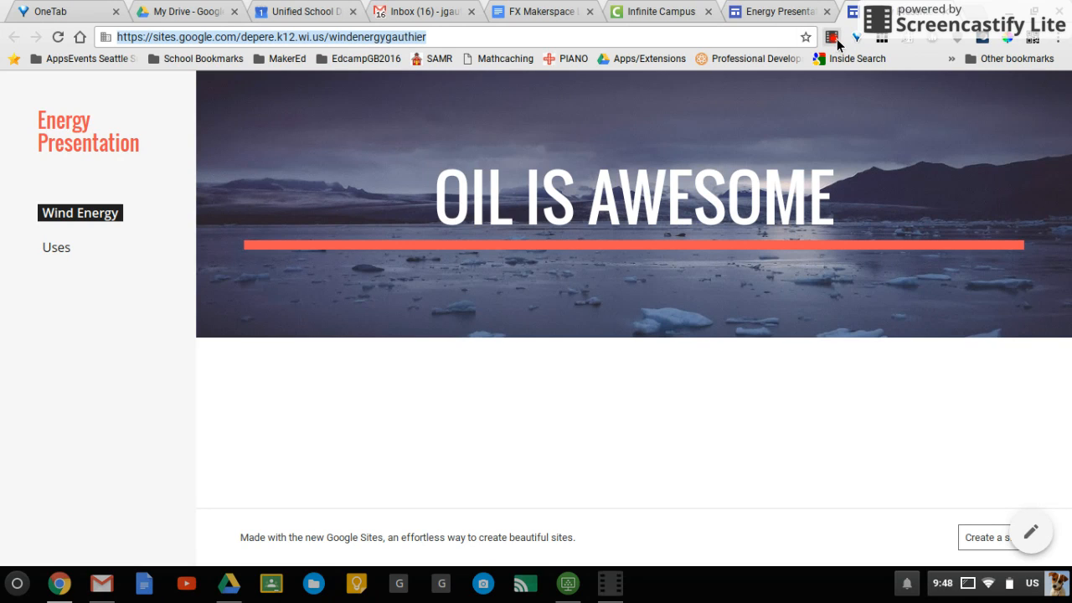
mouse_move(831, 37)
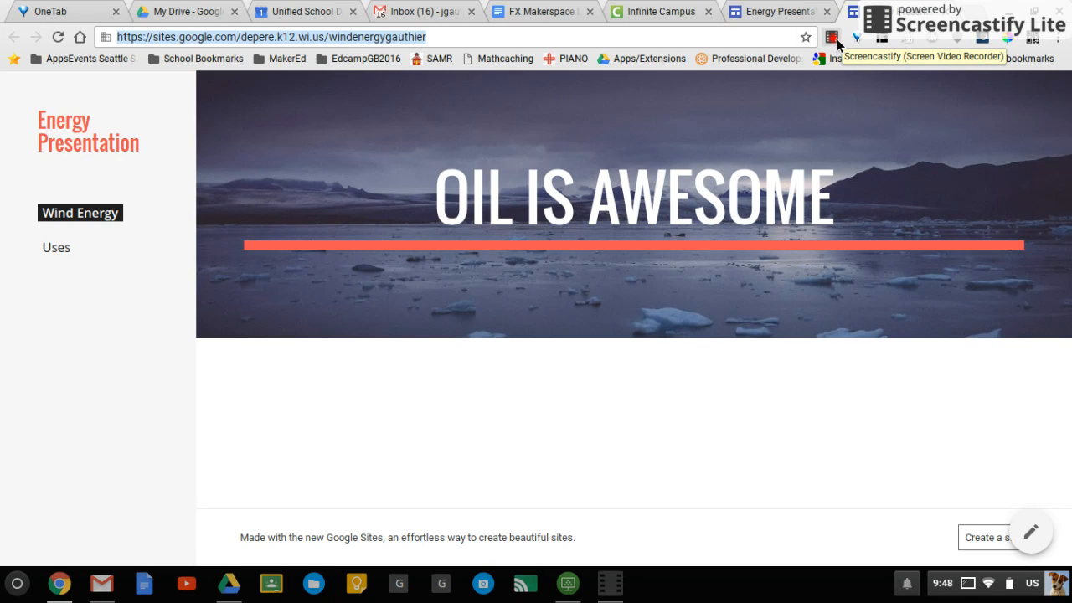